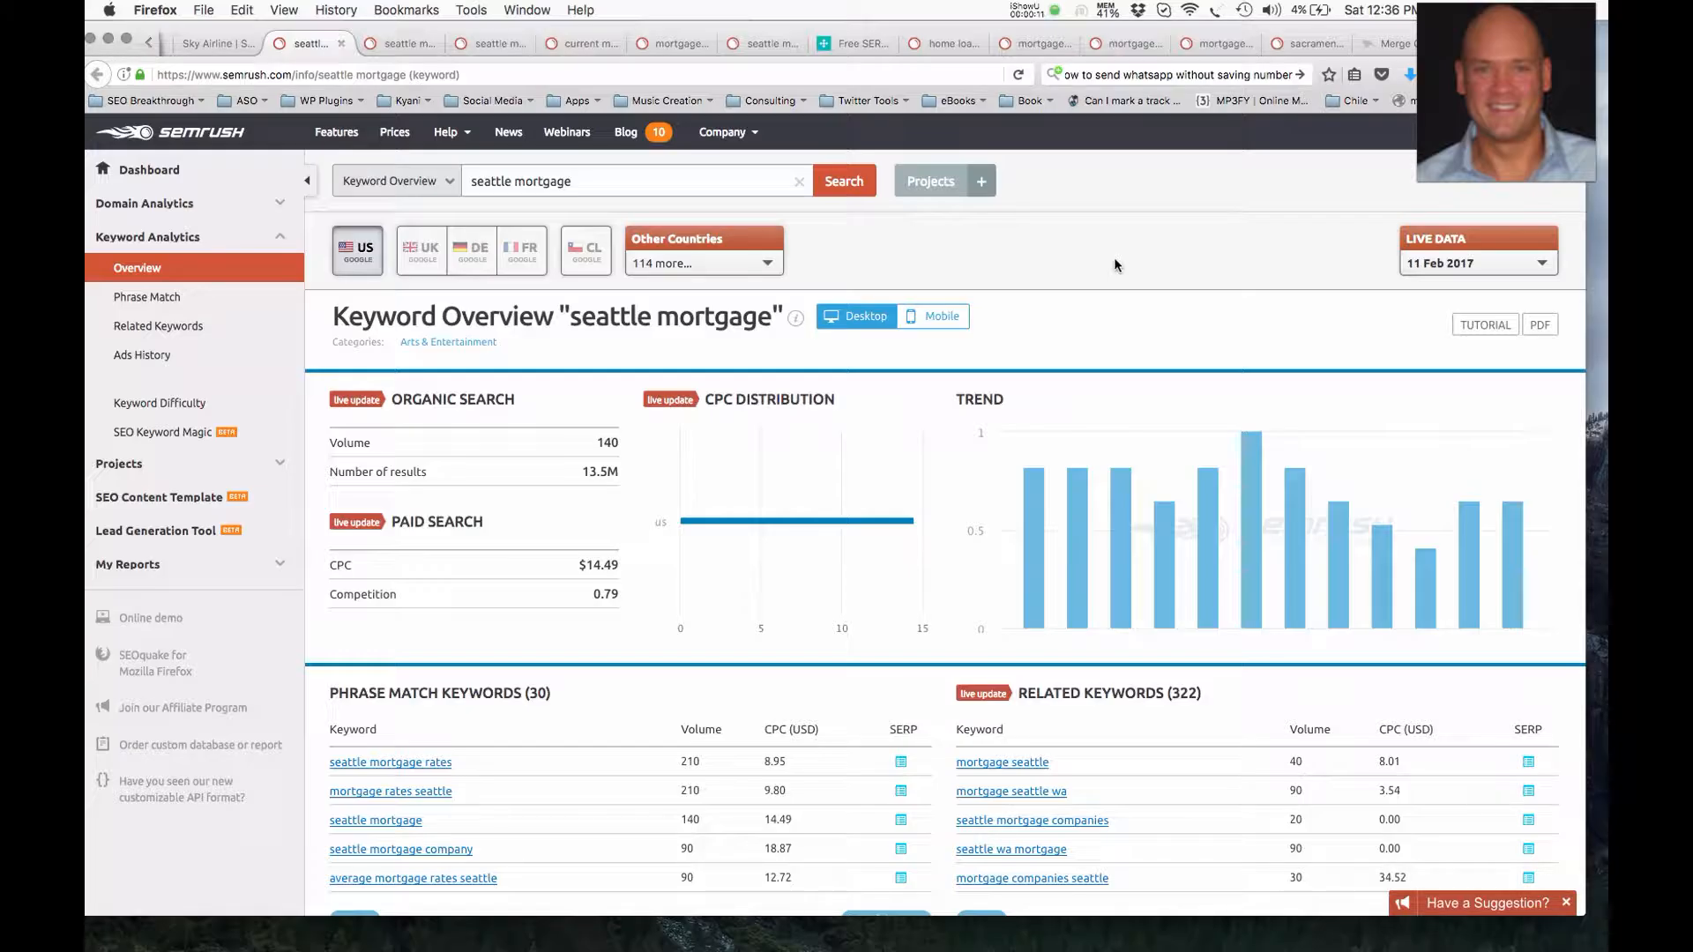
{"action": "mouse_move", "coordinate": [590, 412]}
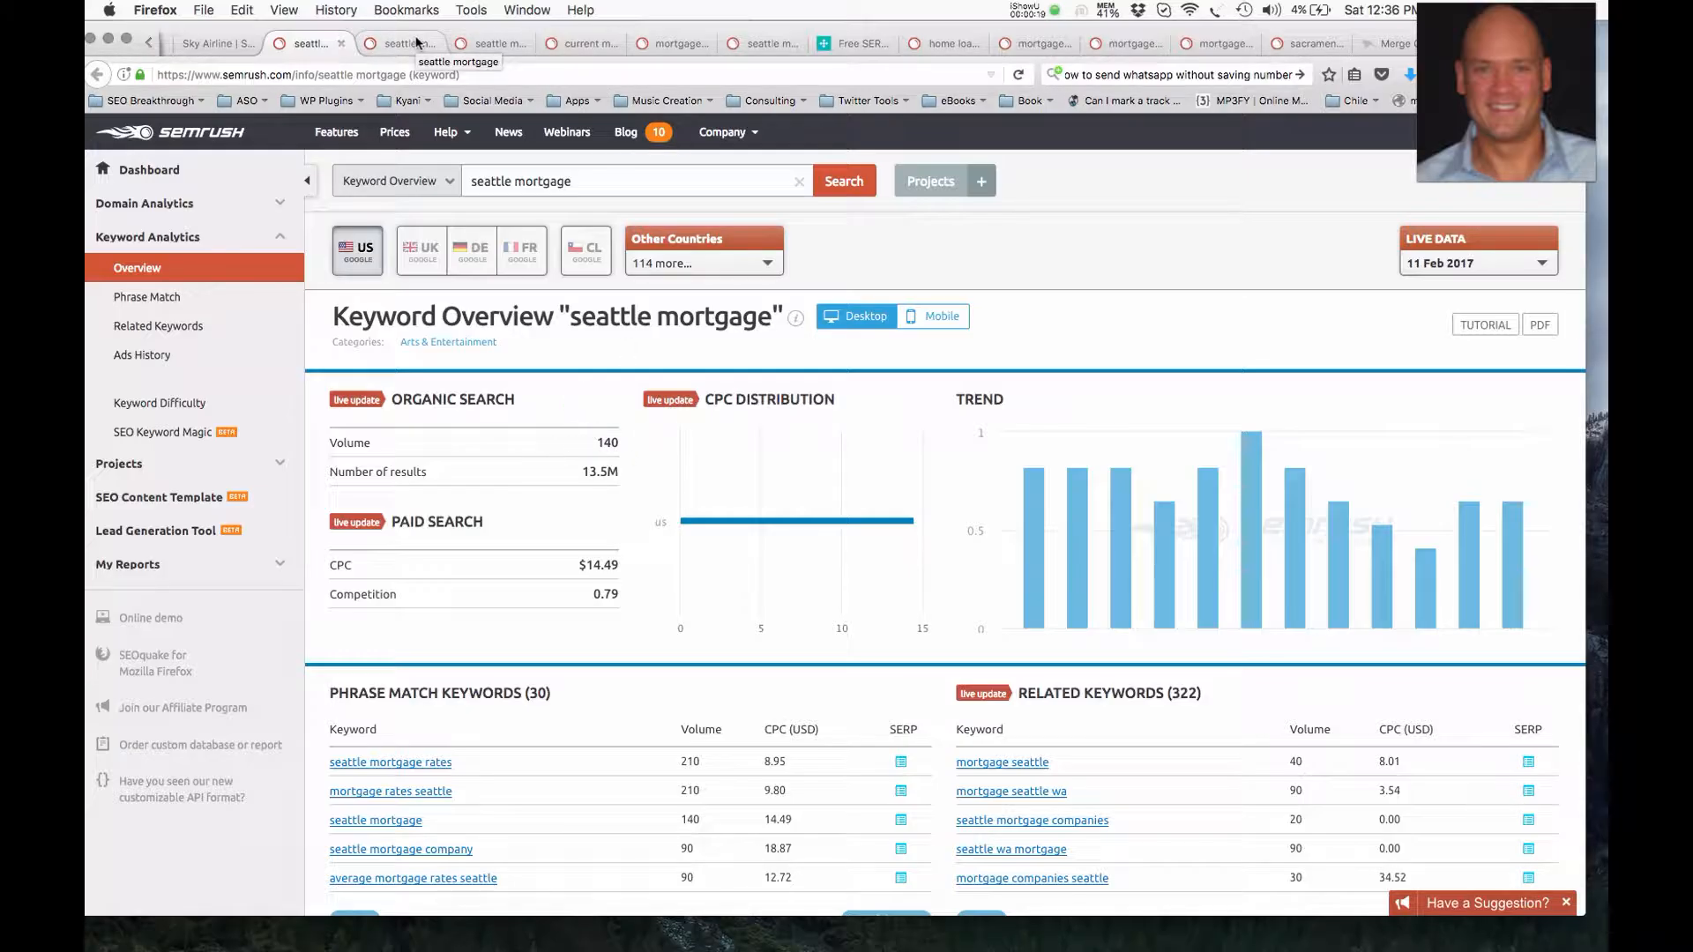
- Switch to the browser tab with SEMrush's cached Google results for 'seattle mortgage'
{"action": "left_click", "coordinate": [405, 44]}
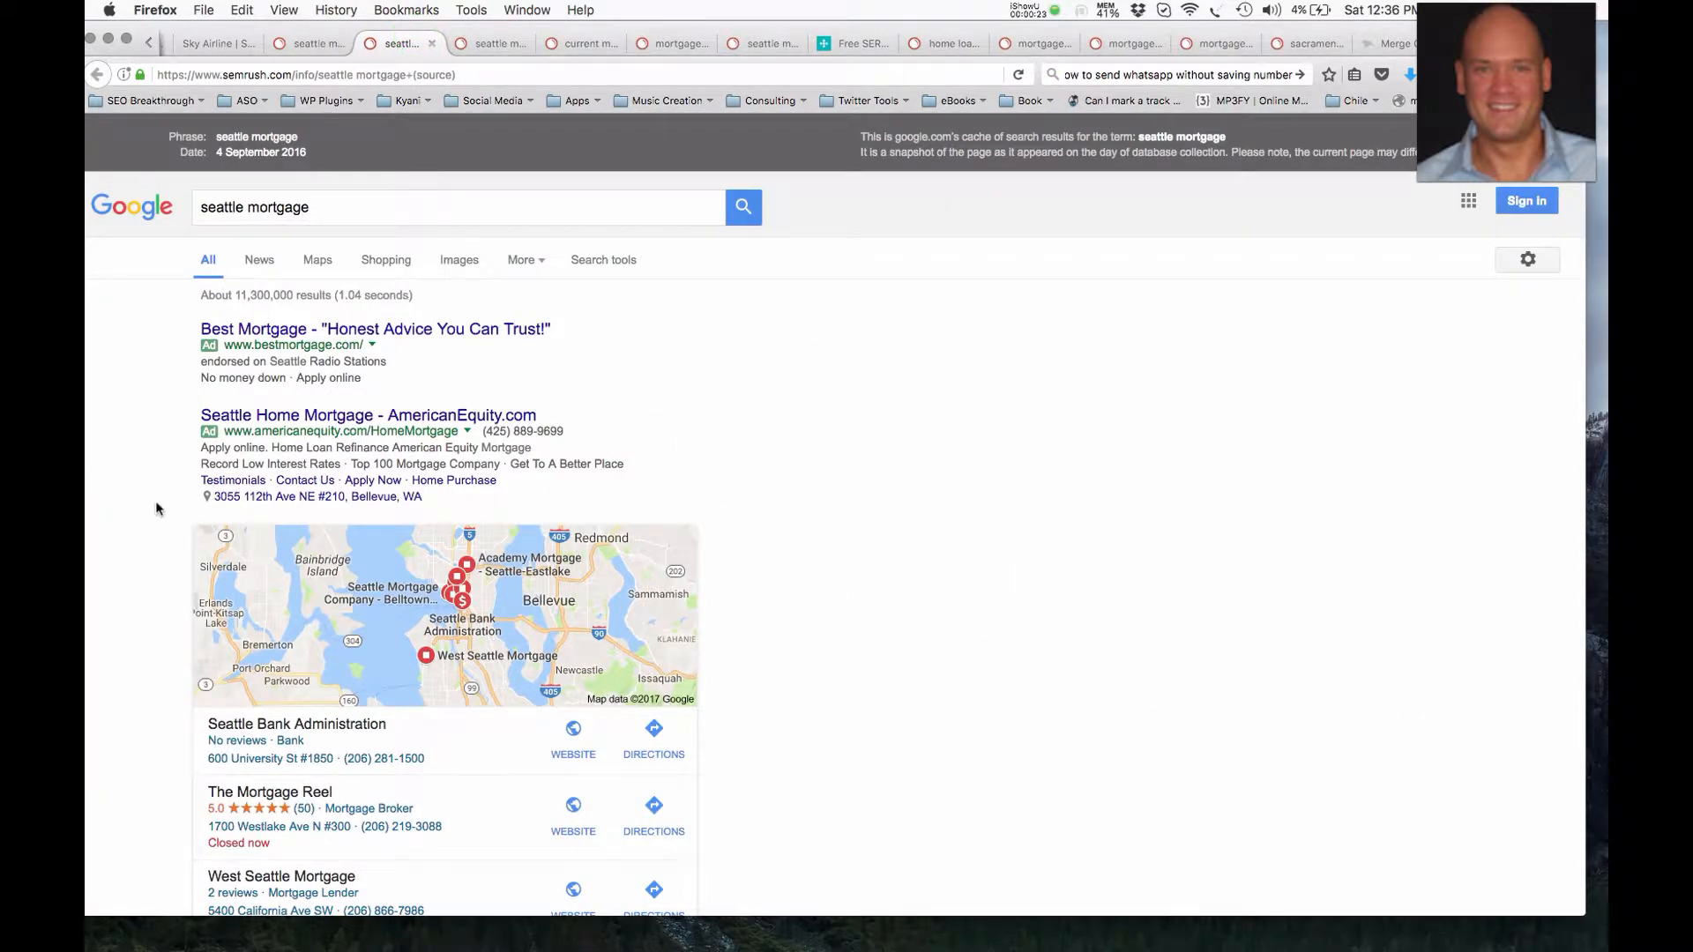
- Scroll past the ads and local map pack to organic results like Zillow and Yelp
{"action": "scroll", "scroll_direction": "down", "scroll_amount": 3}
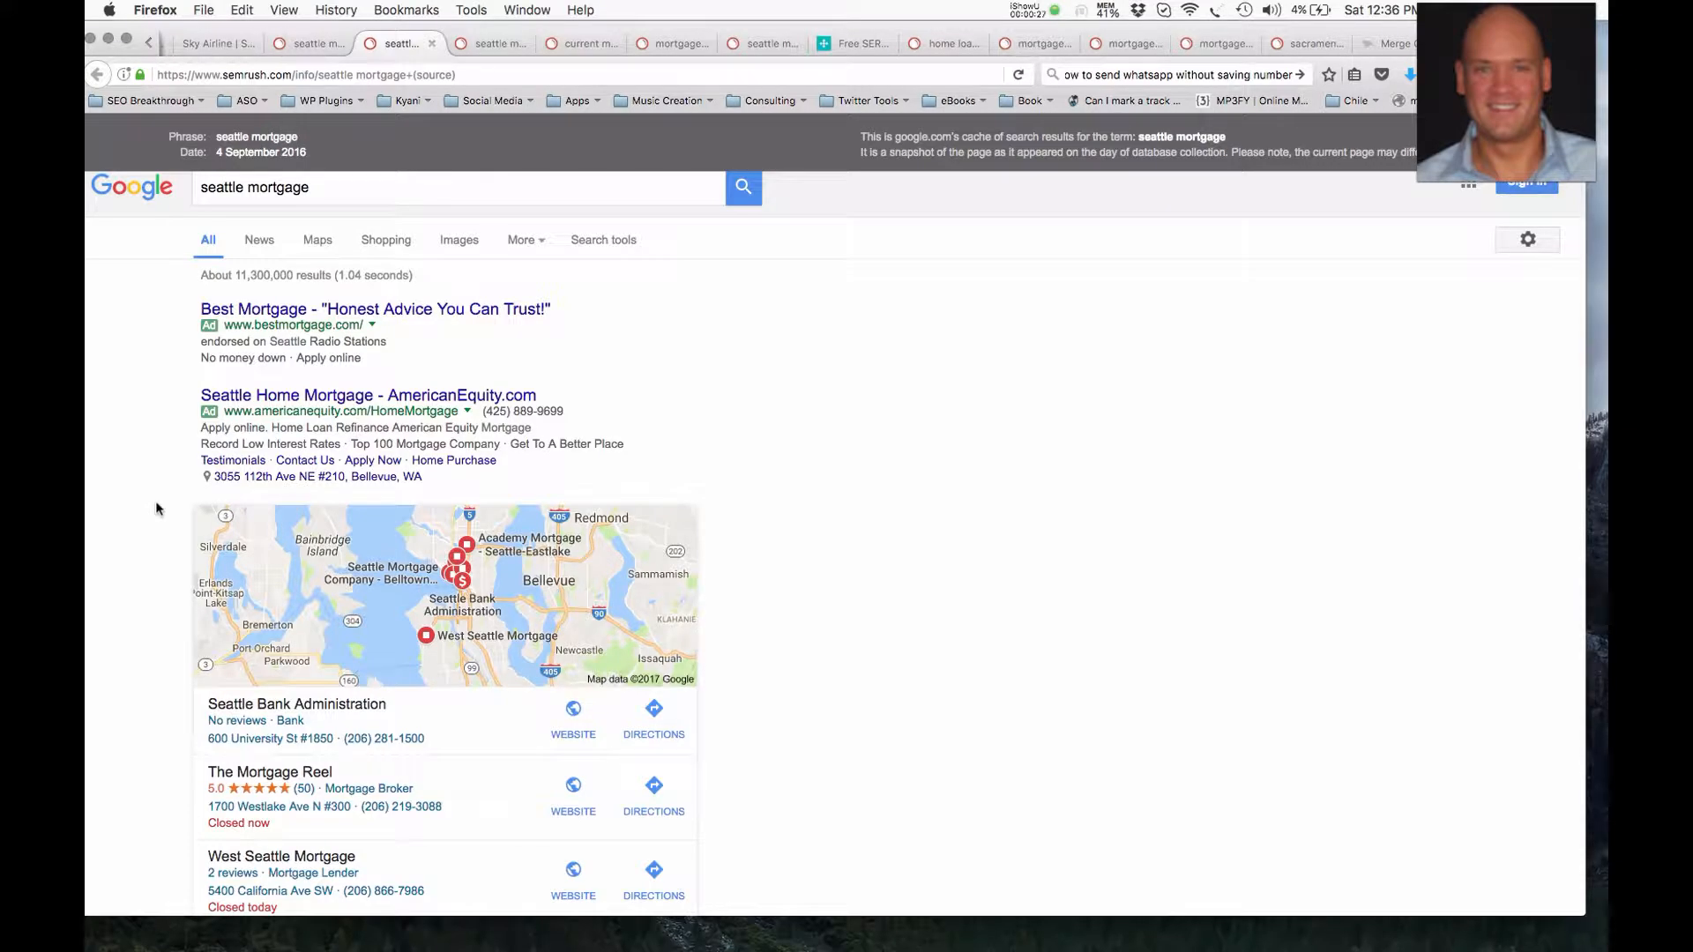
{"action": "scroll", "scroll_direction": "down", "scroll_amount": 3}
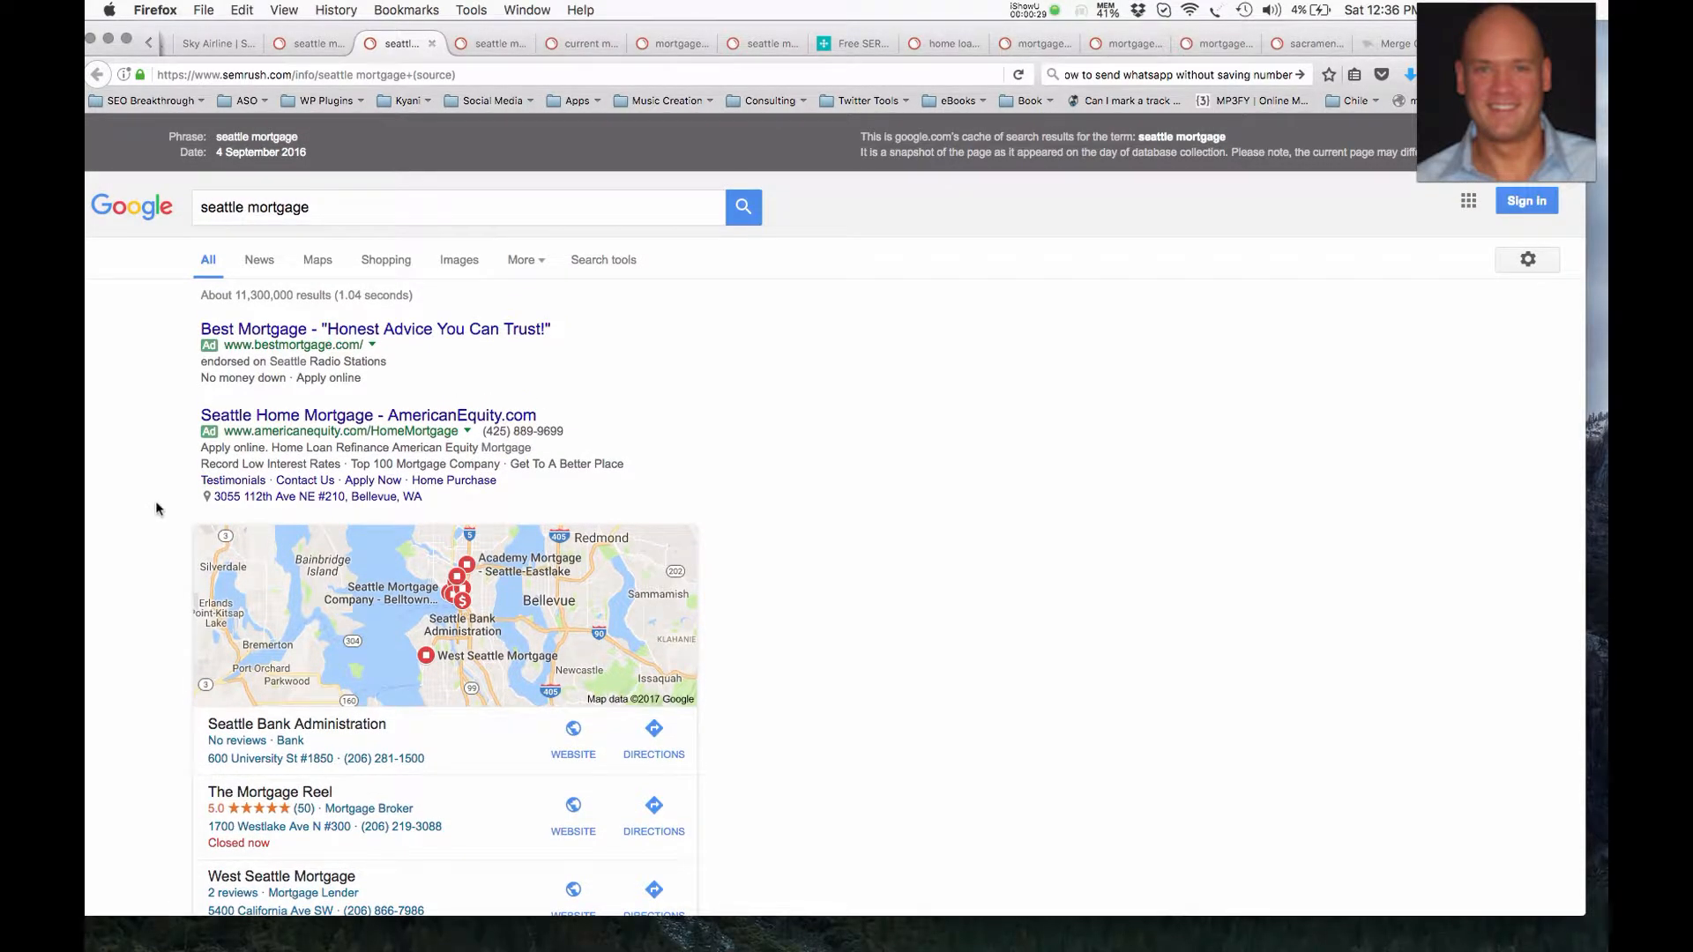
{"action": "left_click", "coordinate": [148, 455]}
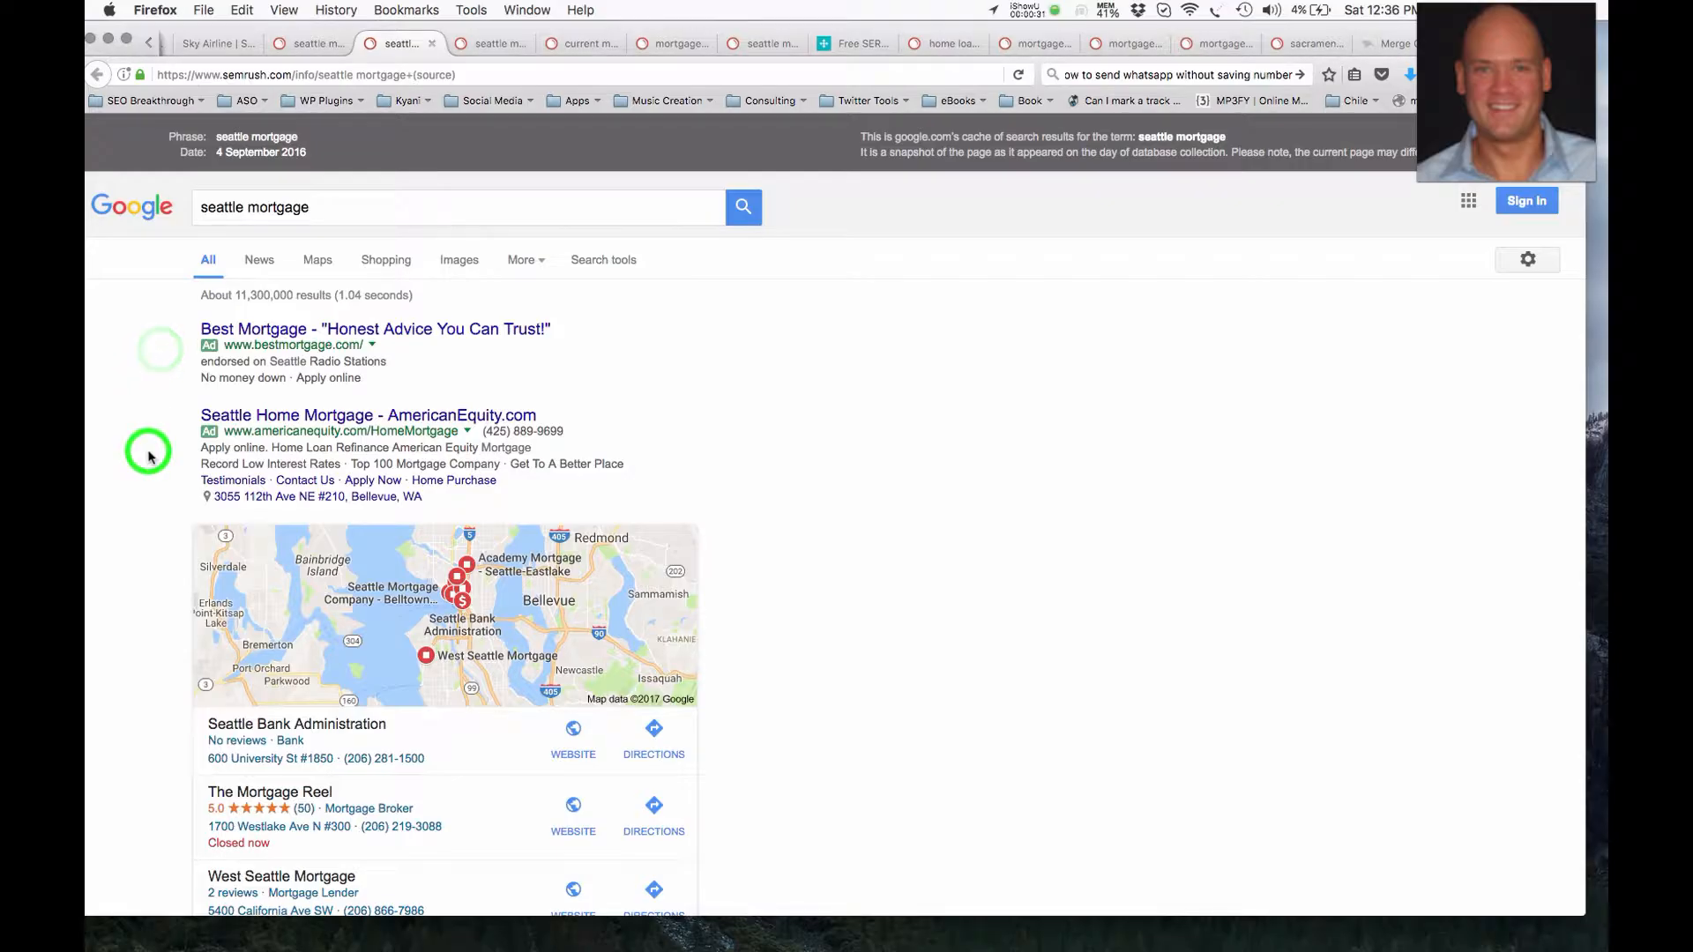
{"action": "scroll", "scroll_direction": "down", "scroll_amount": 3}
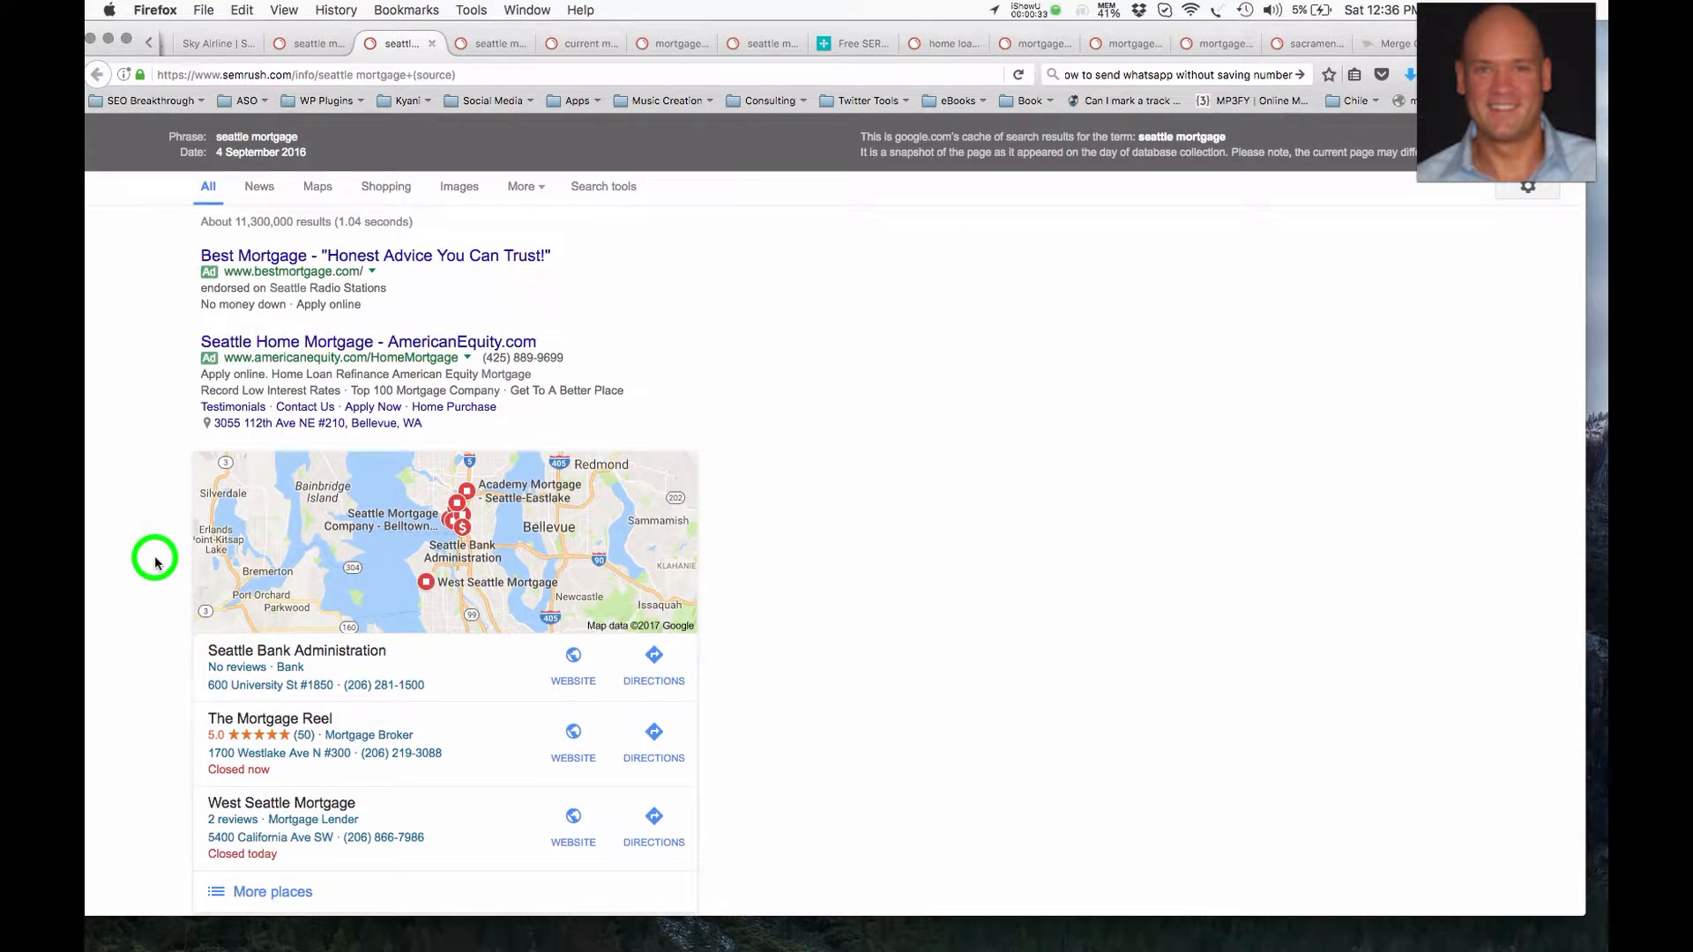
{"action": "scroll", "scroll_direction": "down", "scroll_amount": 3}
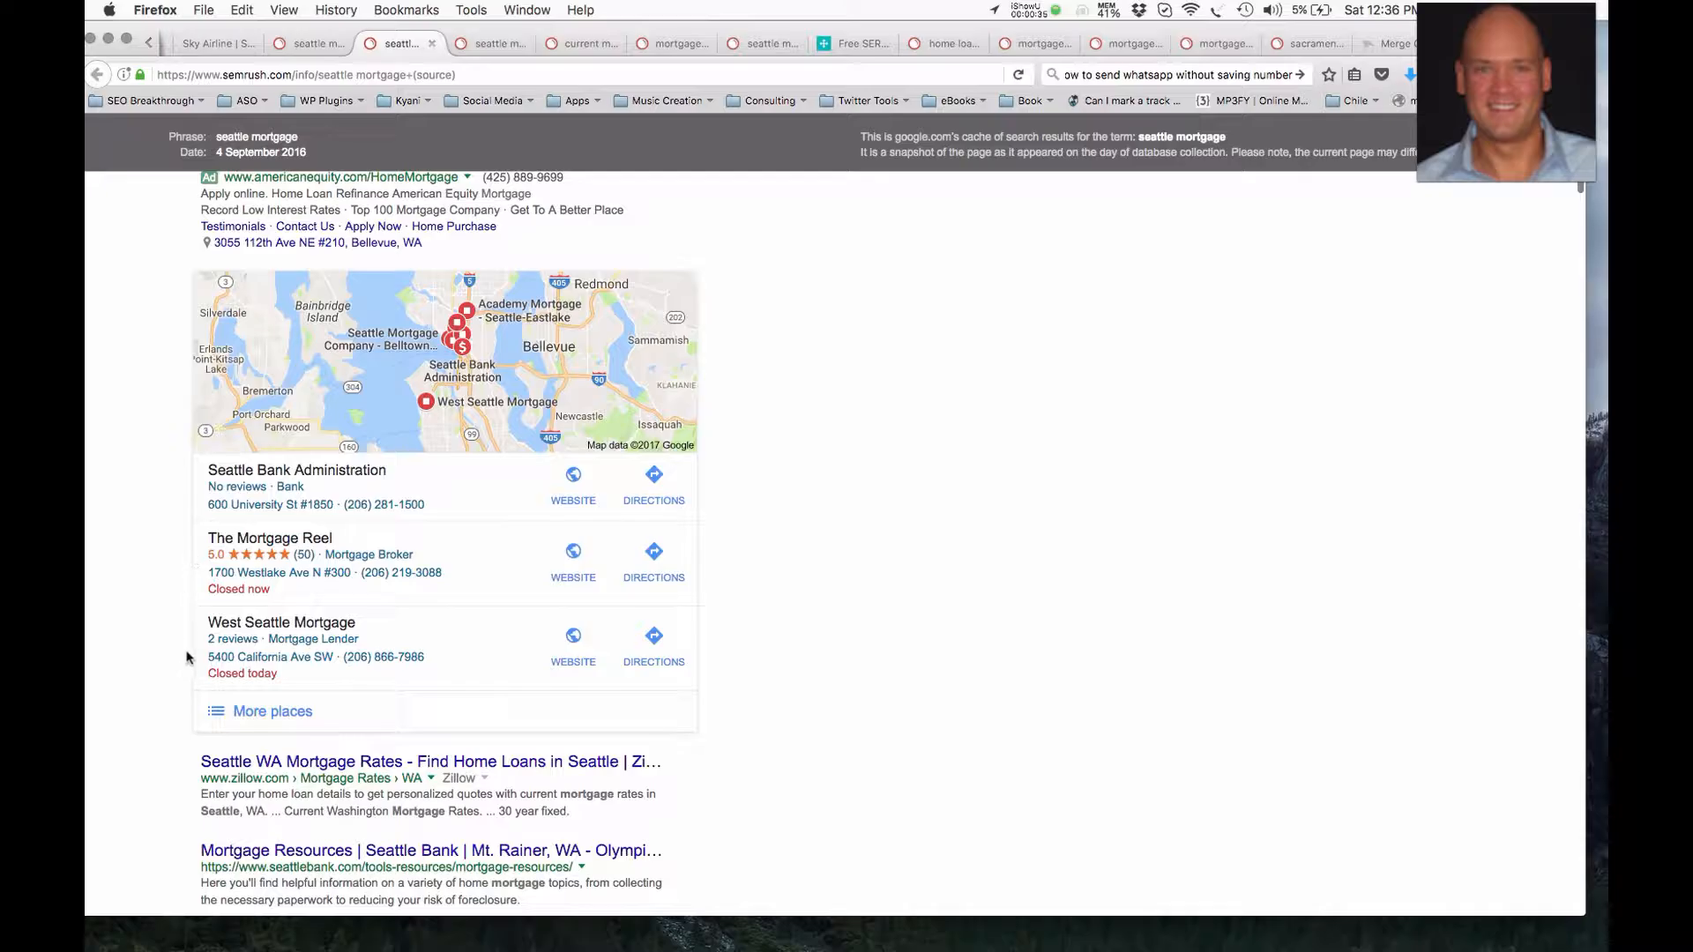
{"action": "scroll", "scroll_direction": "down", "scroll_amount": 3}
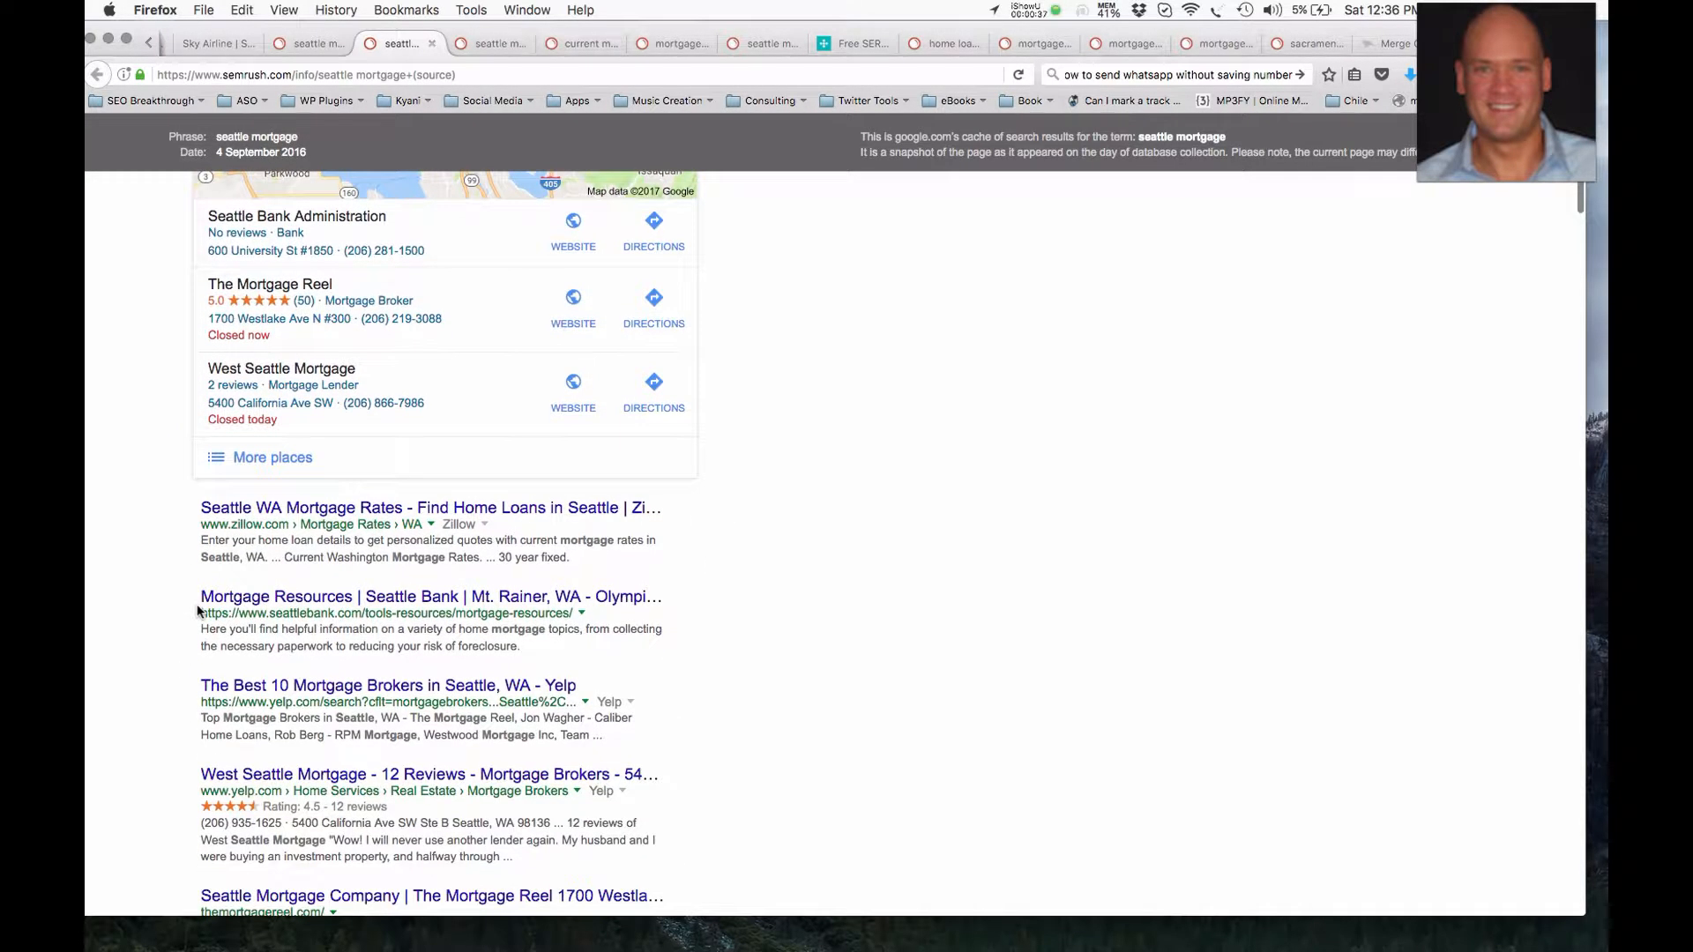
{"action": "scroll", "scroll_direction": "down", "scroll_amount": 3}
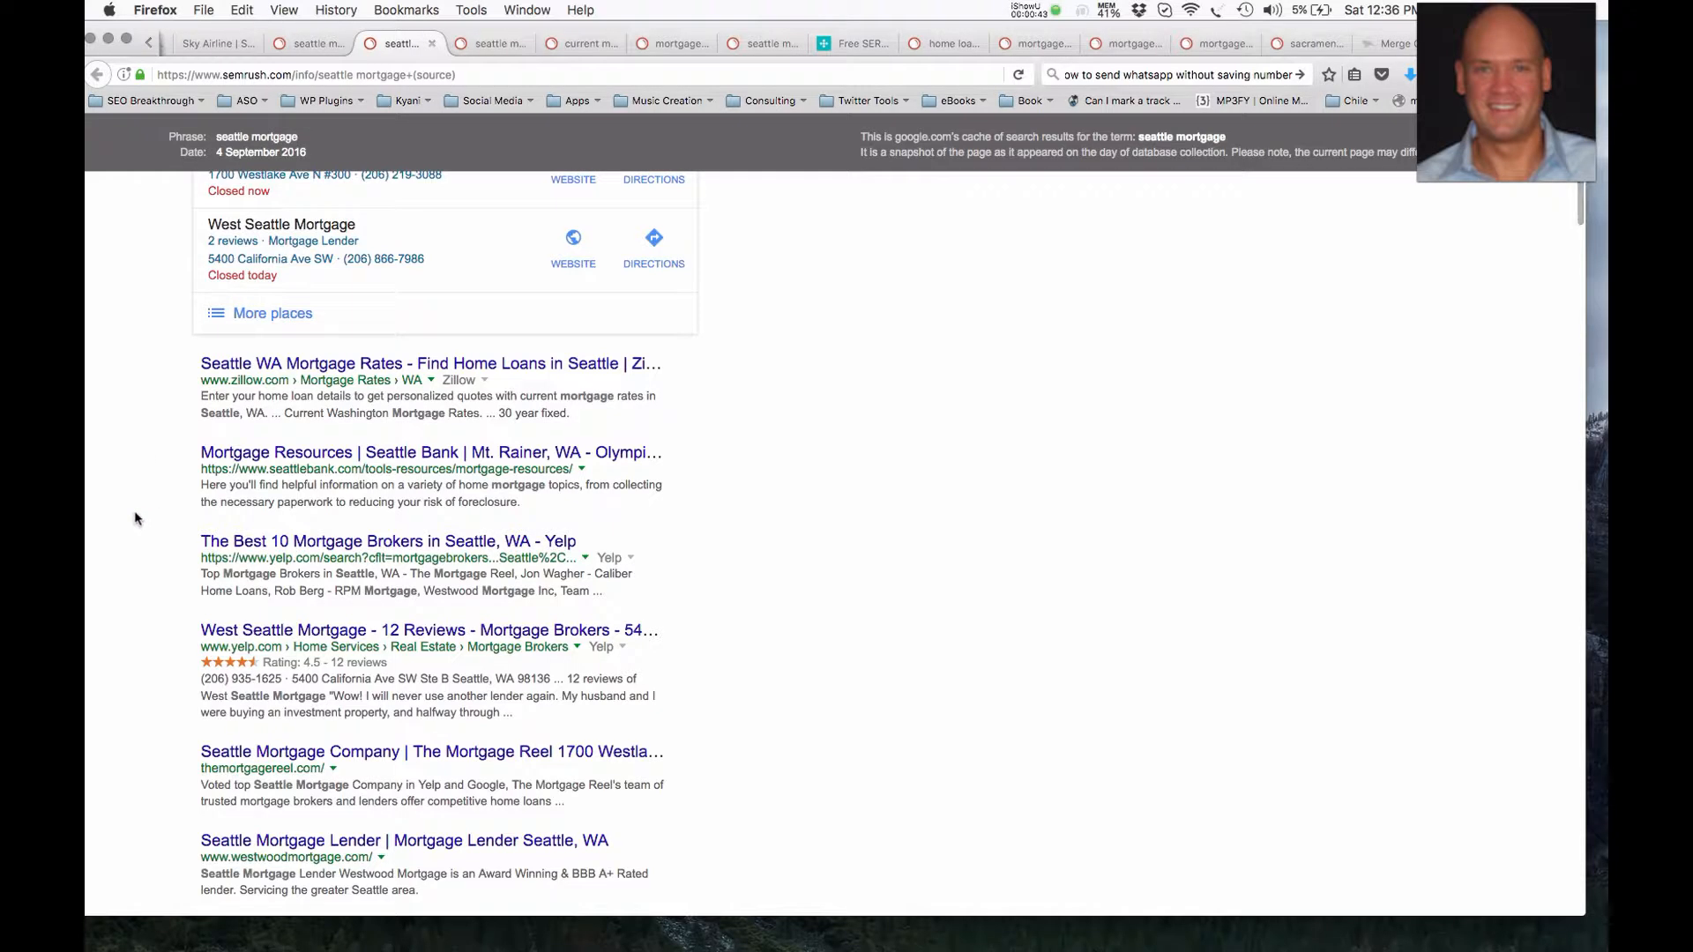
{"action": "scroll", "scroll_direction": "down", "scroll_amount": 3}
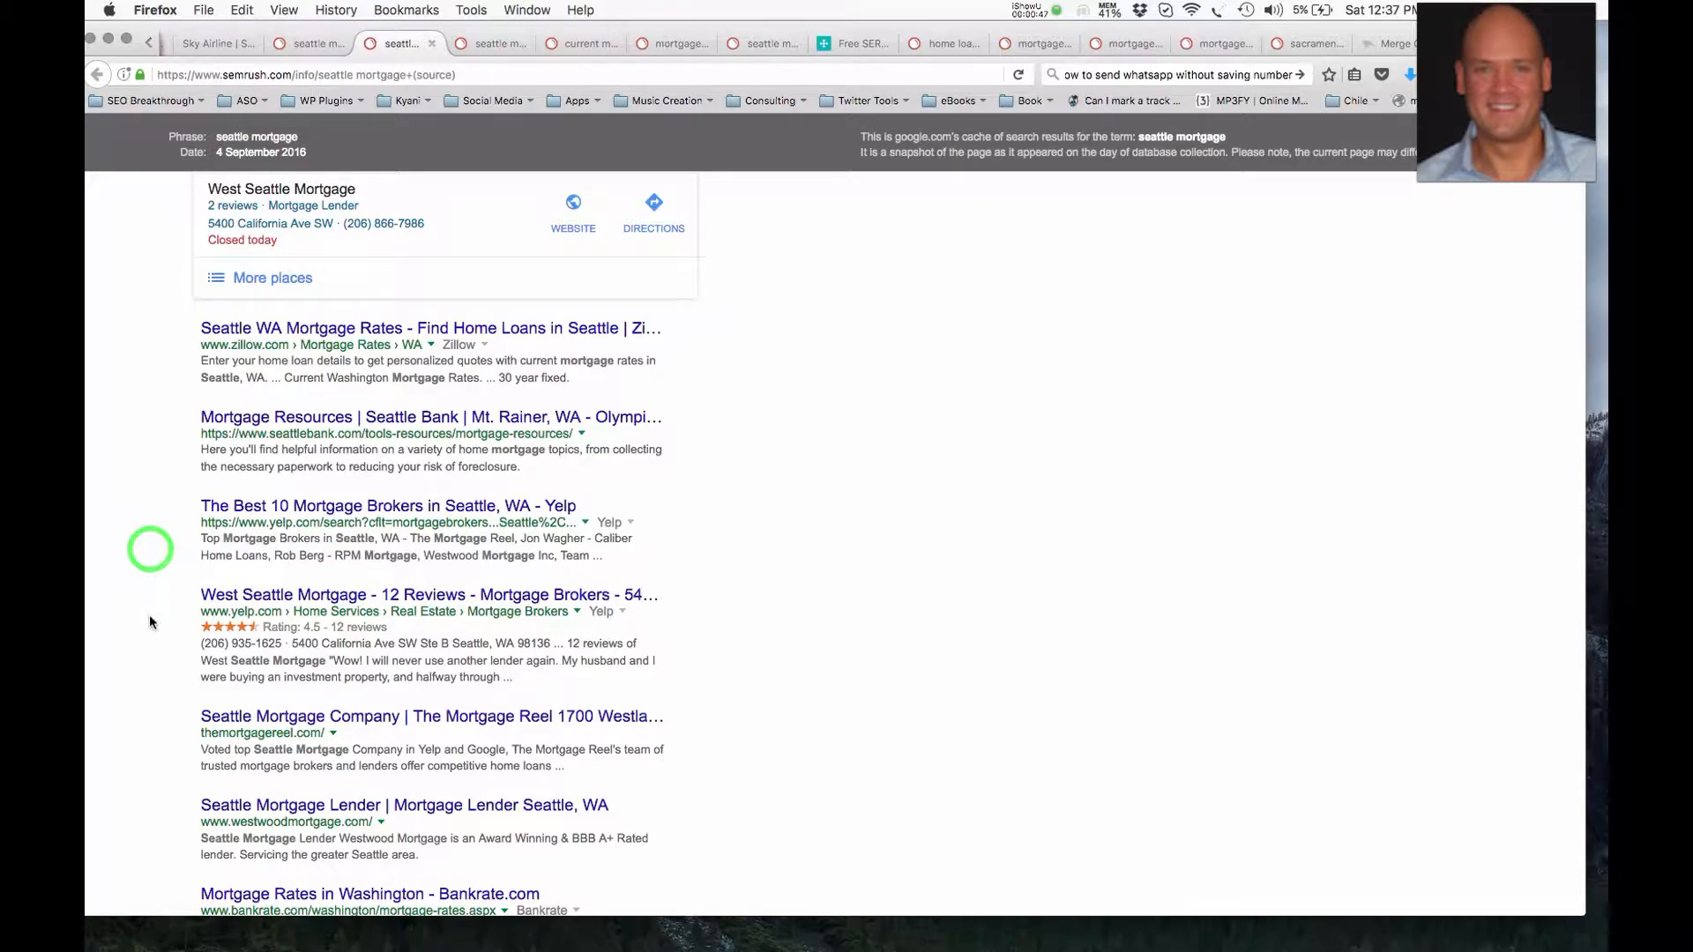
{"action": "mouse_move", "coordinate": [172, 620]}
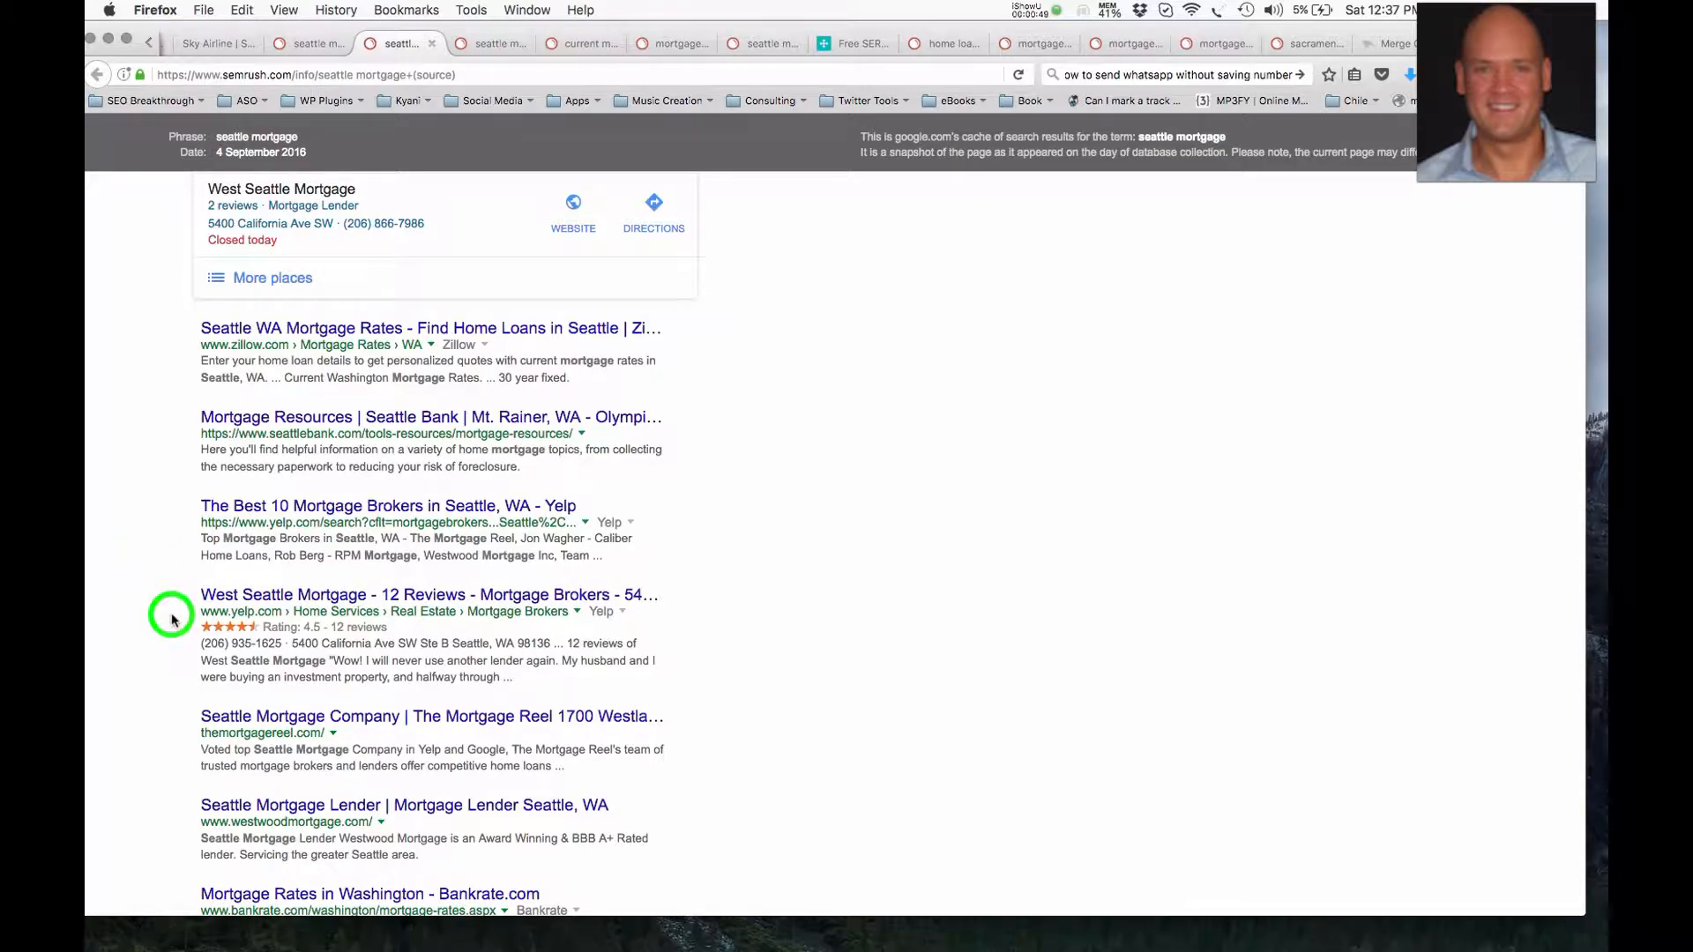
{"action": "scroll", "scroll_direction": "down", "scroll_amount": 3}
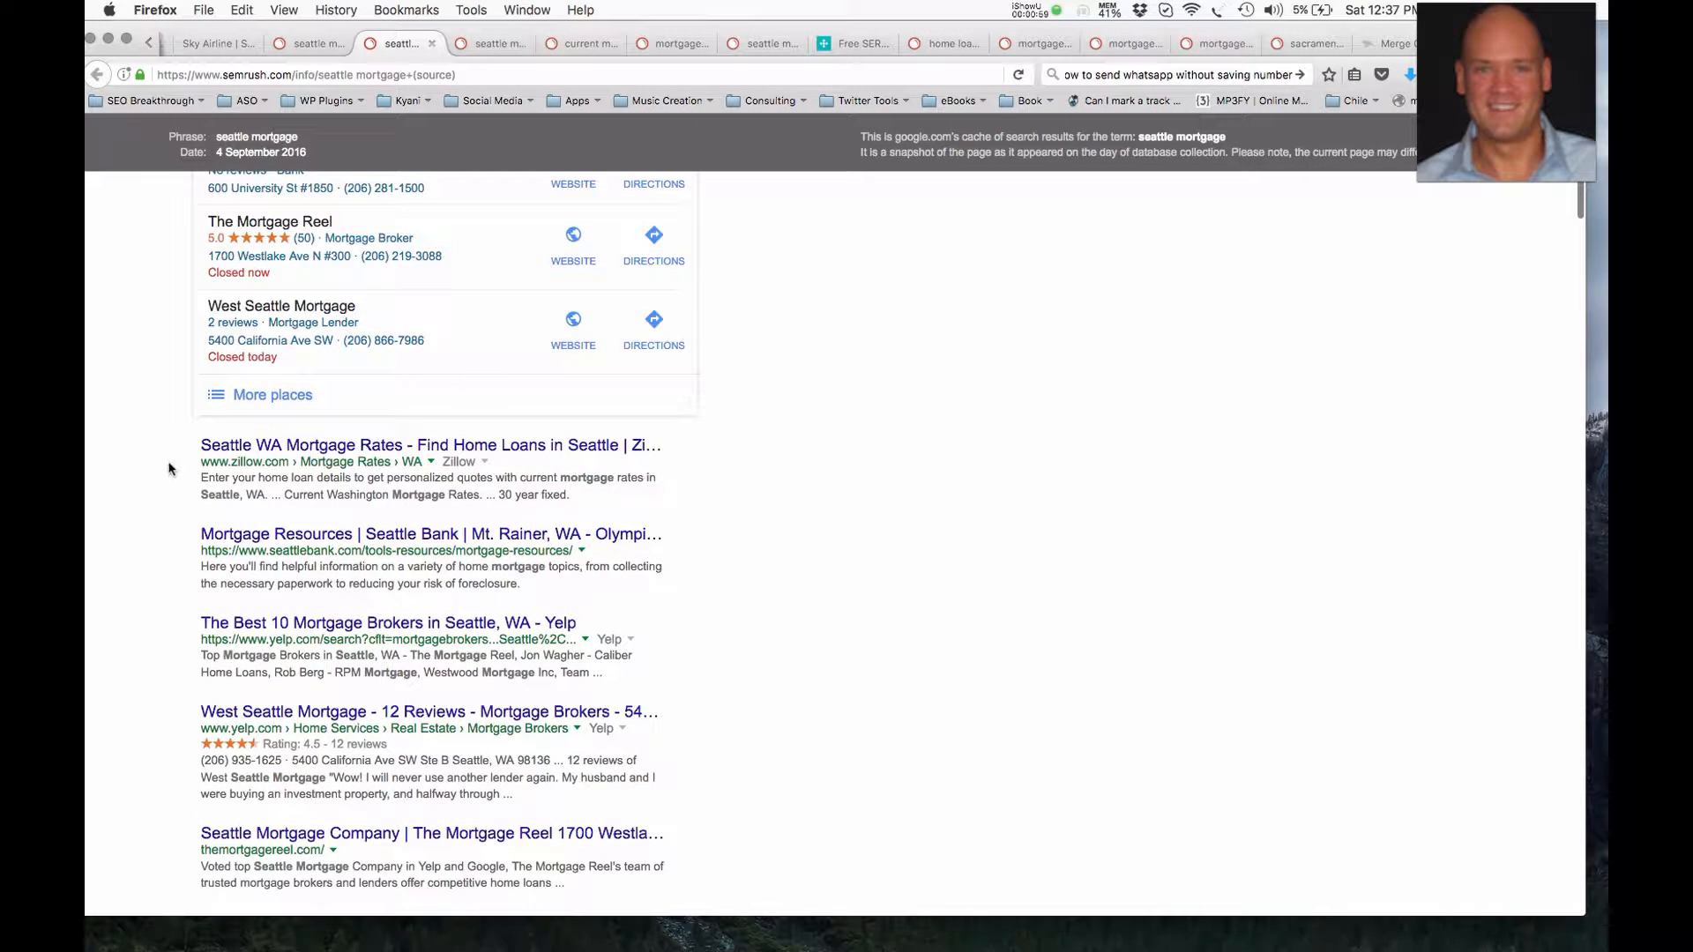
{"action": "left_click", "coordinate": [169, 452]}
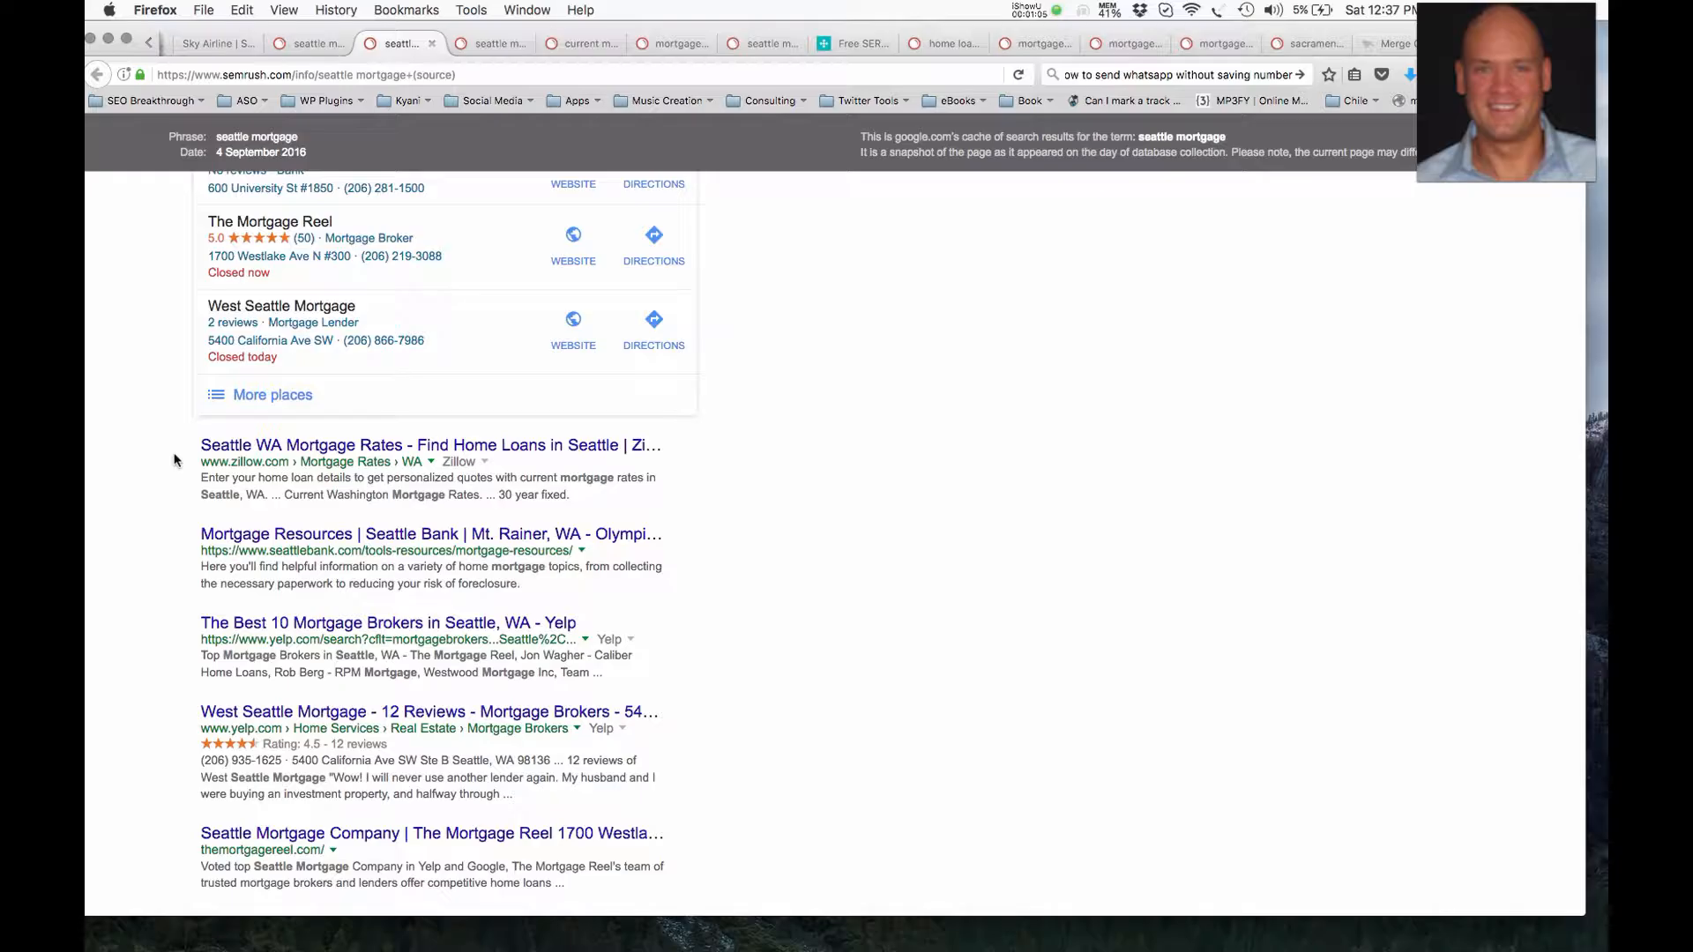
{"action": "left_click", "coordinate": [146, 462]}
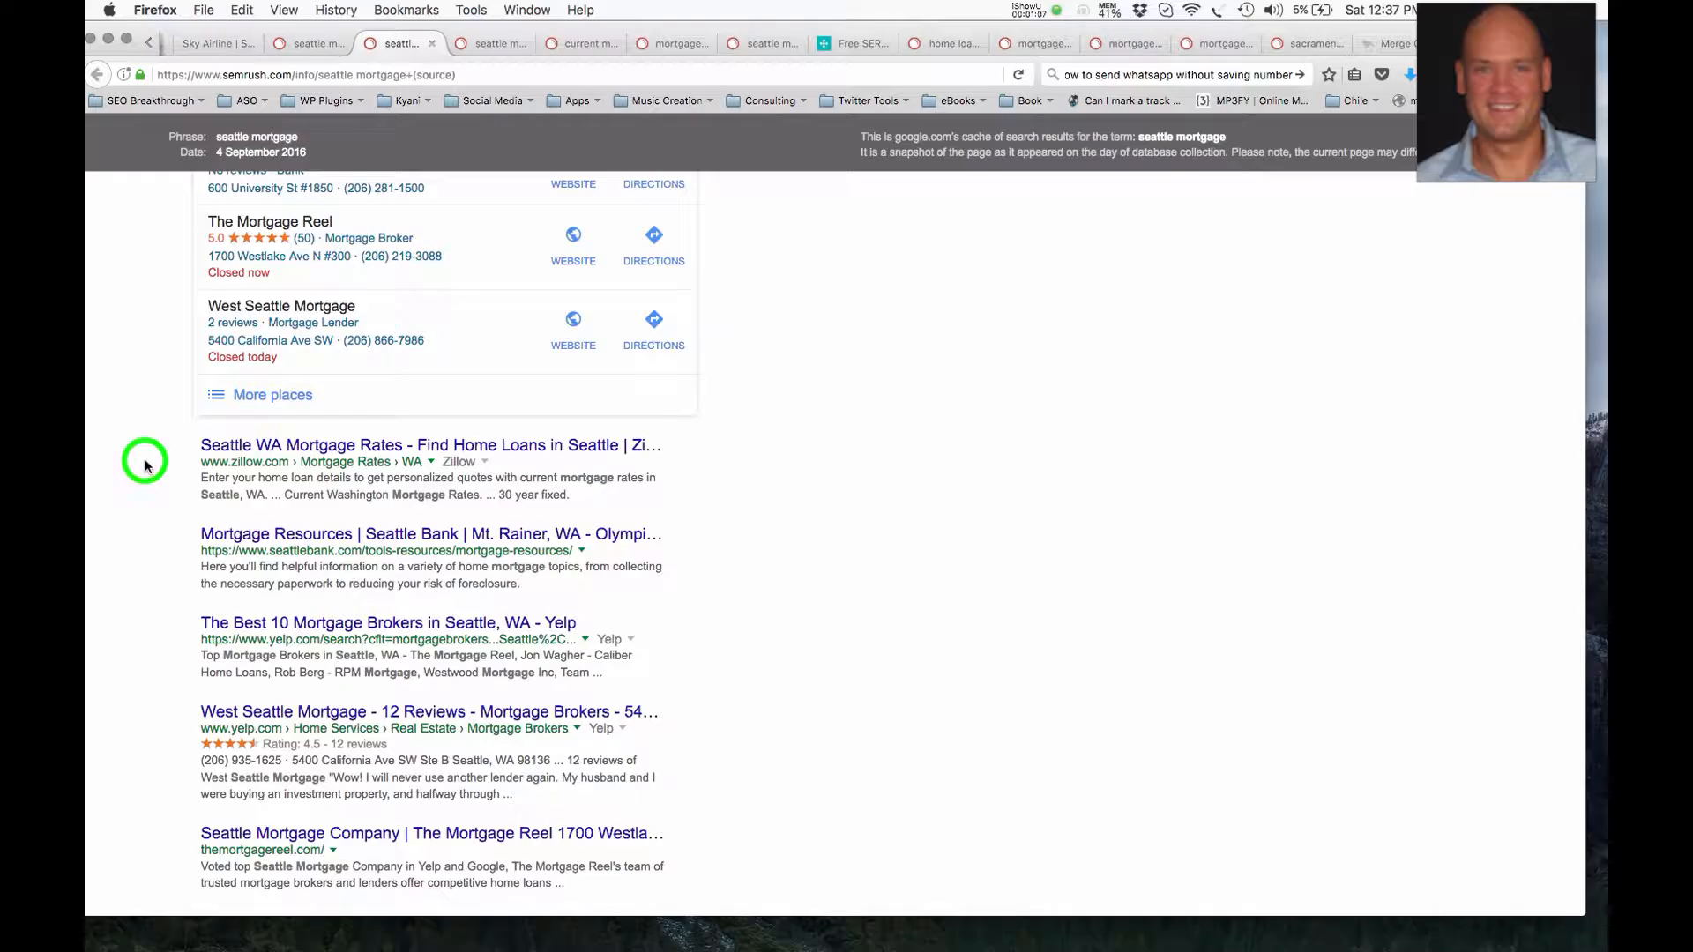
{"action": "mouse_move", "coordinate": [171, 552]}
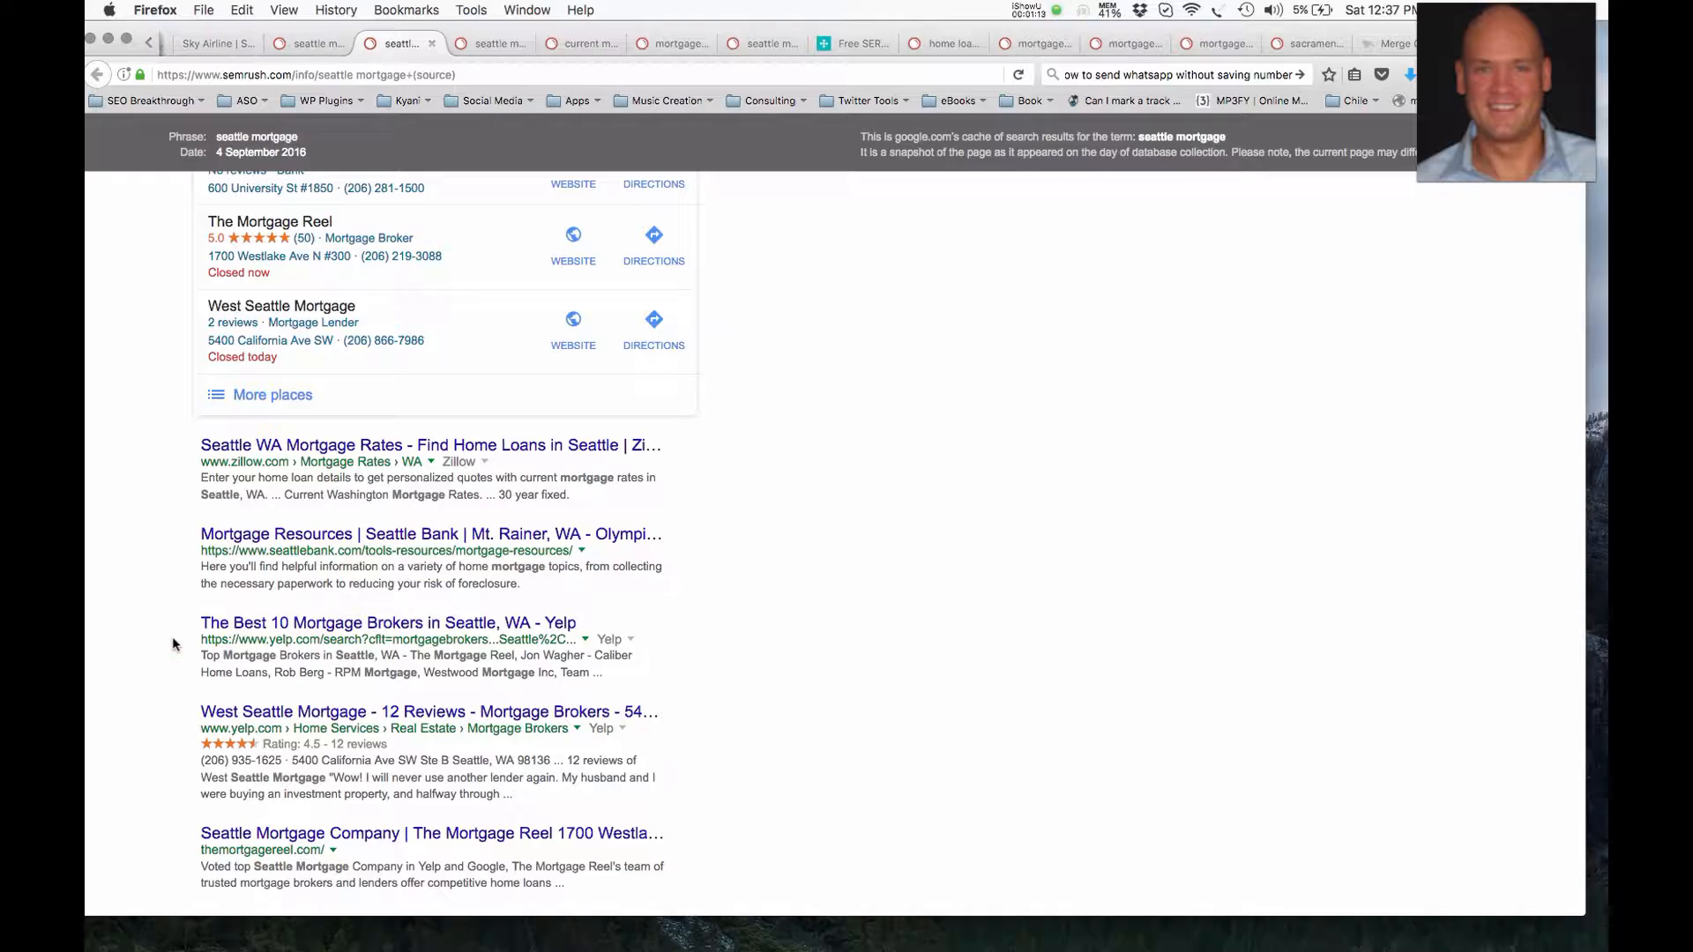
{"action": "scroll", "scroll_direction": "down", "scroll_amount": 3}
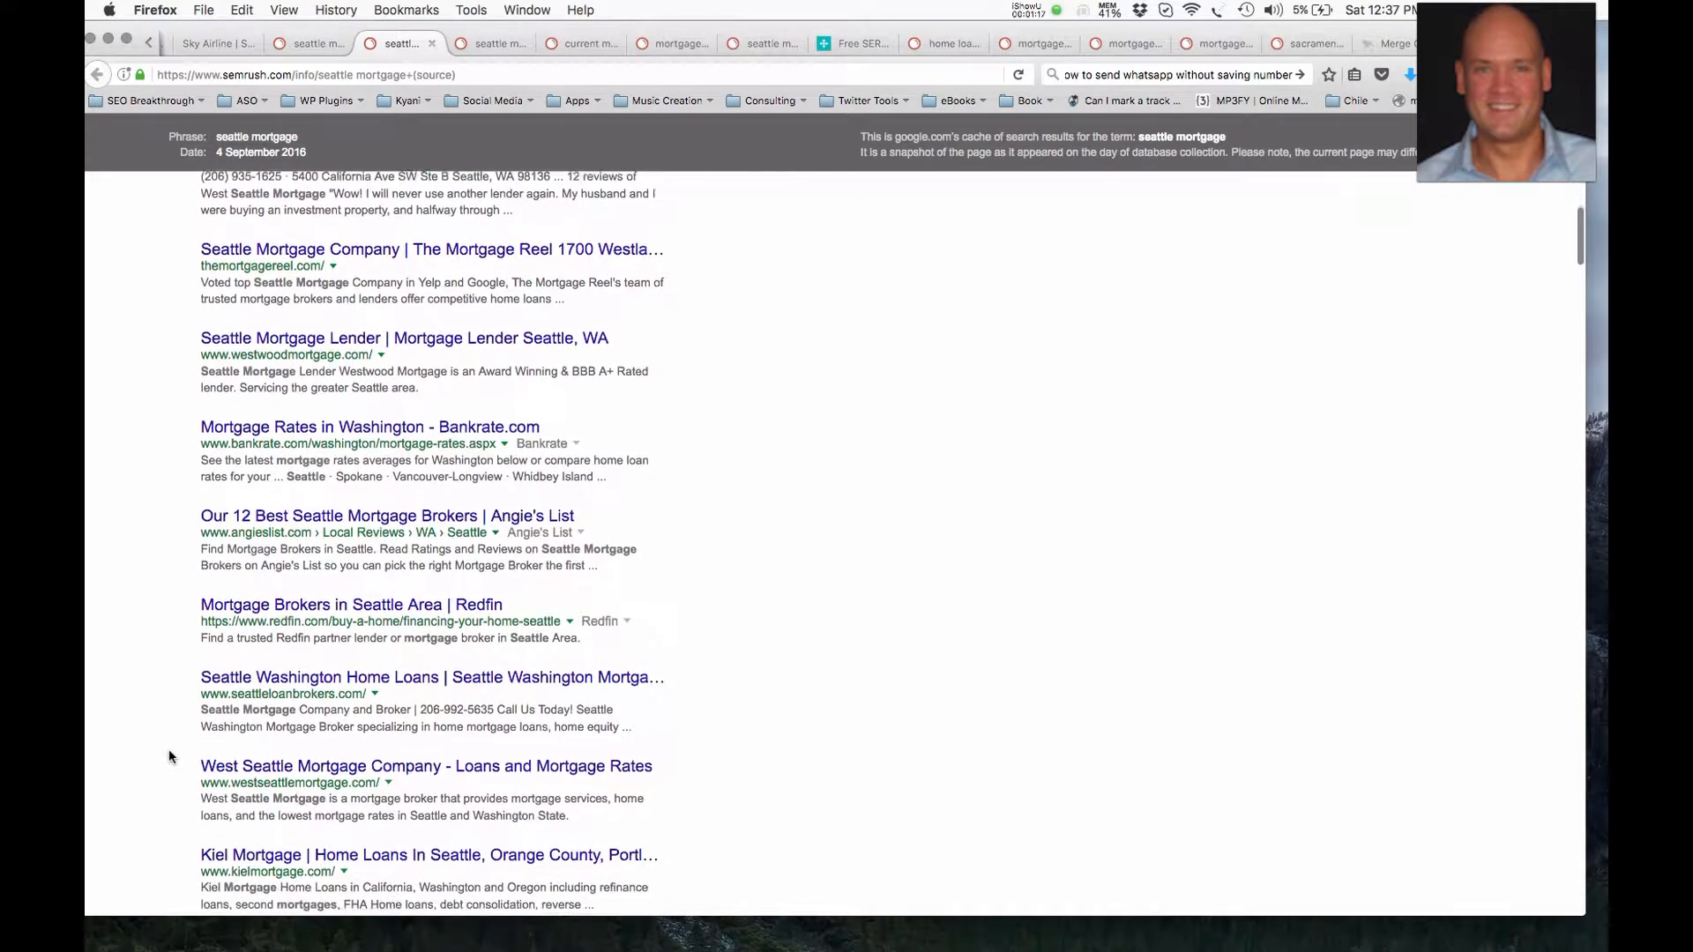
{"action": "scroll", "scroll_direction": "down", "scroll_amount": 3}
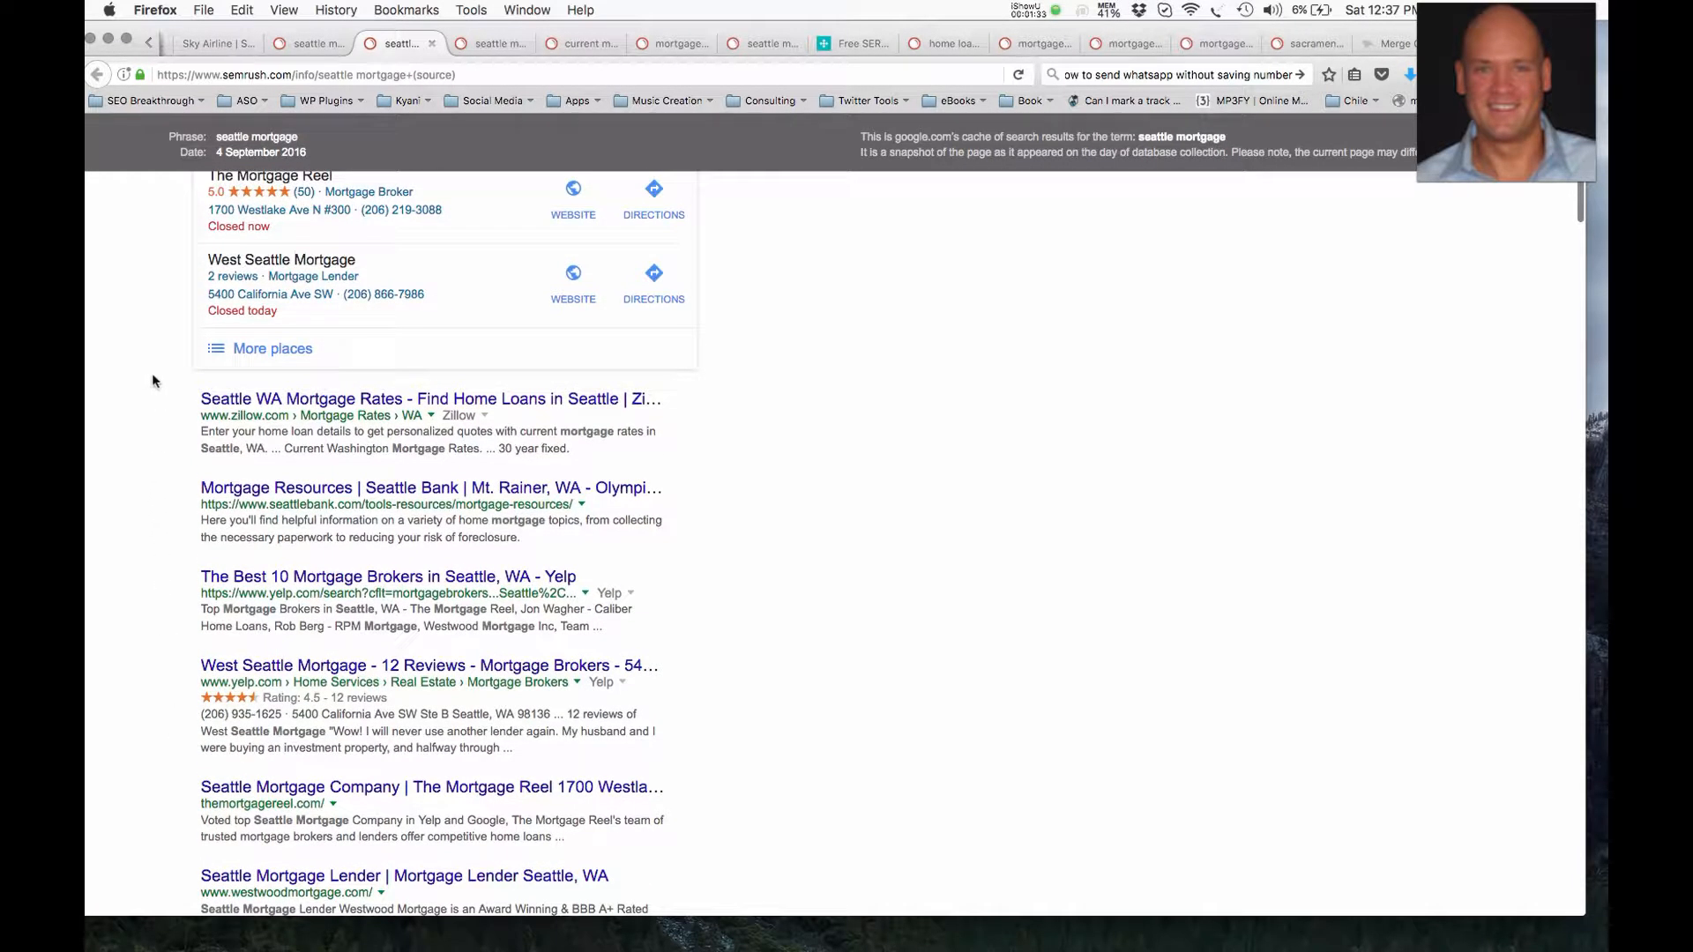
{"action": "left_click", "coordinate": [148, 612]}
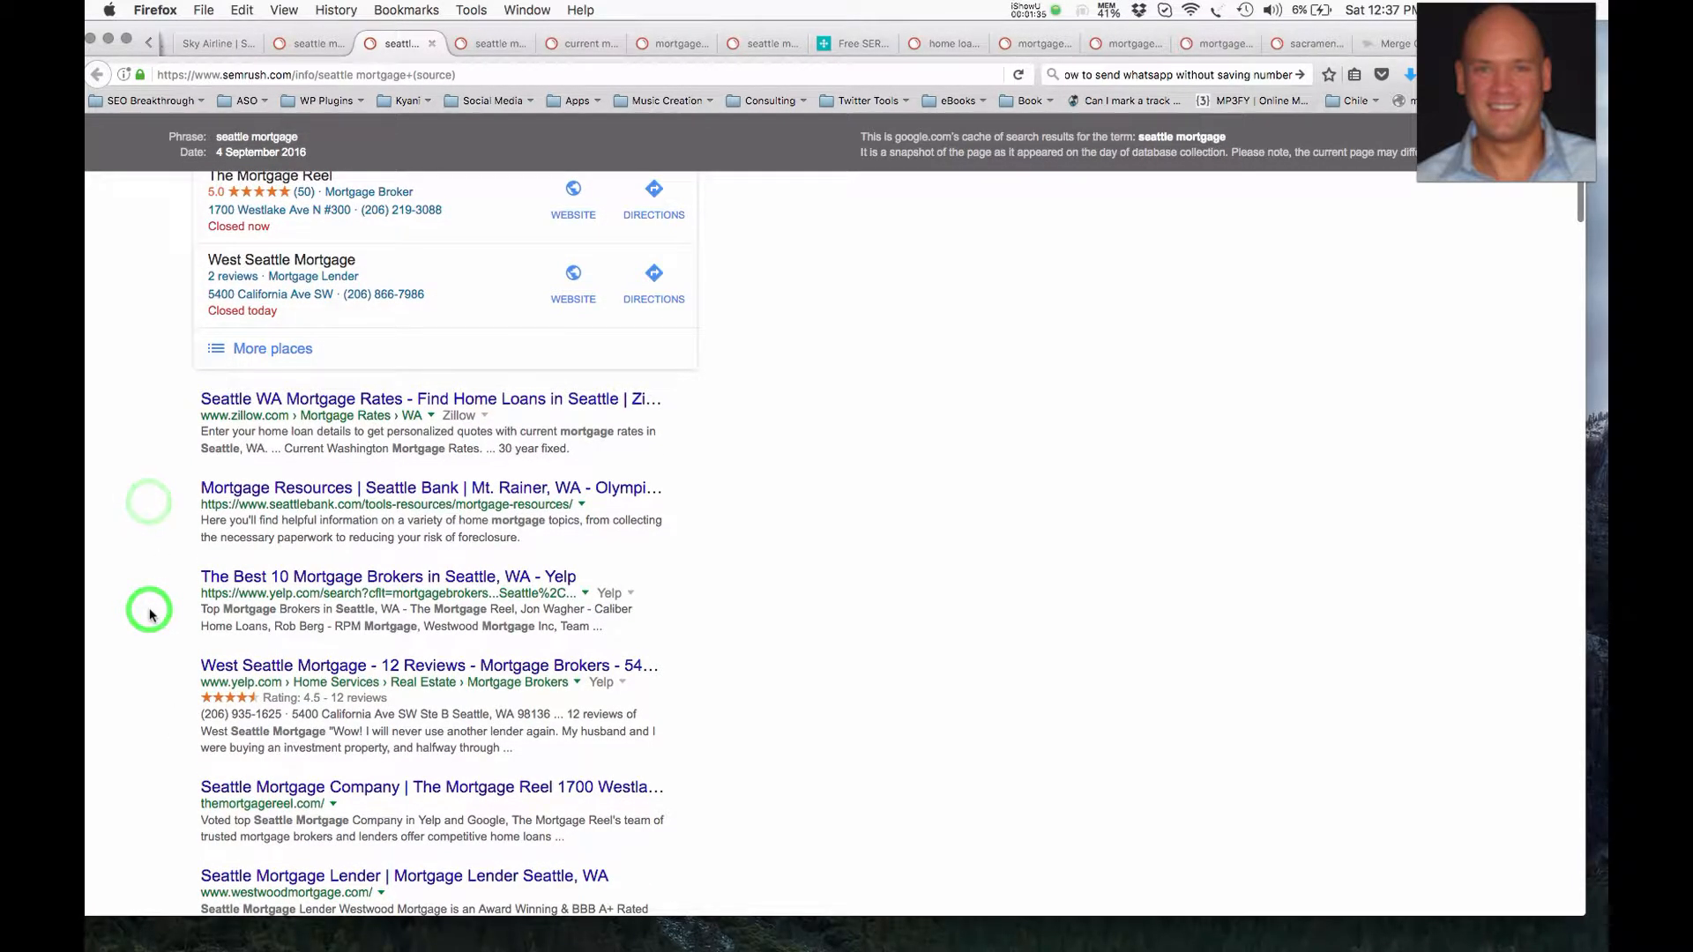
- Scroll further down to listings like Lakeview Mortgage, Homes.com and Trulia
{"action": "scroll", "scroll_direction": "down", "scroll_amount": 3}
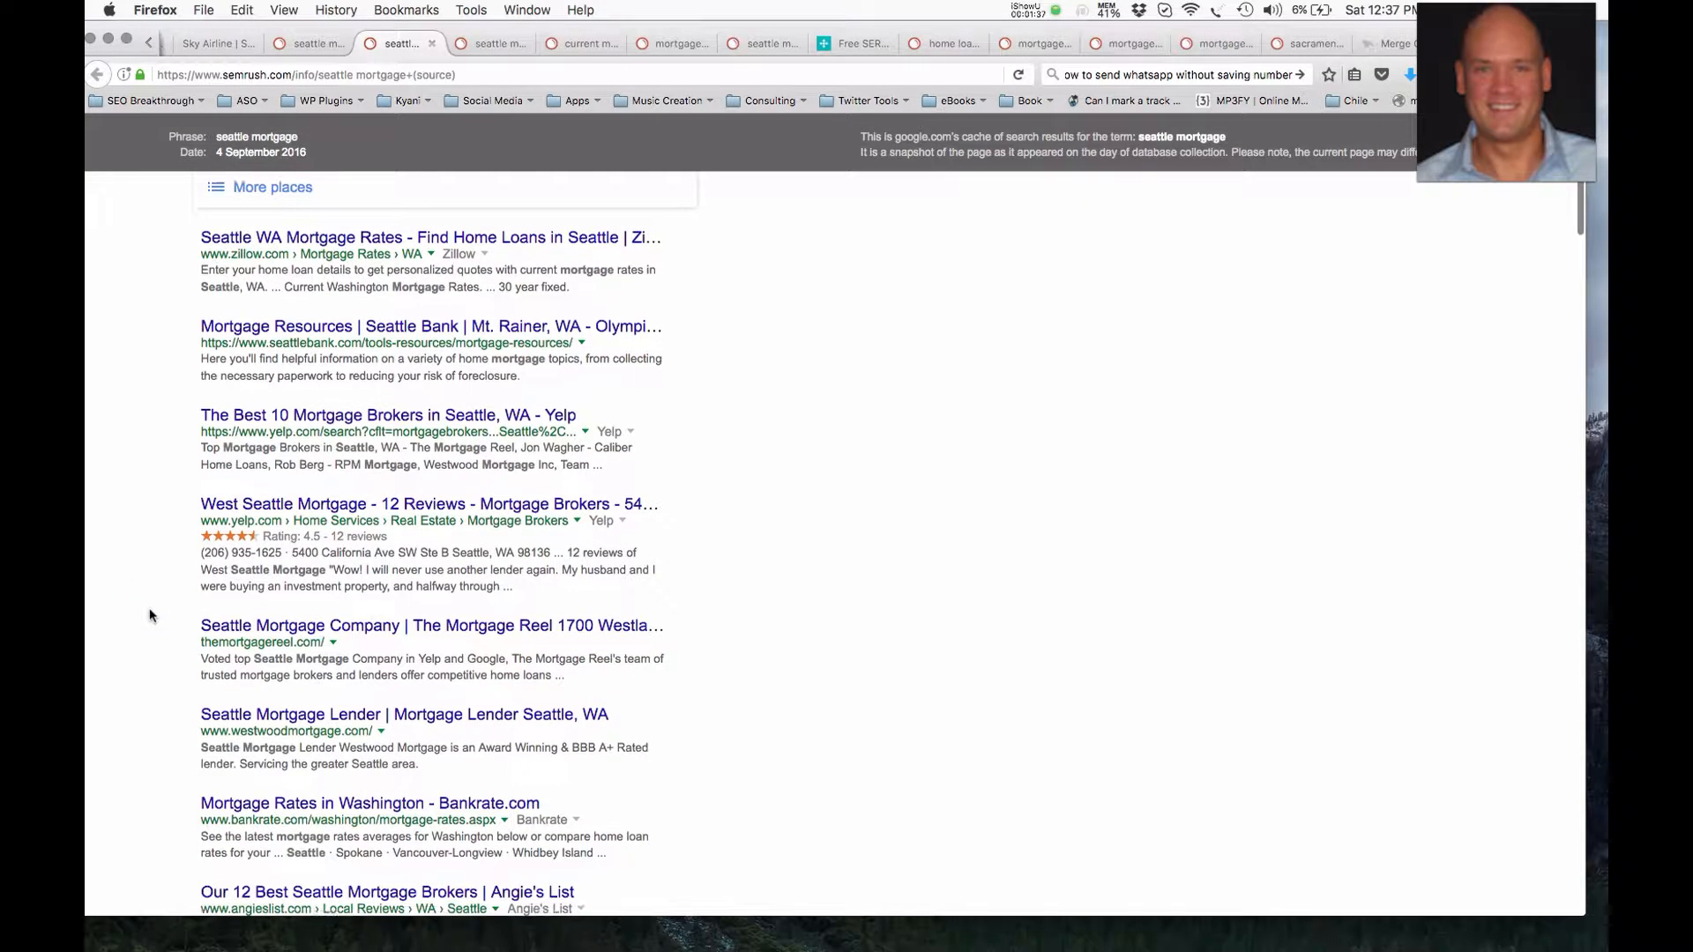
{"action": "scroll", "scroll_direction": "down", "scroll_amount": 3}
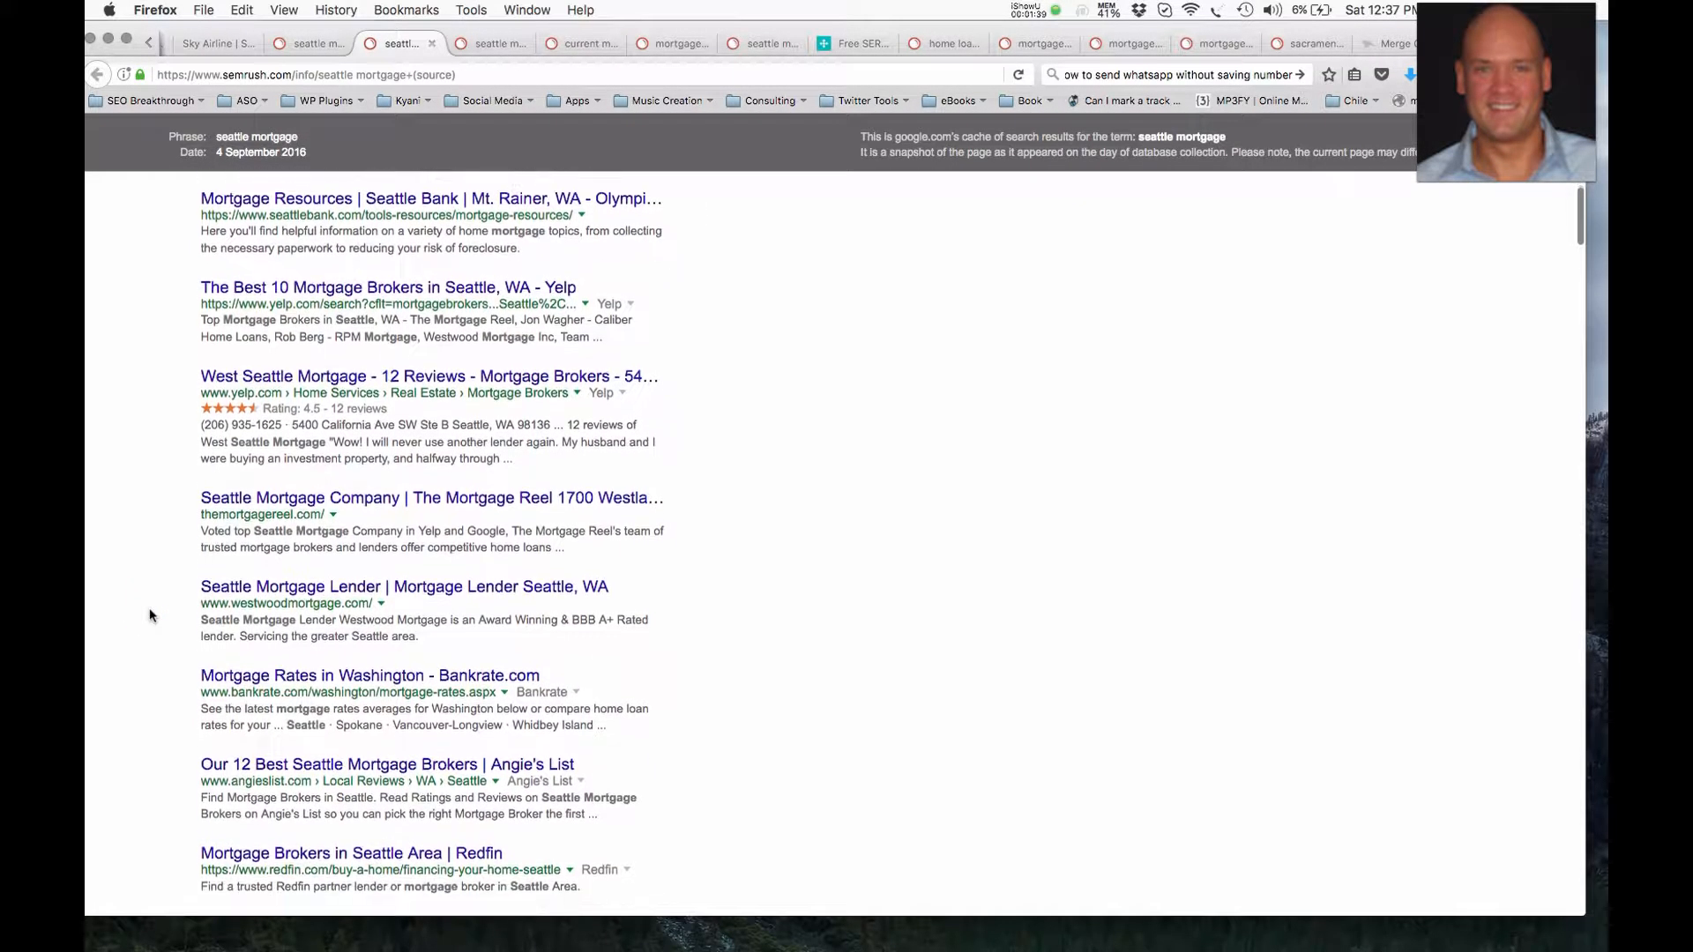
{"action": "scroll", "scroll_direction": "down", "scroll_amount": 3}
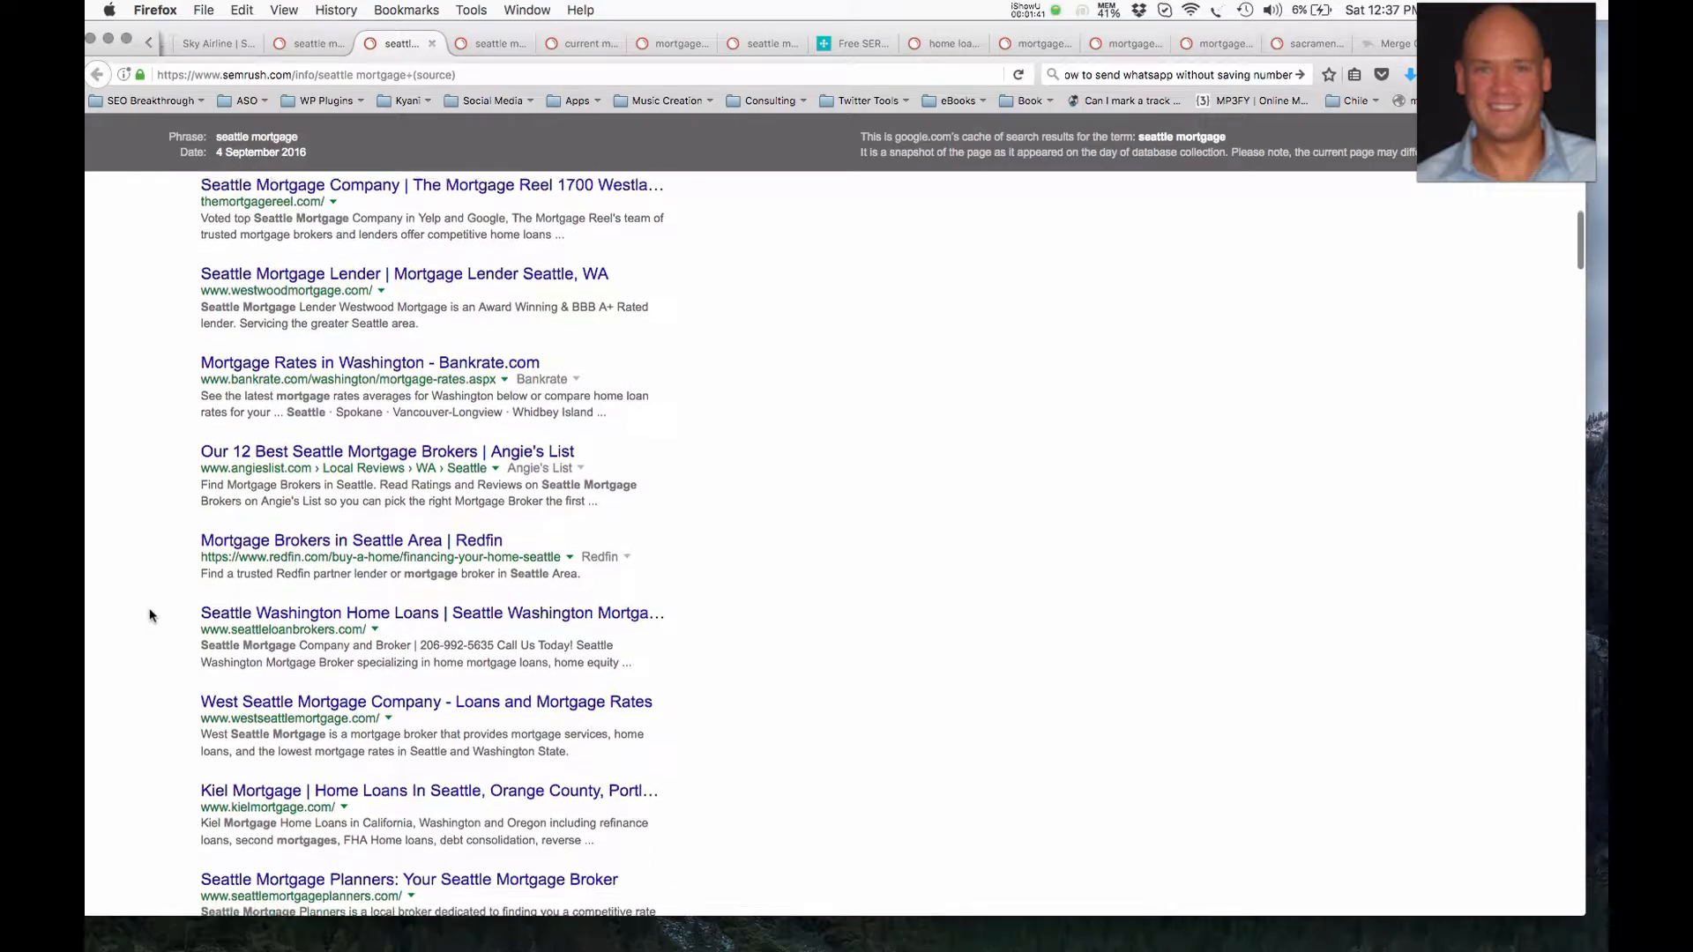
{"action": "scroll", "scroll_direction": "down", "scroll_amount": 3}
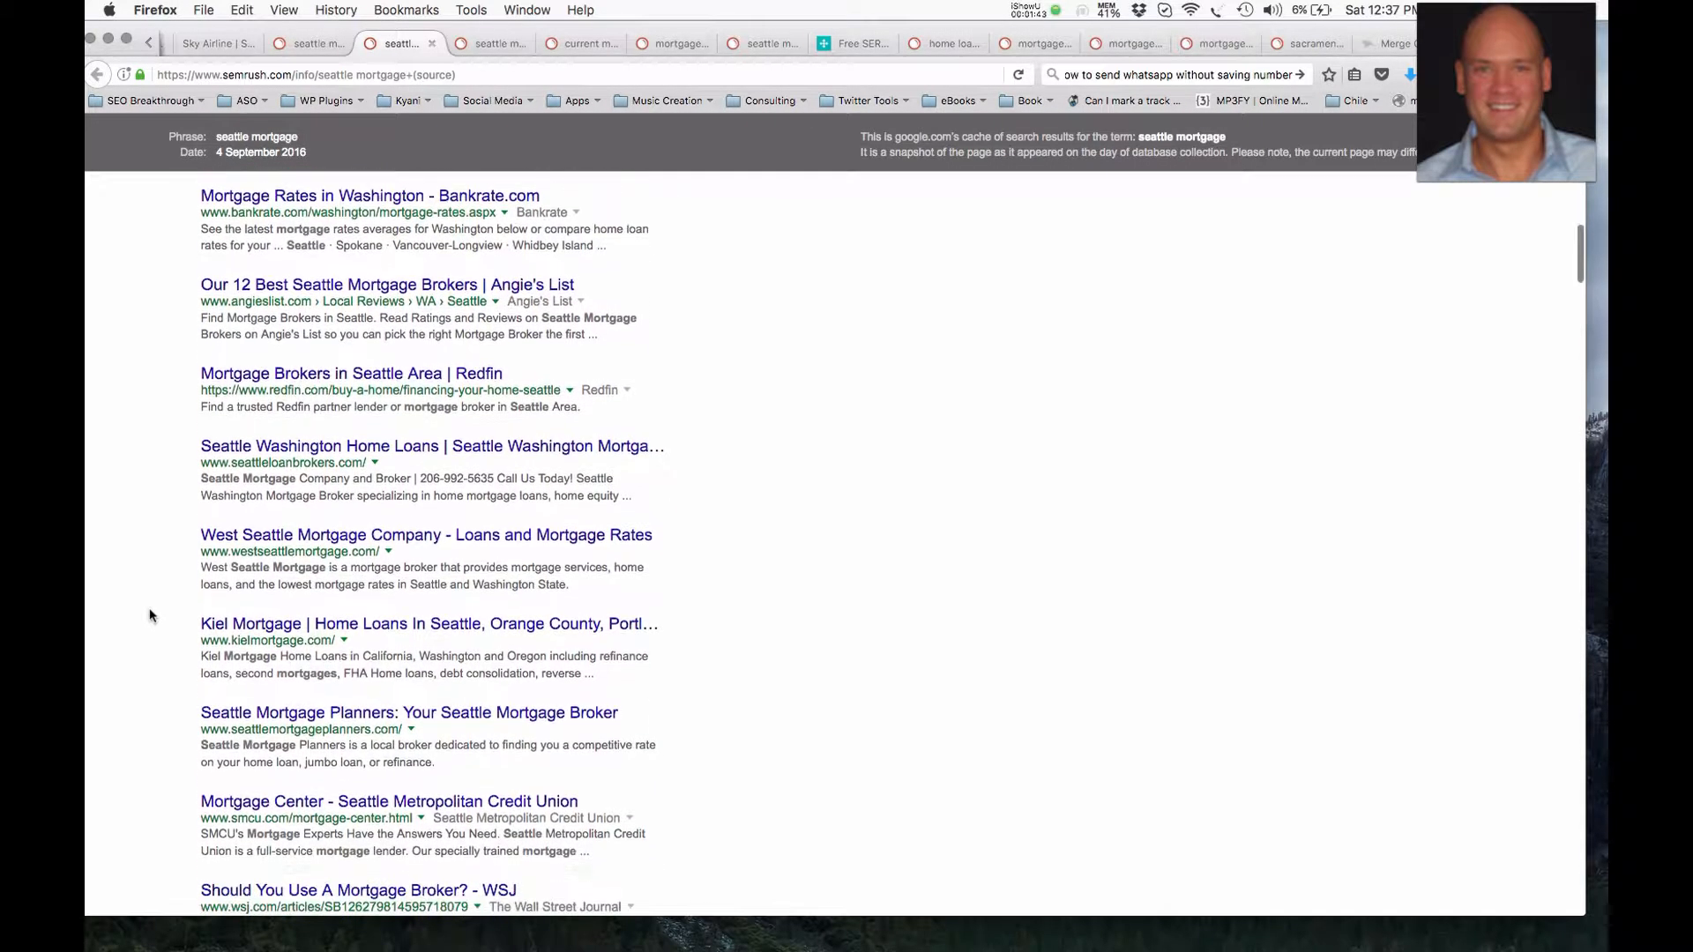
{"action": "scroll", "scroll_direction": "down", "scroll_amount": 3}
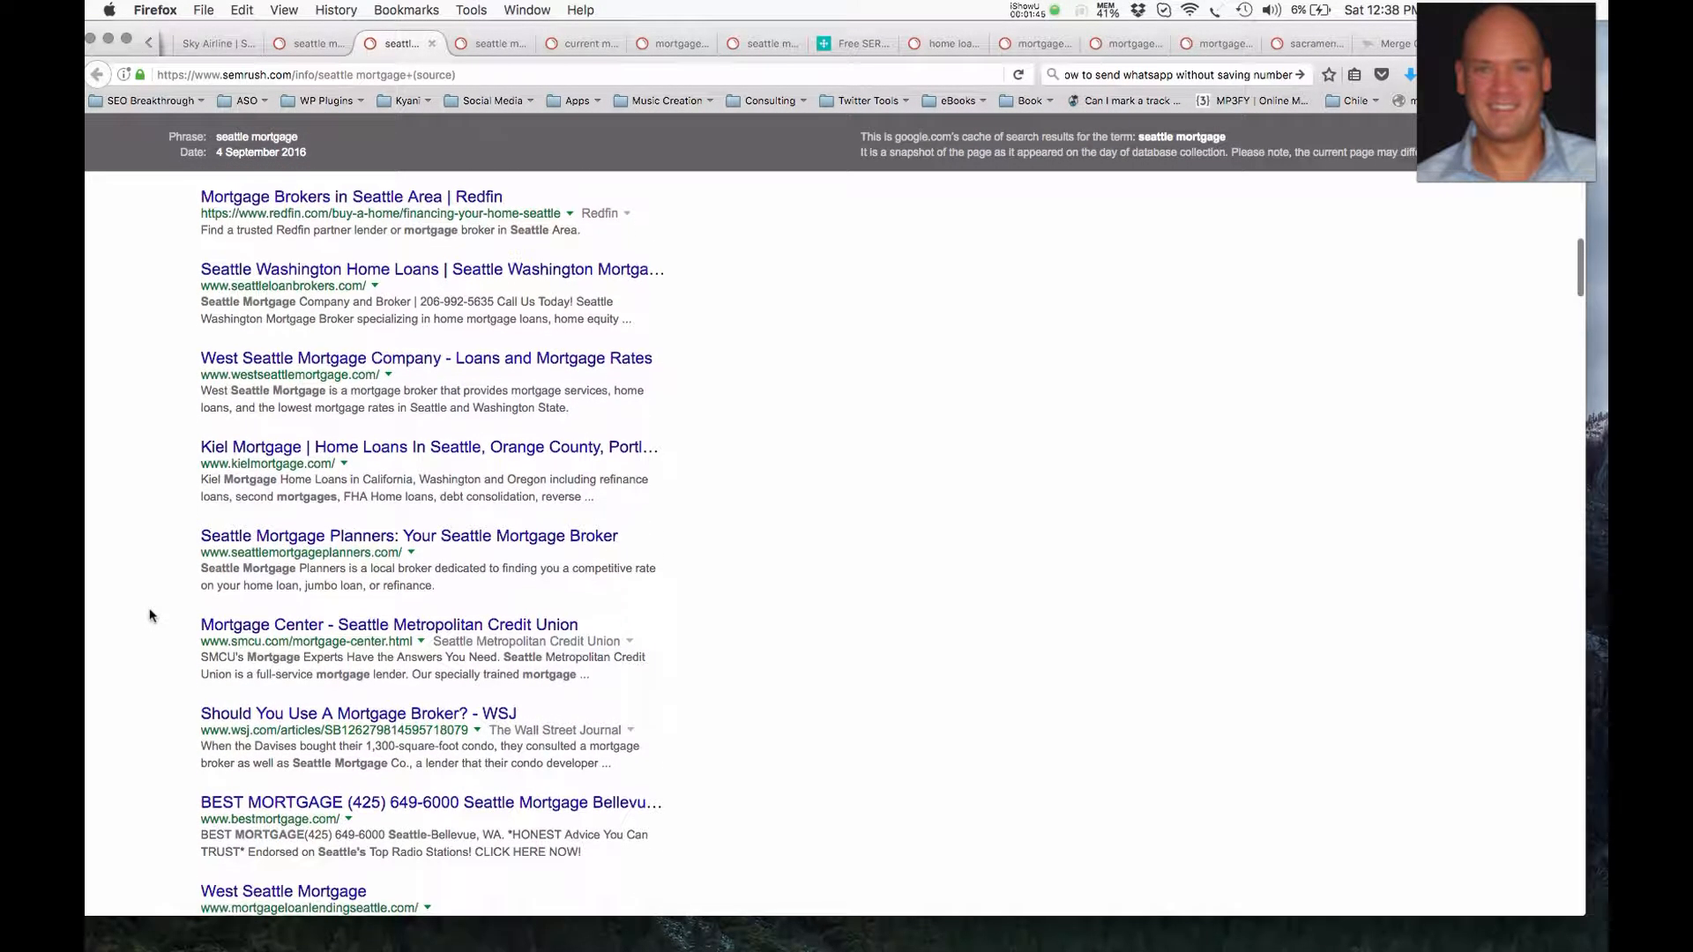
{"action": "scroll", "scroll_direction": "down", "scroll_amount": 3}
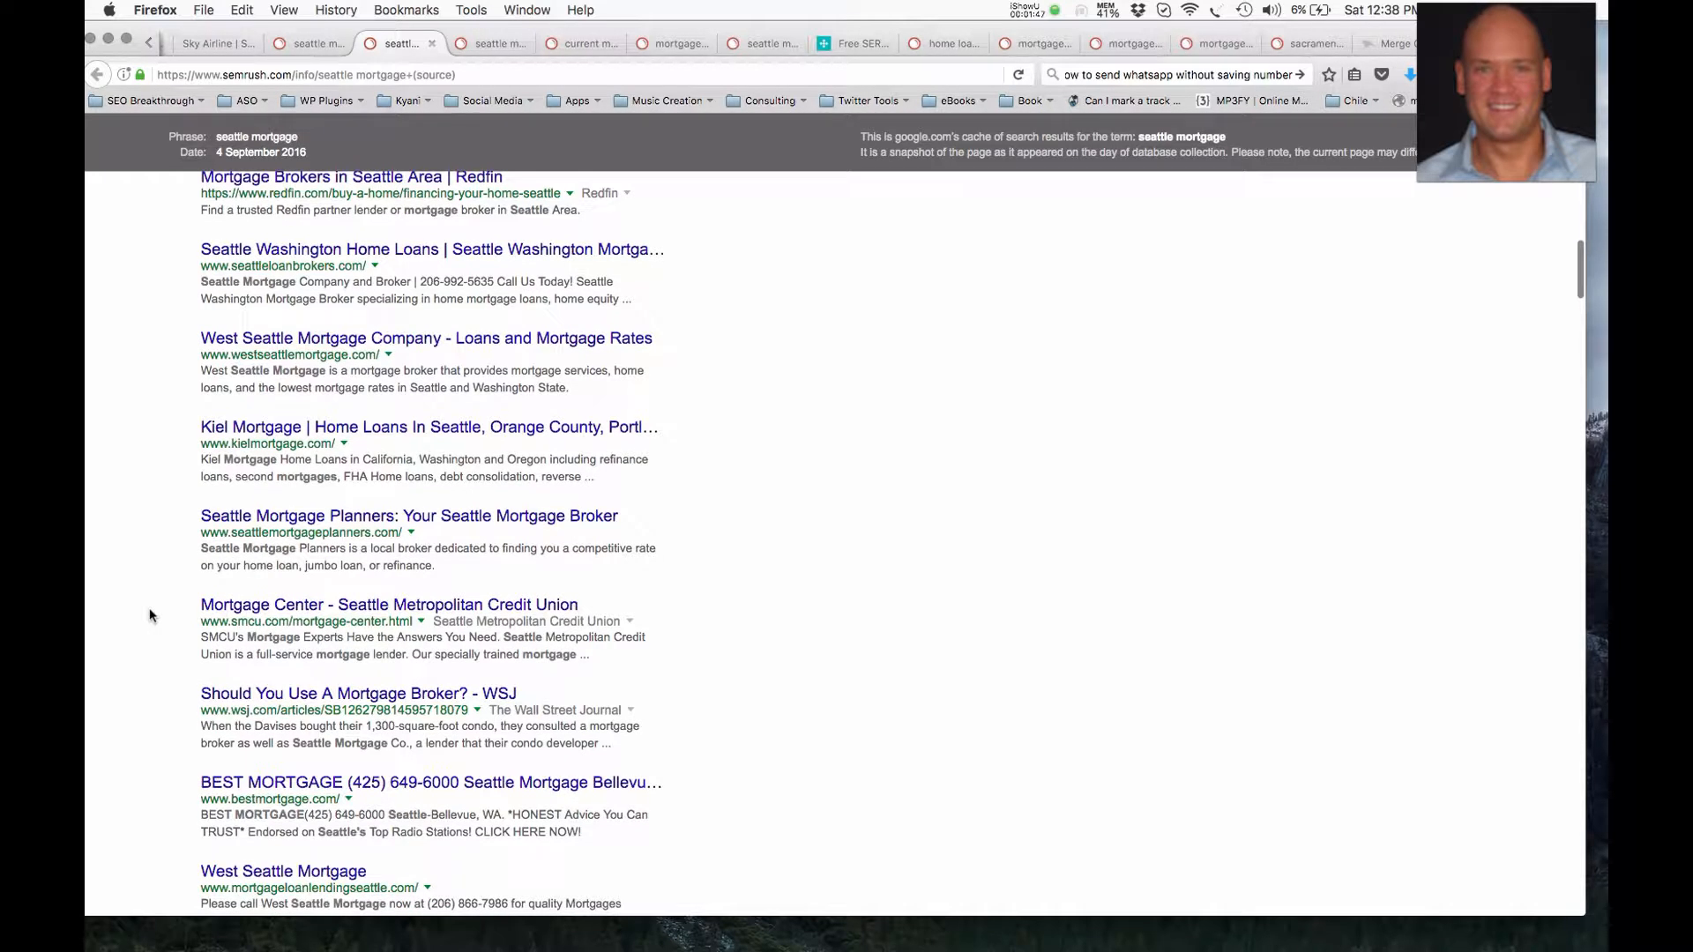
{"action": "scroll", "scroll_direction": "down", "scroll_amount": 3}
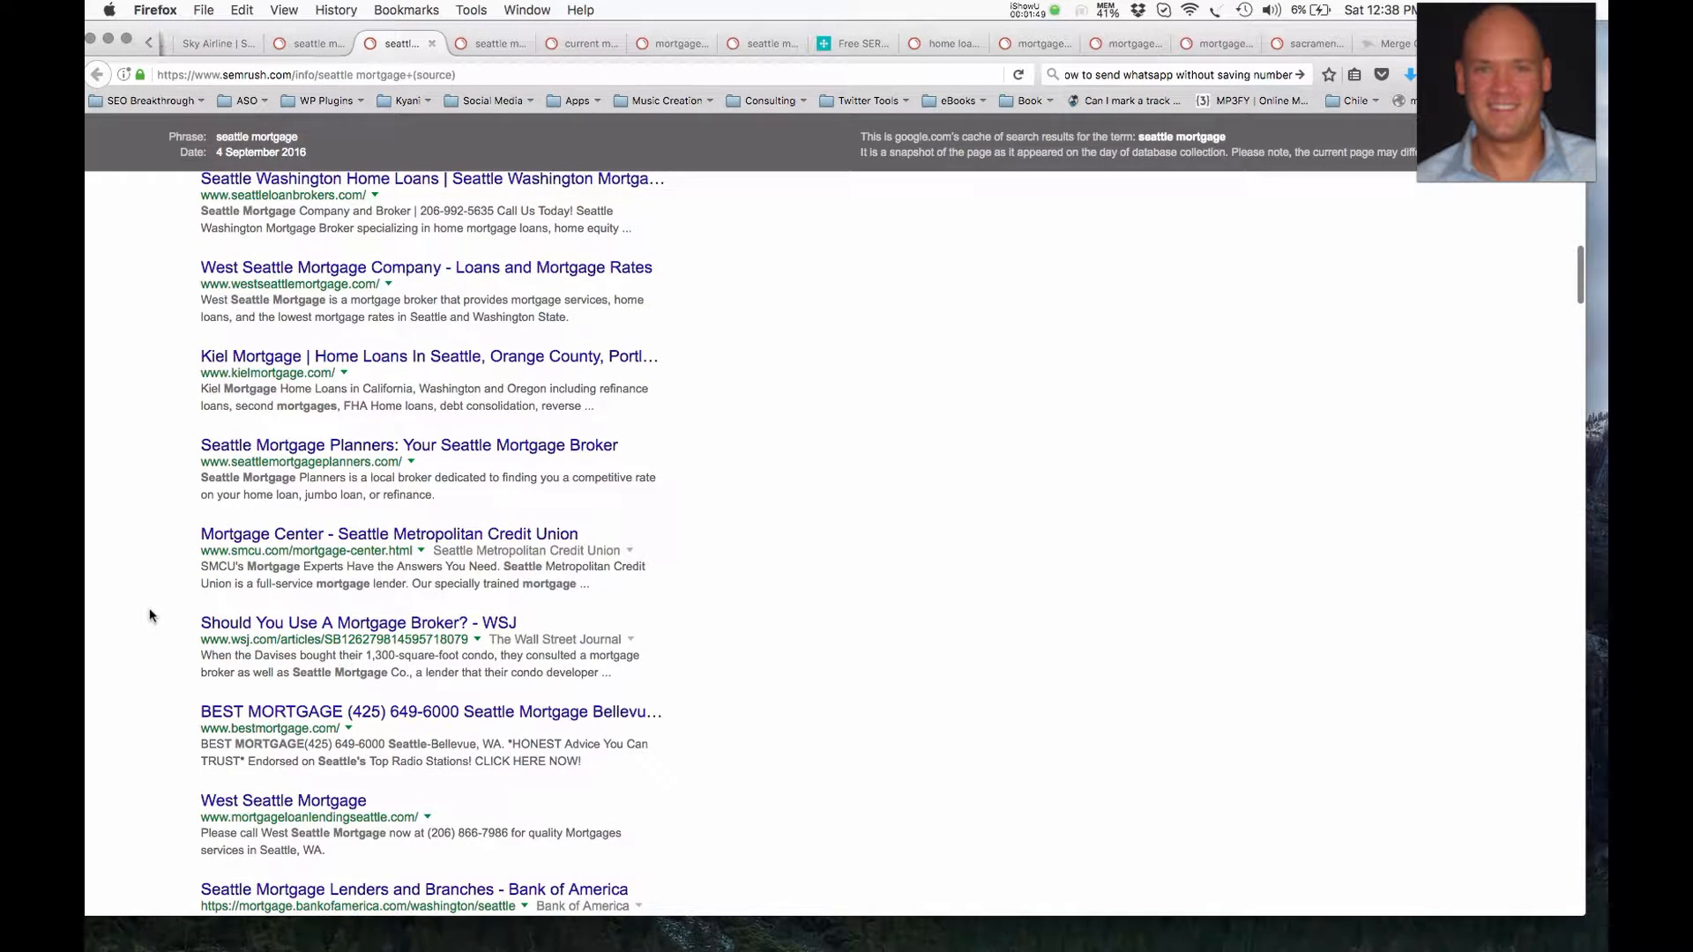
{"action": "scroll", "scroll_direction": "down", "scroll_amount": 3}
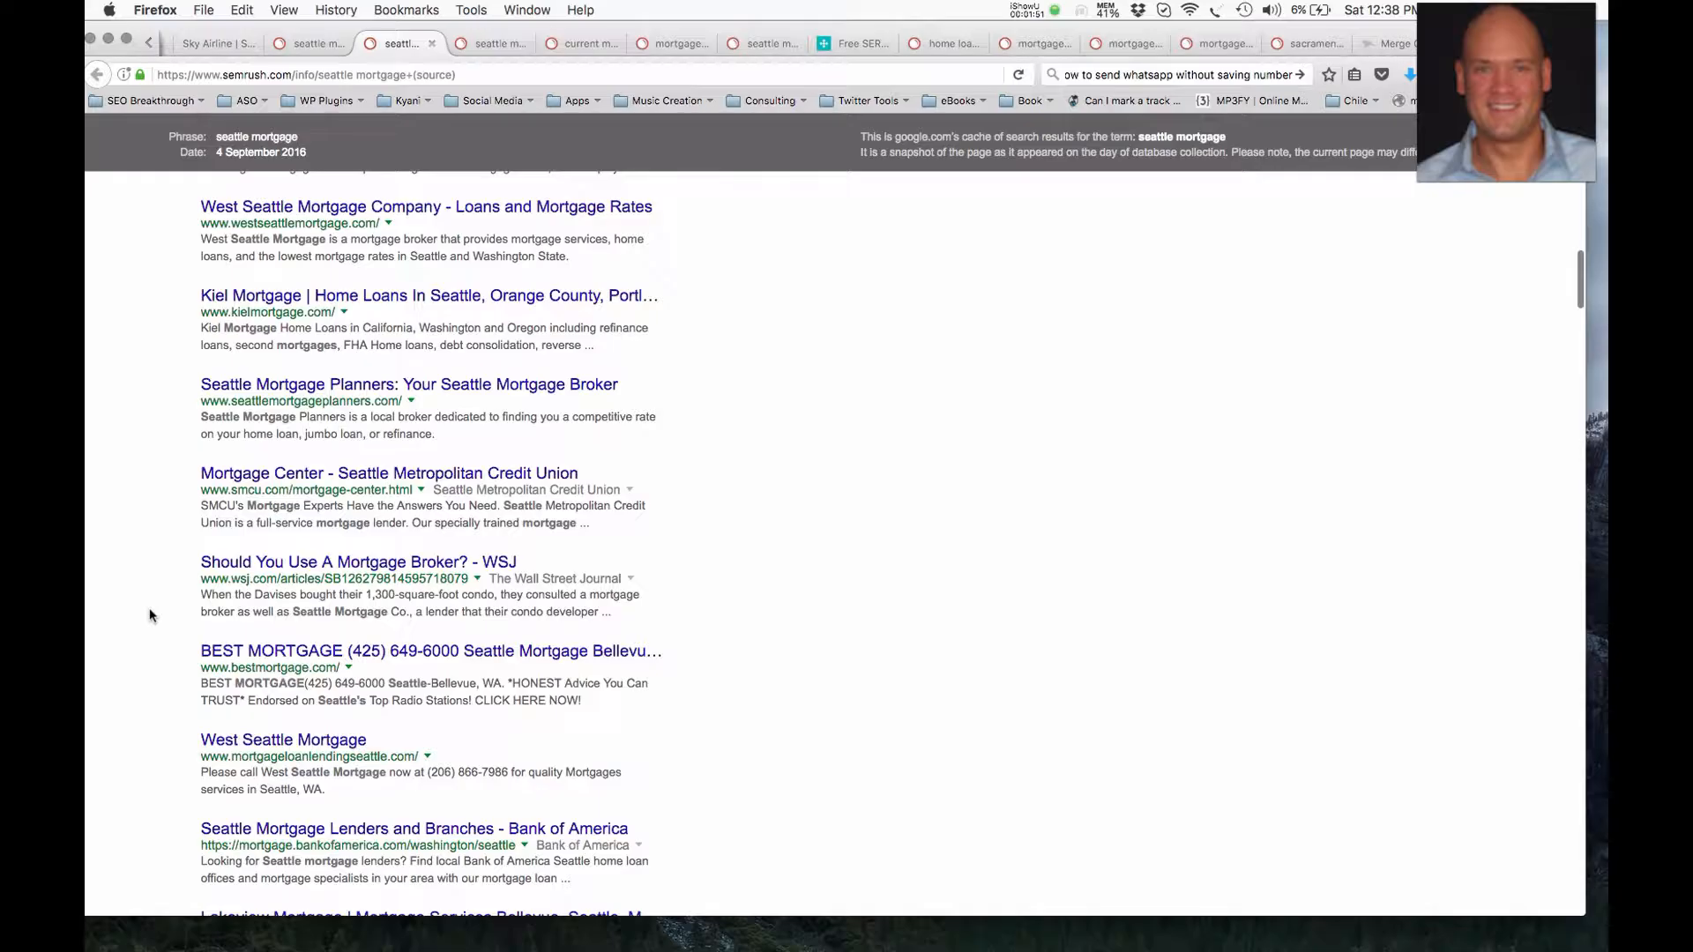
{"action": "scroll", "scroll_direction": "down", "scroll_amount": 3}
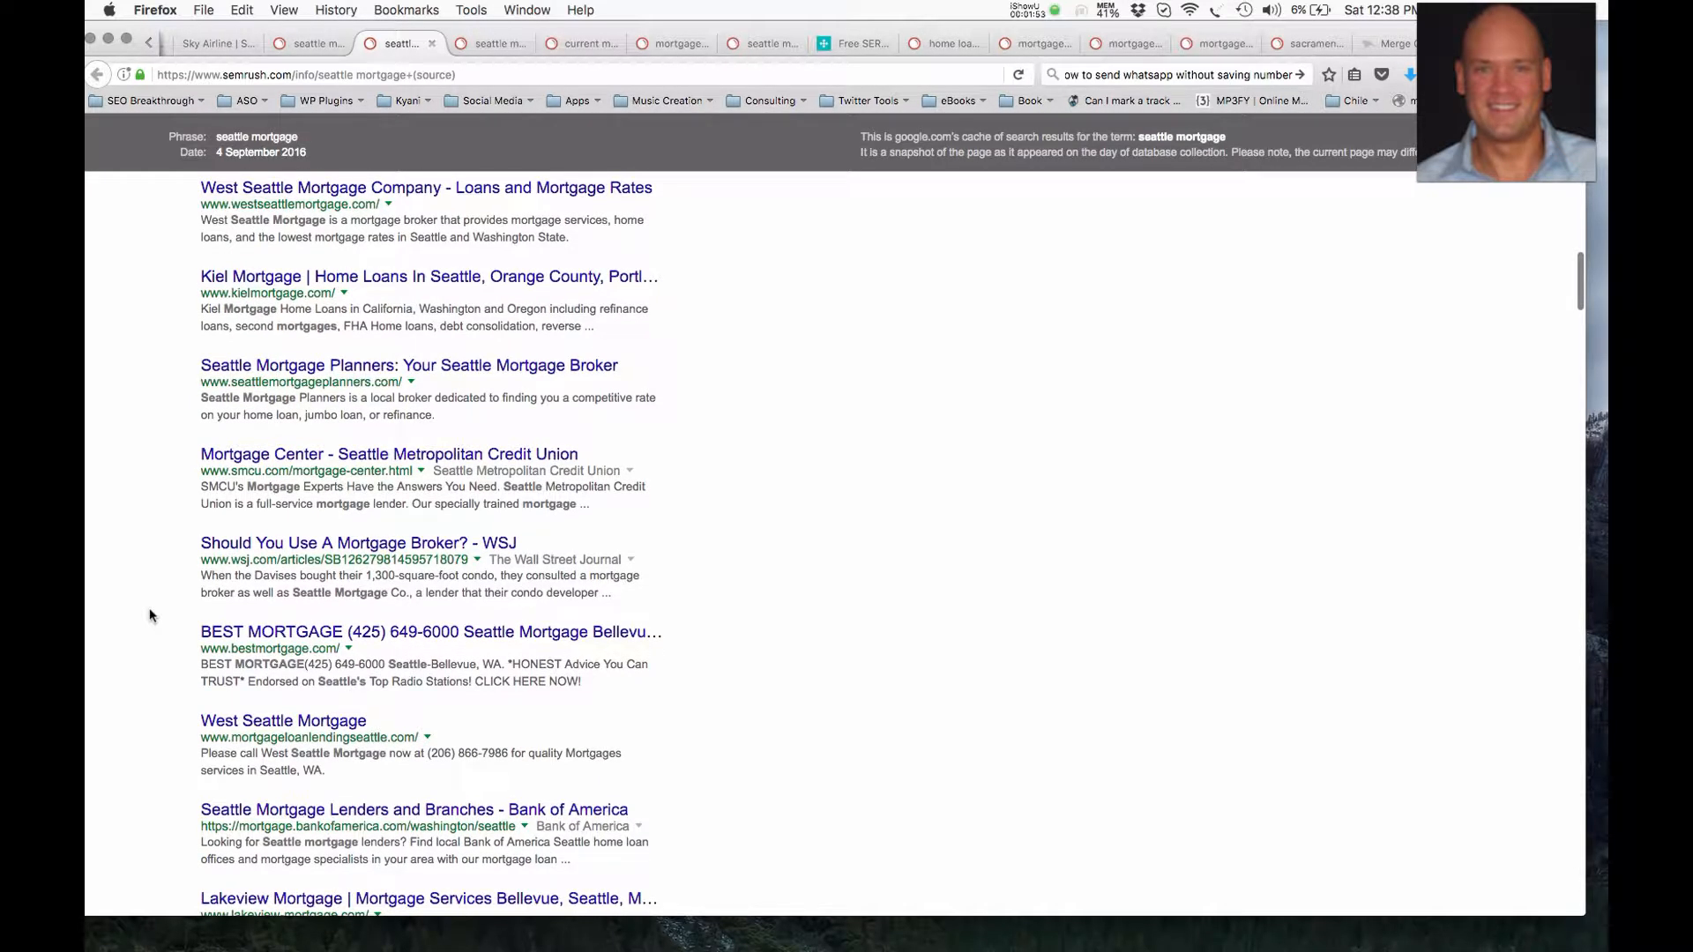
{"action": "scroll", "scroll_direction": "down", "scroll_amount": 3}
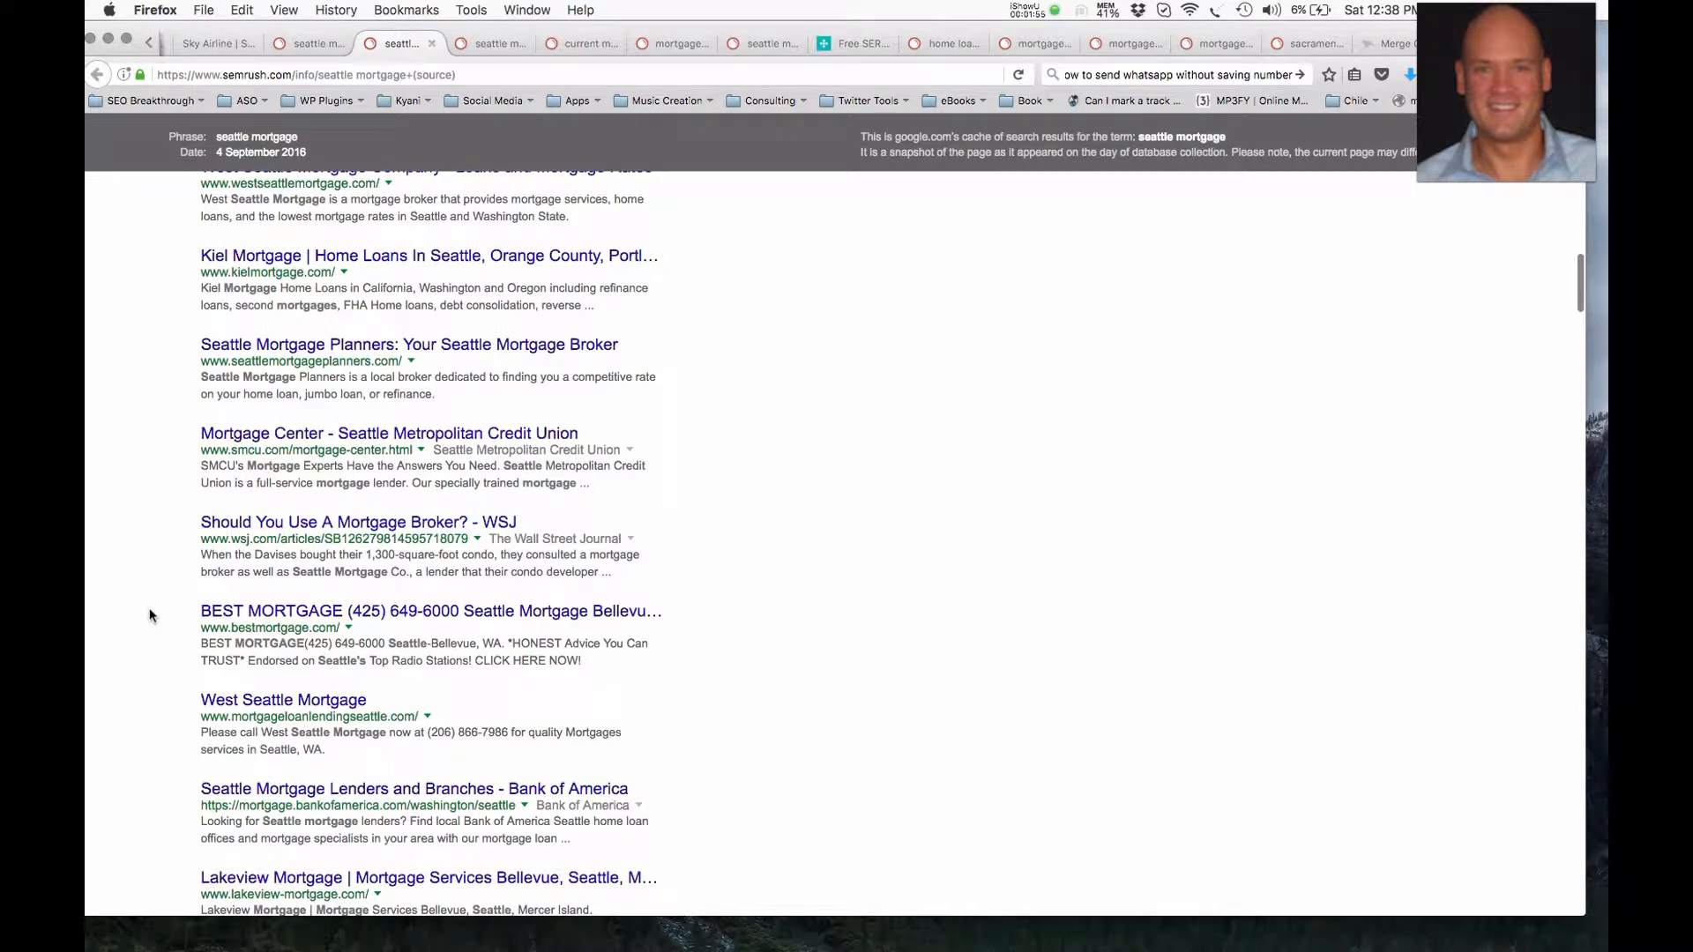
{"action": "scroll", "scroll_direction": "down", "scroll_amount": 3}
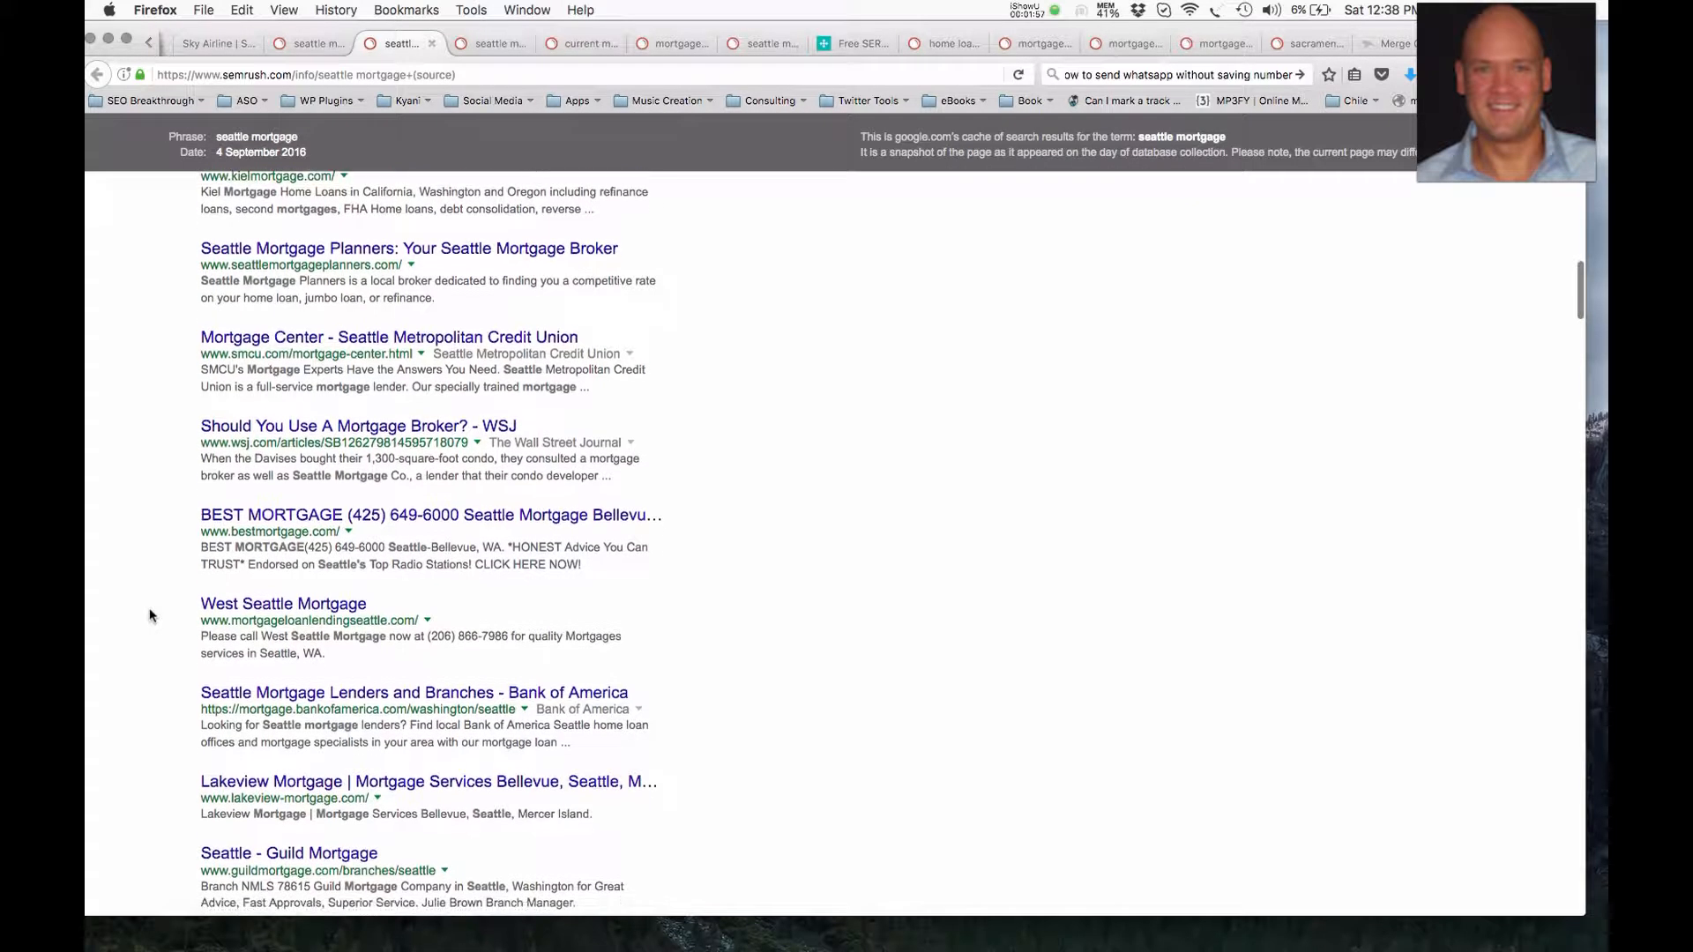
{"action": "scroll", "scroll_direction": "down", "scroll_amount": 3}
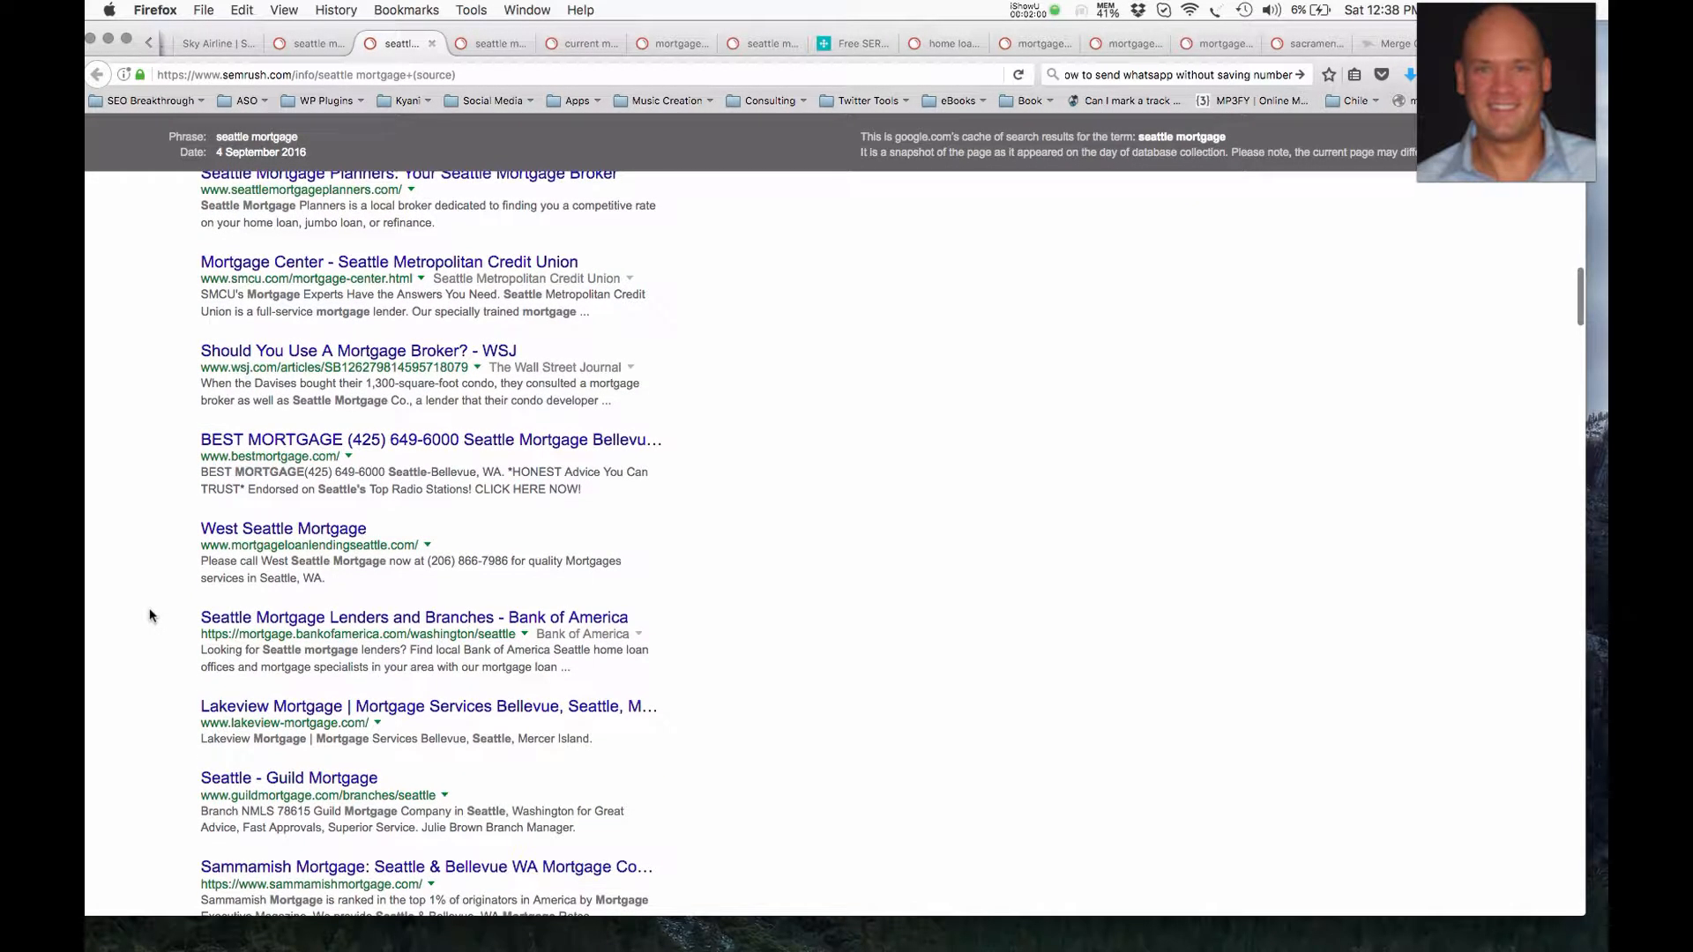
{"action": "scroll", "scroll_direction": "down", "scroll_amount": 3}
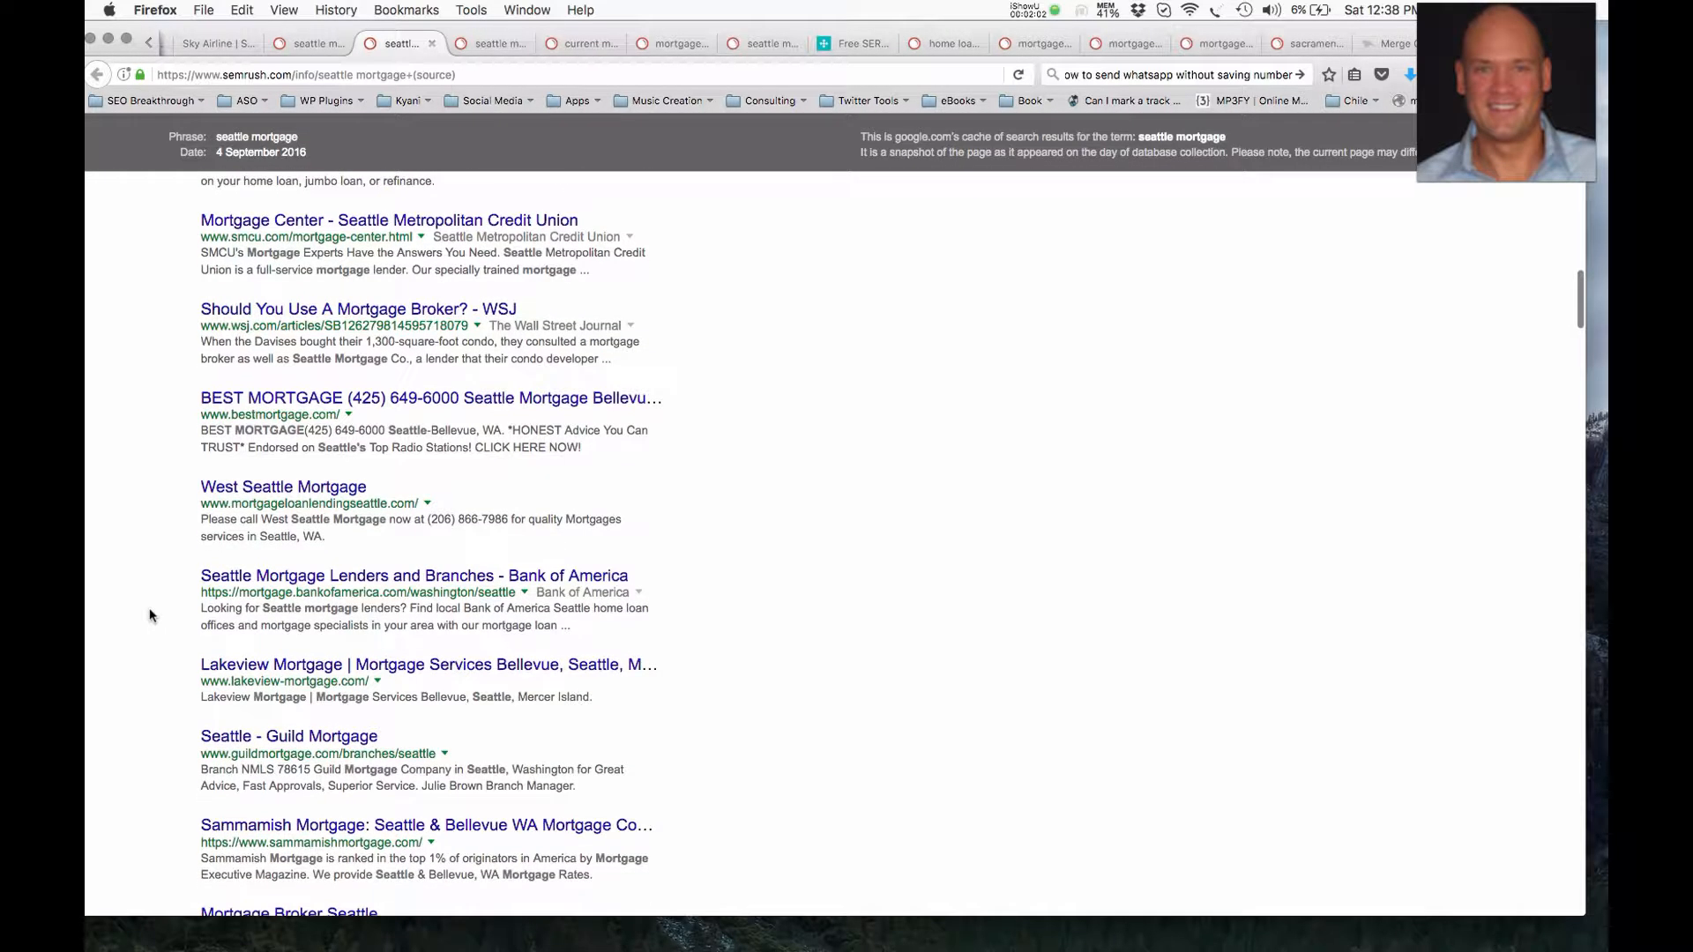
{"action": "scroll", "scroll_direction": "down", "scroll_amount": 3}
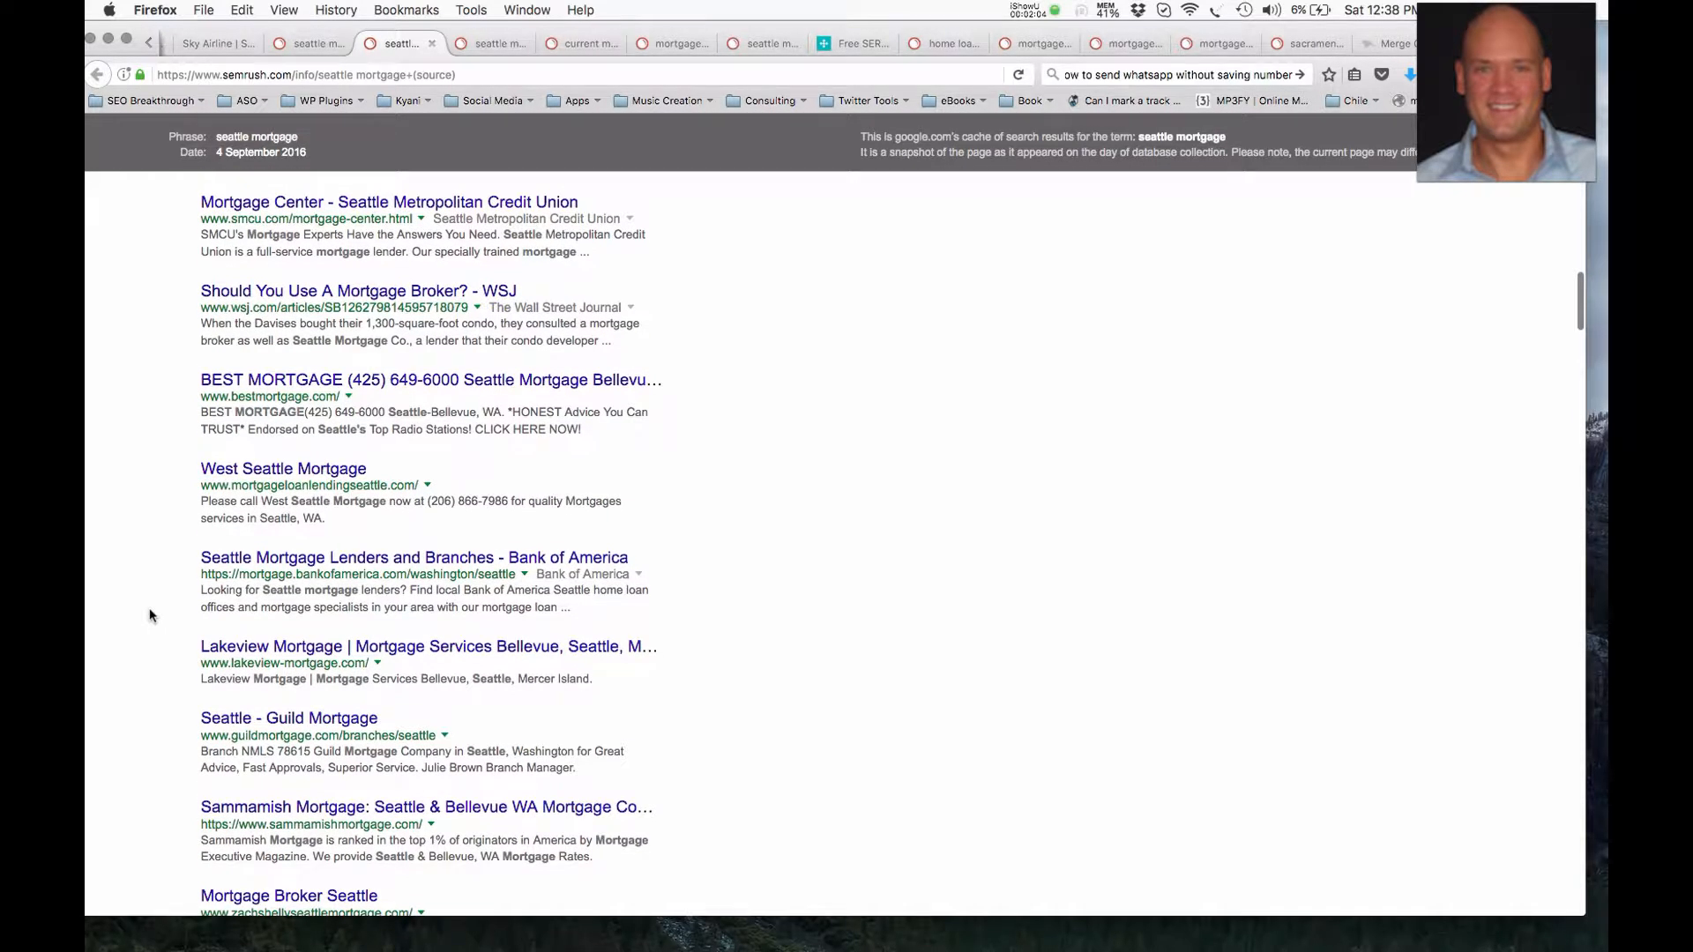
{"action": "scroll", "scroll_direction": "down", "scroll_amount": 3}
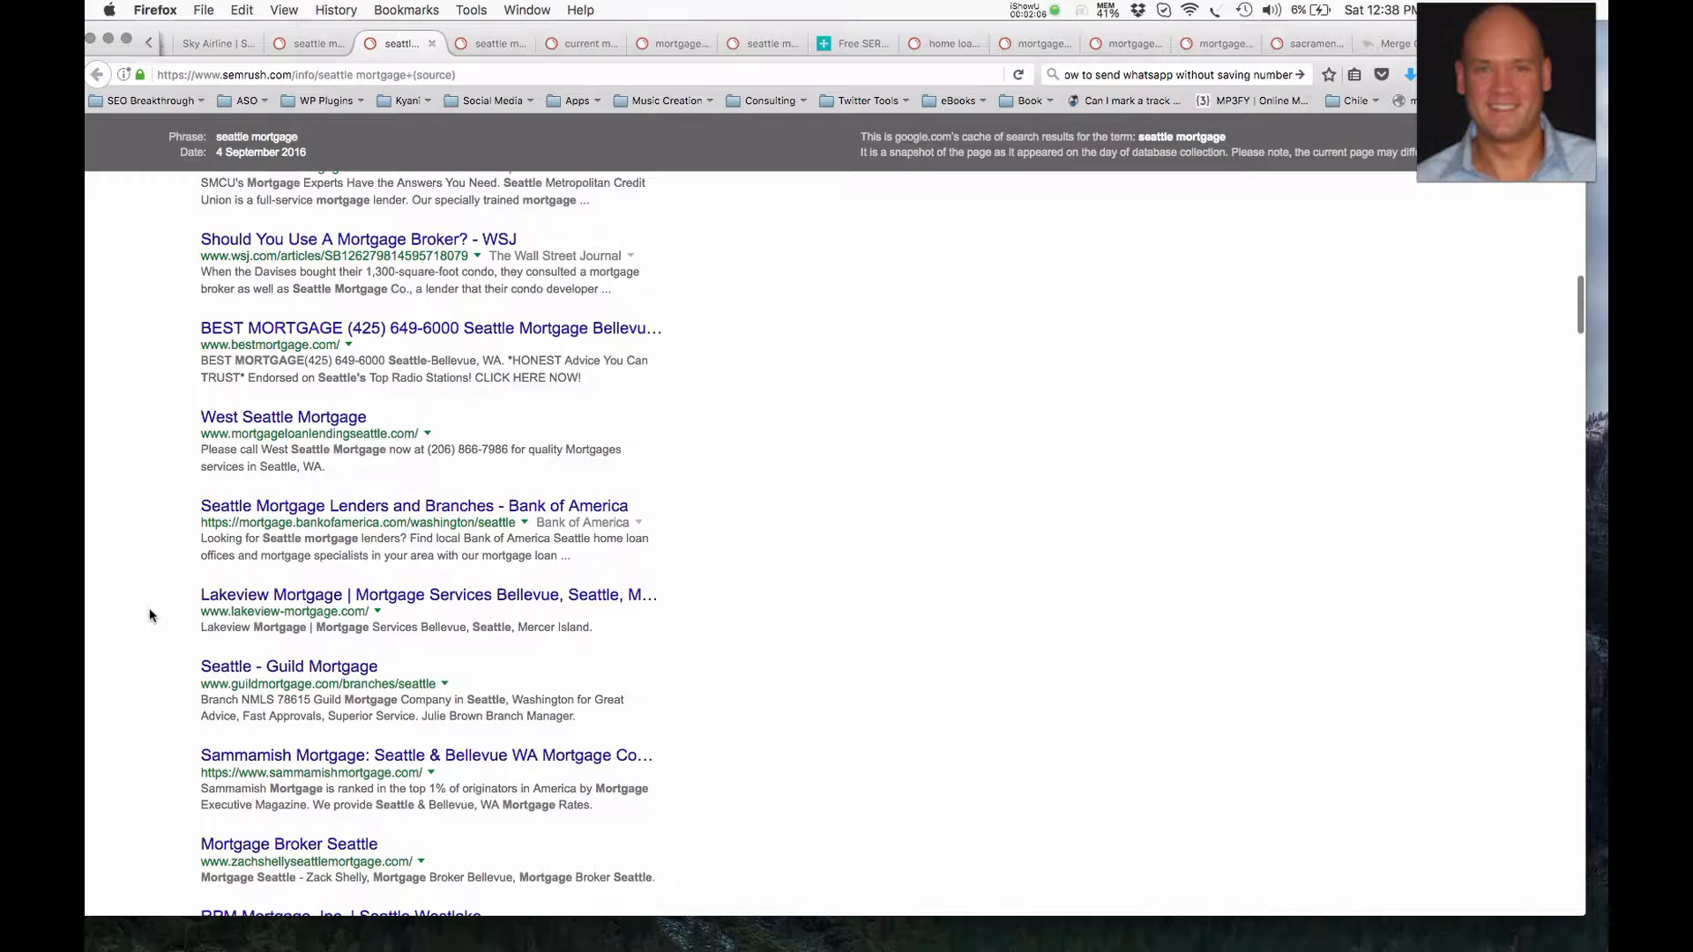
{"action": "scroll", "scroll_direction": "down", "scroll_amount": 3}
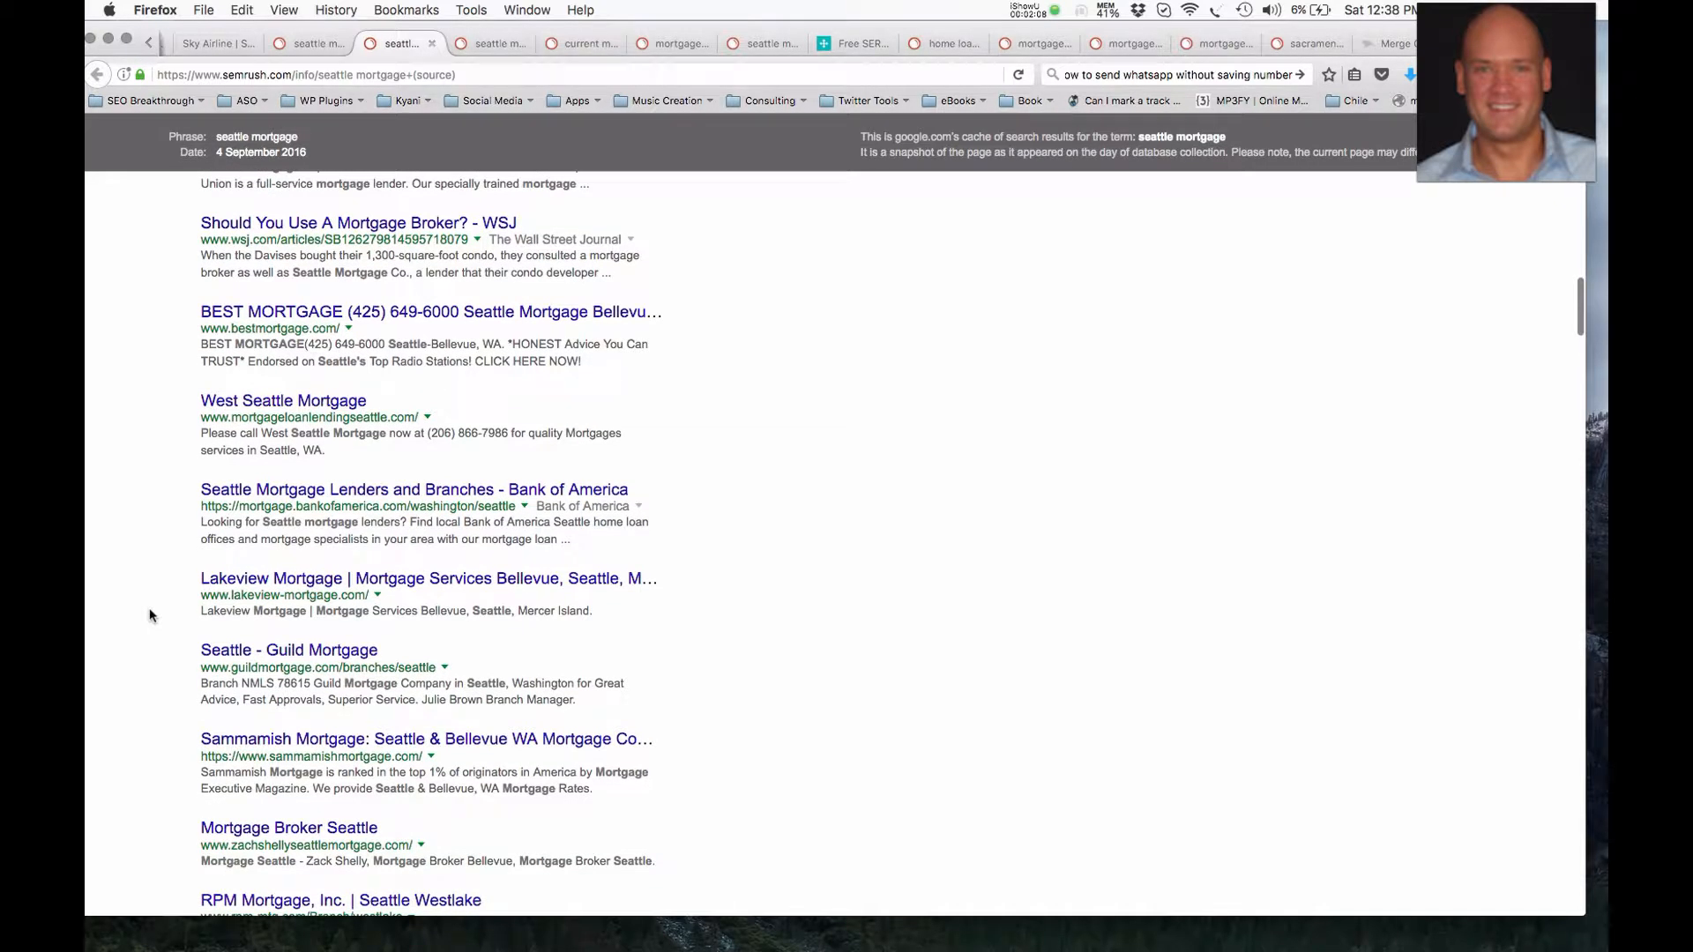
{"action": "scroll", "scroll_direction": "down", "scroll_amount": 3}
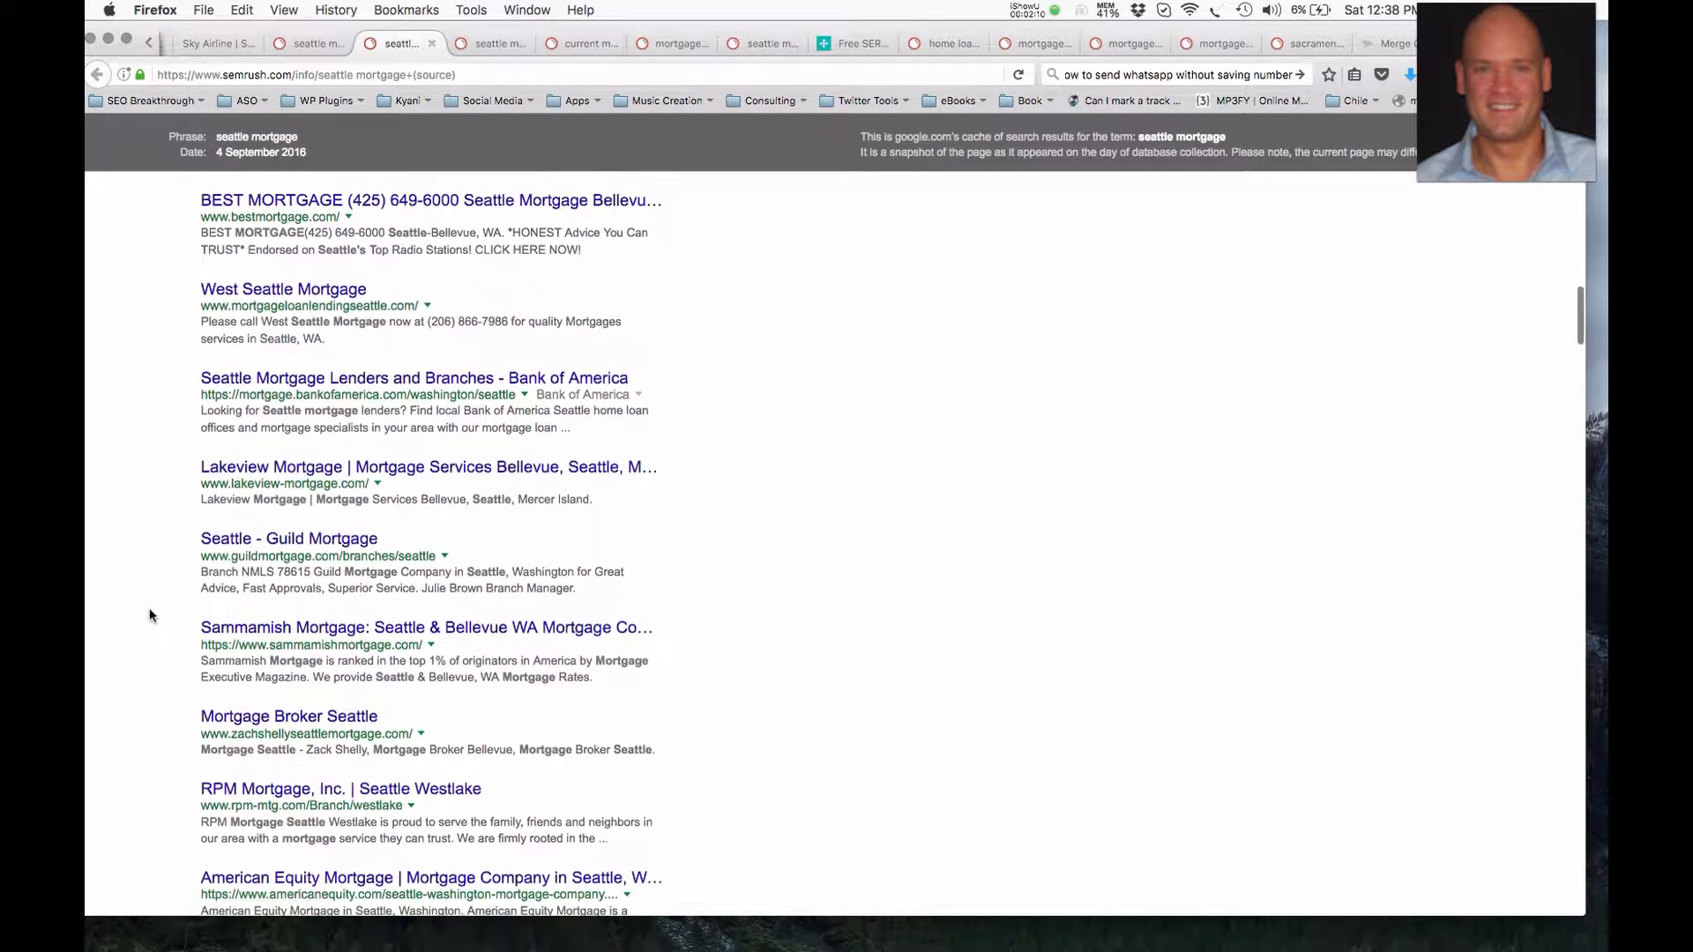
{"action": "scroll", "scroll_direction": "down", "scroll_amount": 3}
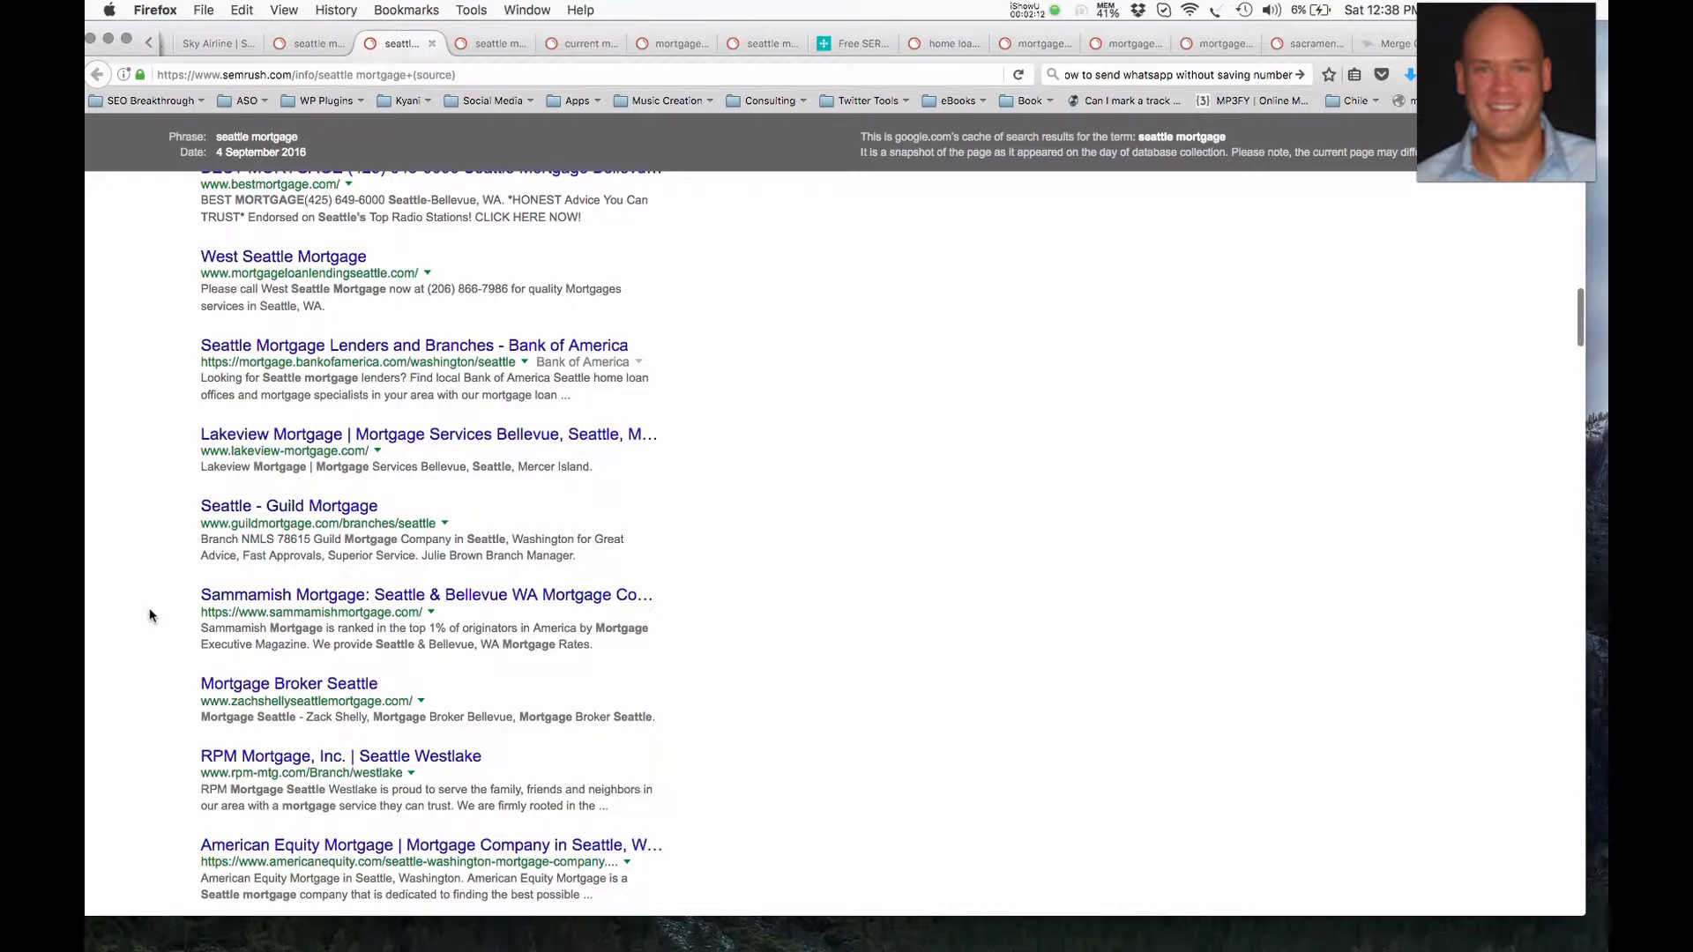
{"action": "scroll", "scroll_direction": "down", "scroll_amount": 3}
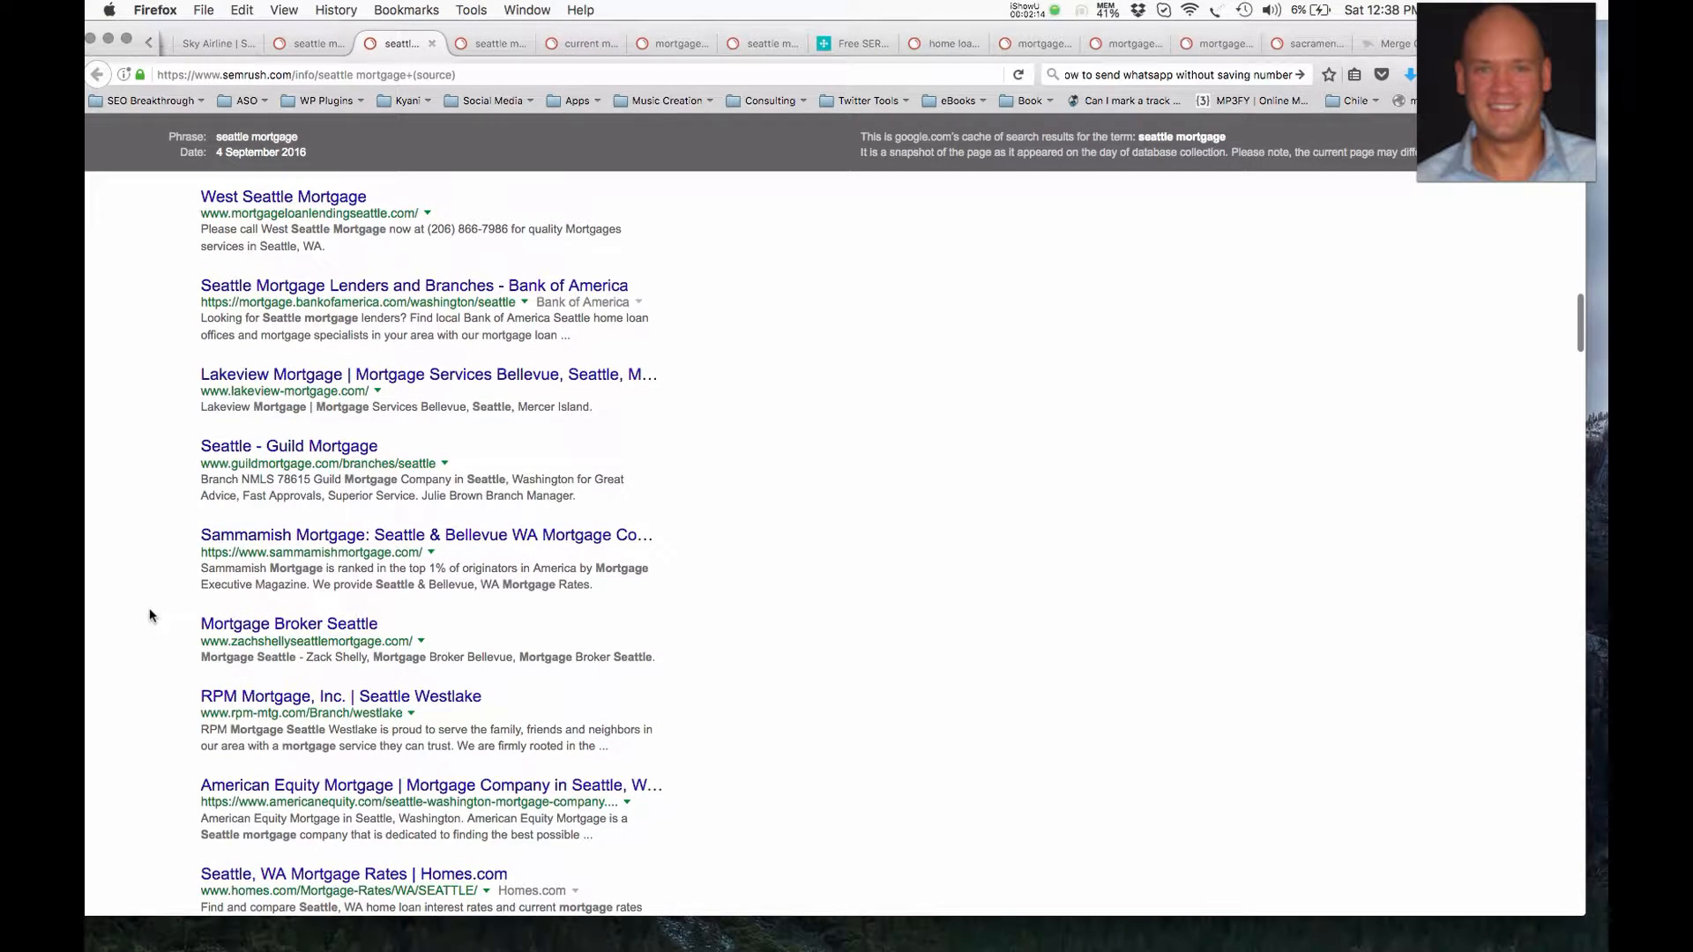
{"action": "scroll", "scroll_direction": "down", "scroll_amount": 3}
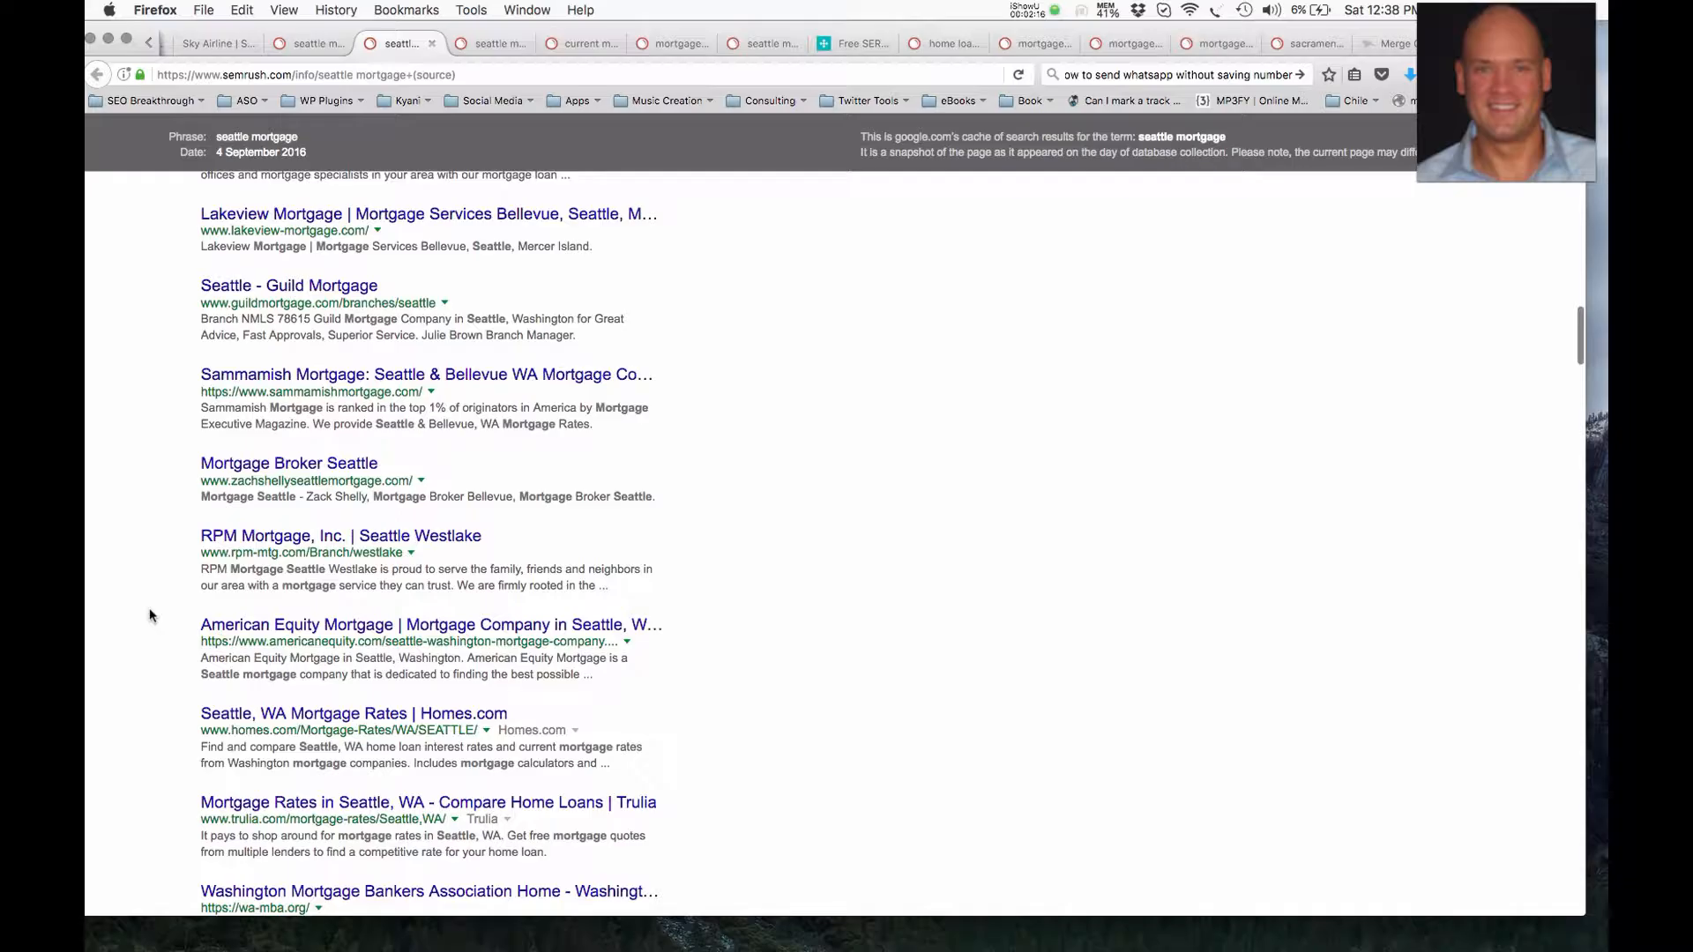
- Scroll past Bloomberg and Amerisave to Academy Mortgage, Penrith Home Loans and Reddit
{"action": "scroll", "scroll_direction": "down", "scroll_amount": 3}
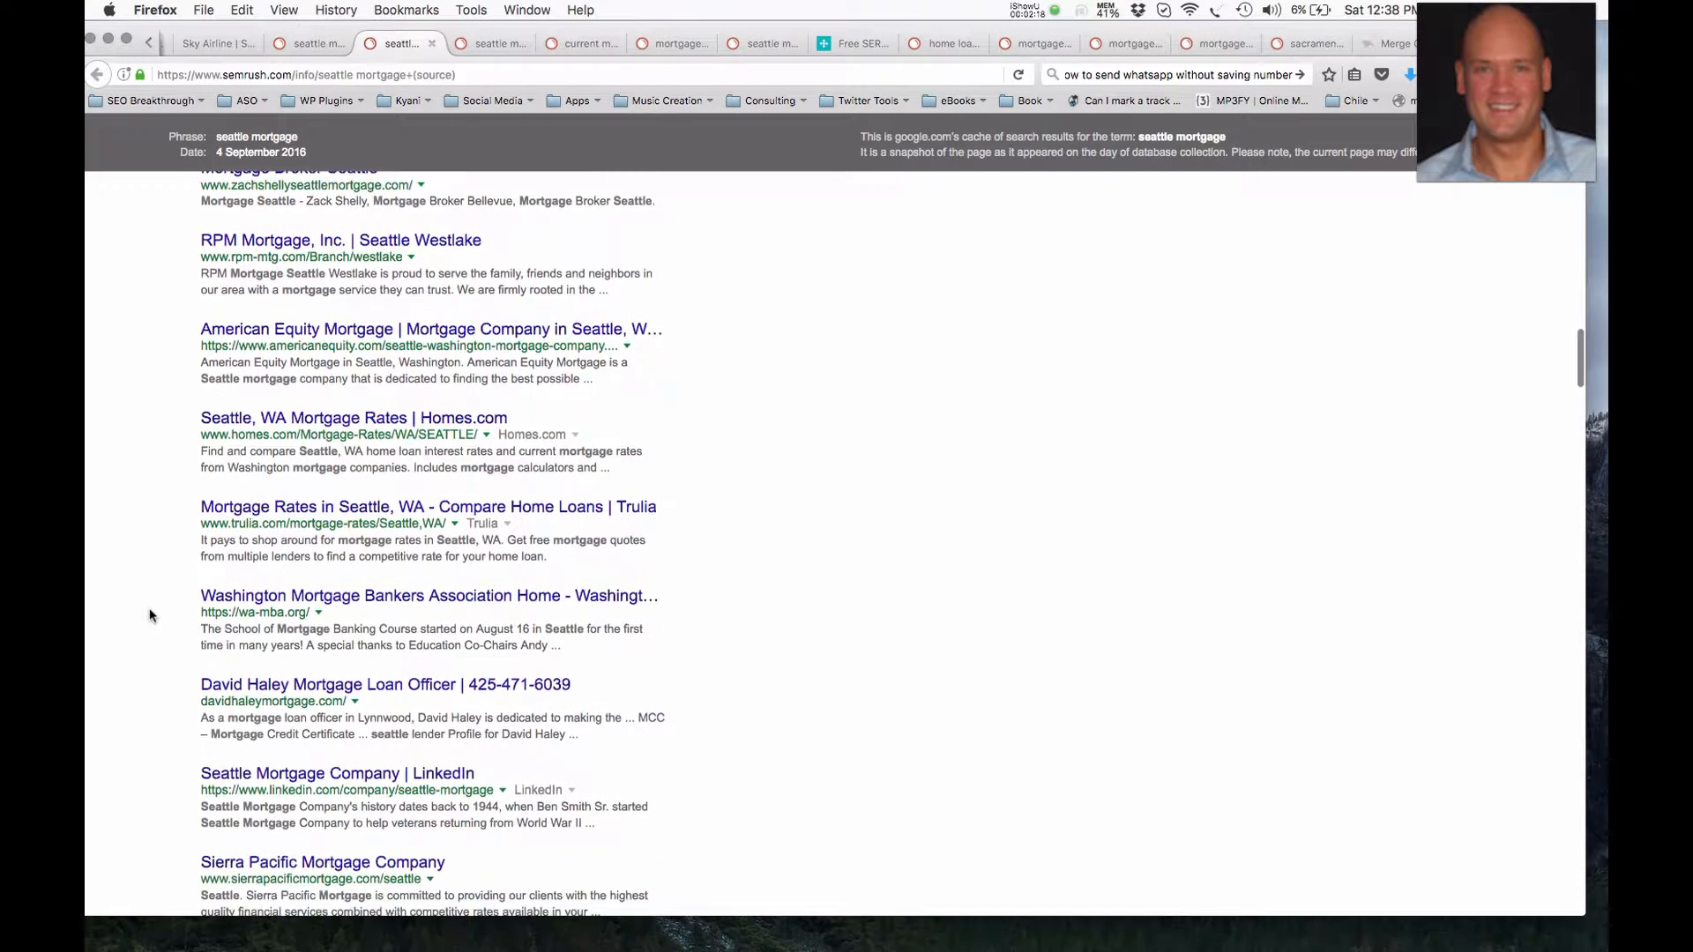
{"action": "scroll", "scroll_direction": "down", "scroll_amount": 3}
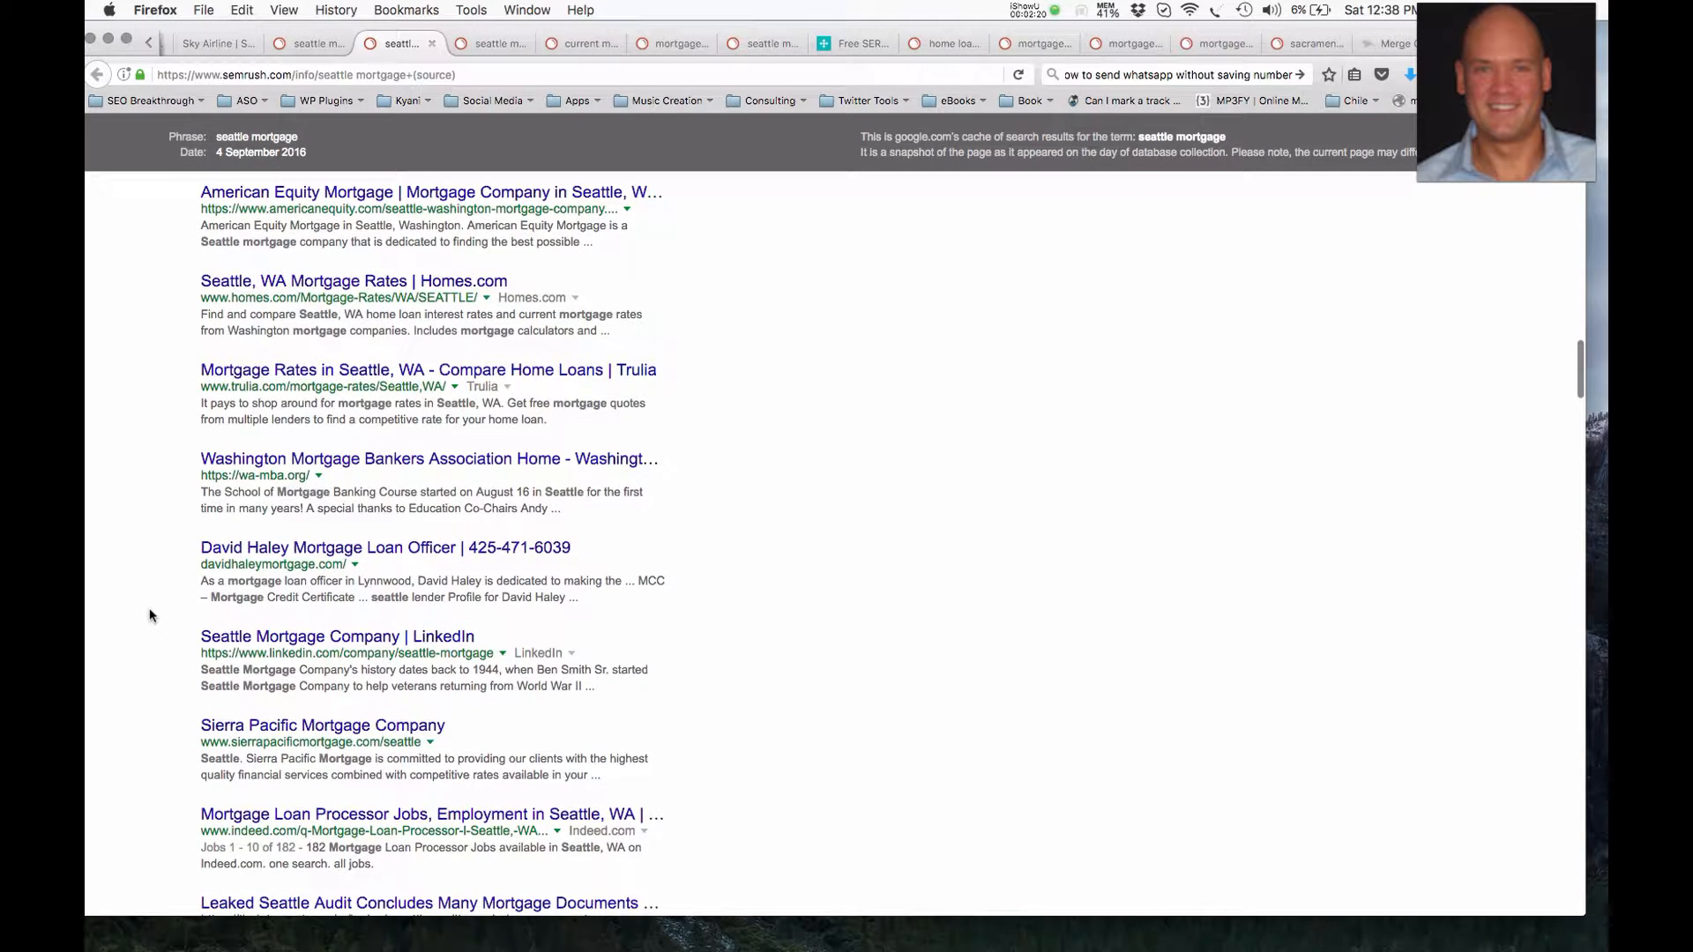
{"action": "scroll", "scroll_direction": "down", "scroll_amount": 3}
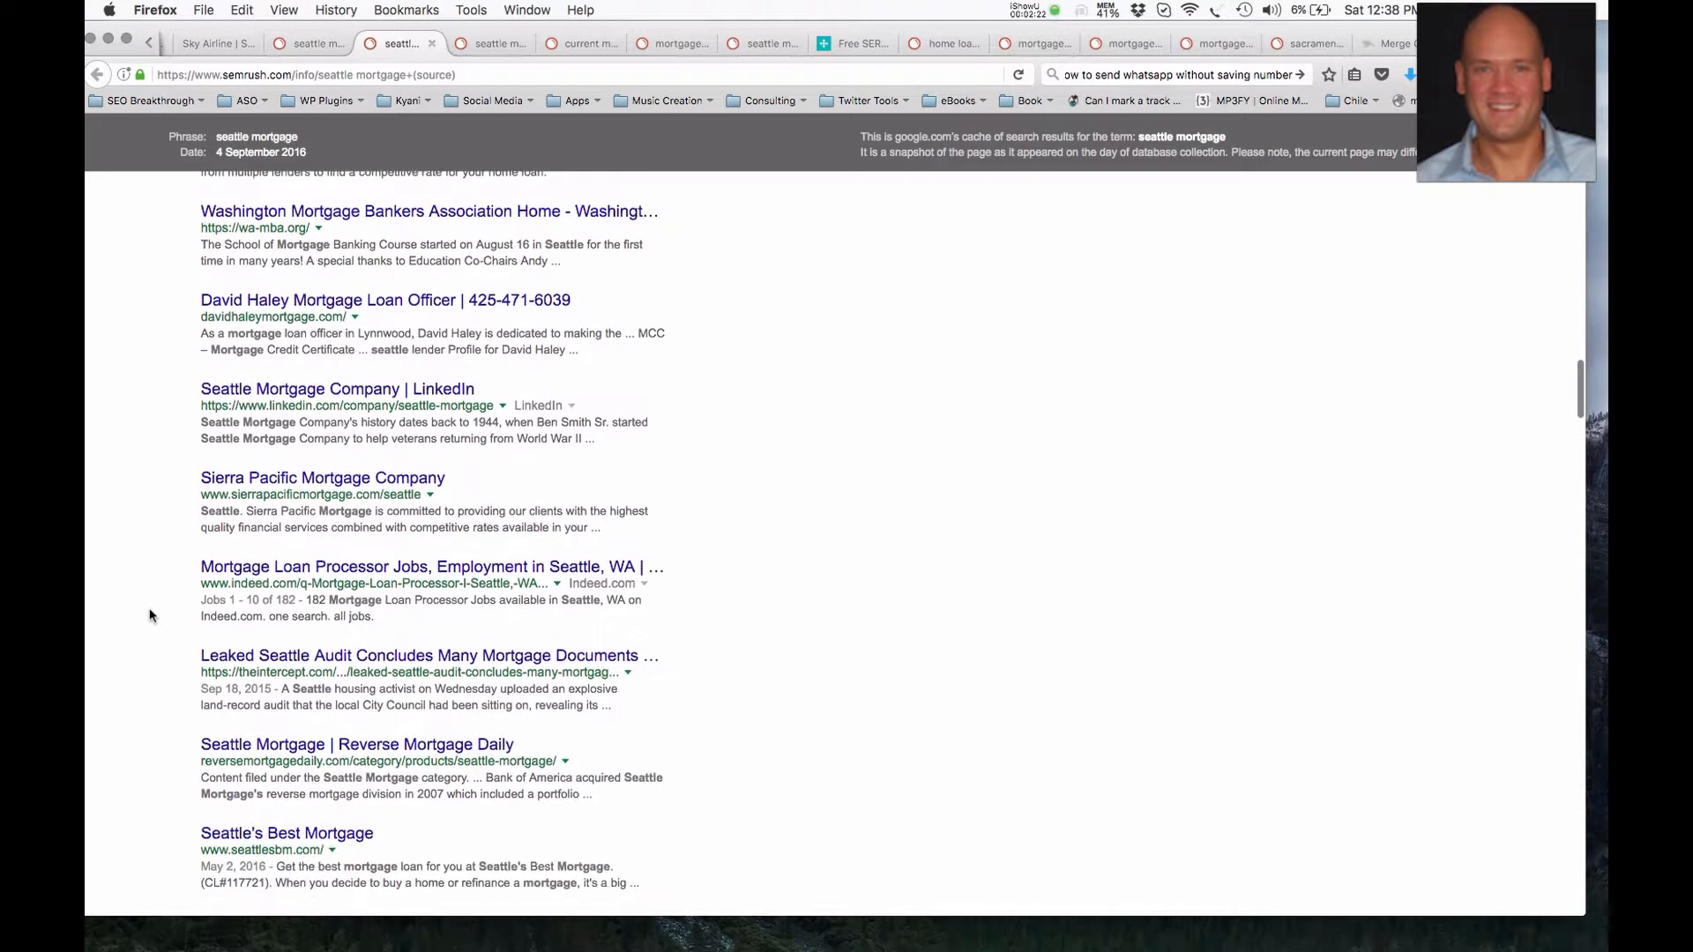
{"action": "scroll", "scroll_direction": "down", "scroll_amount": 3}
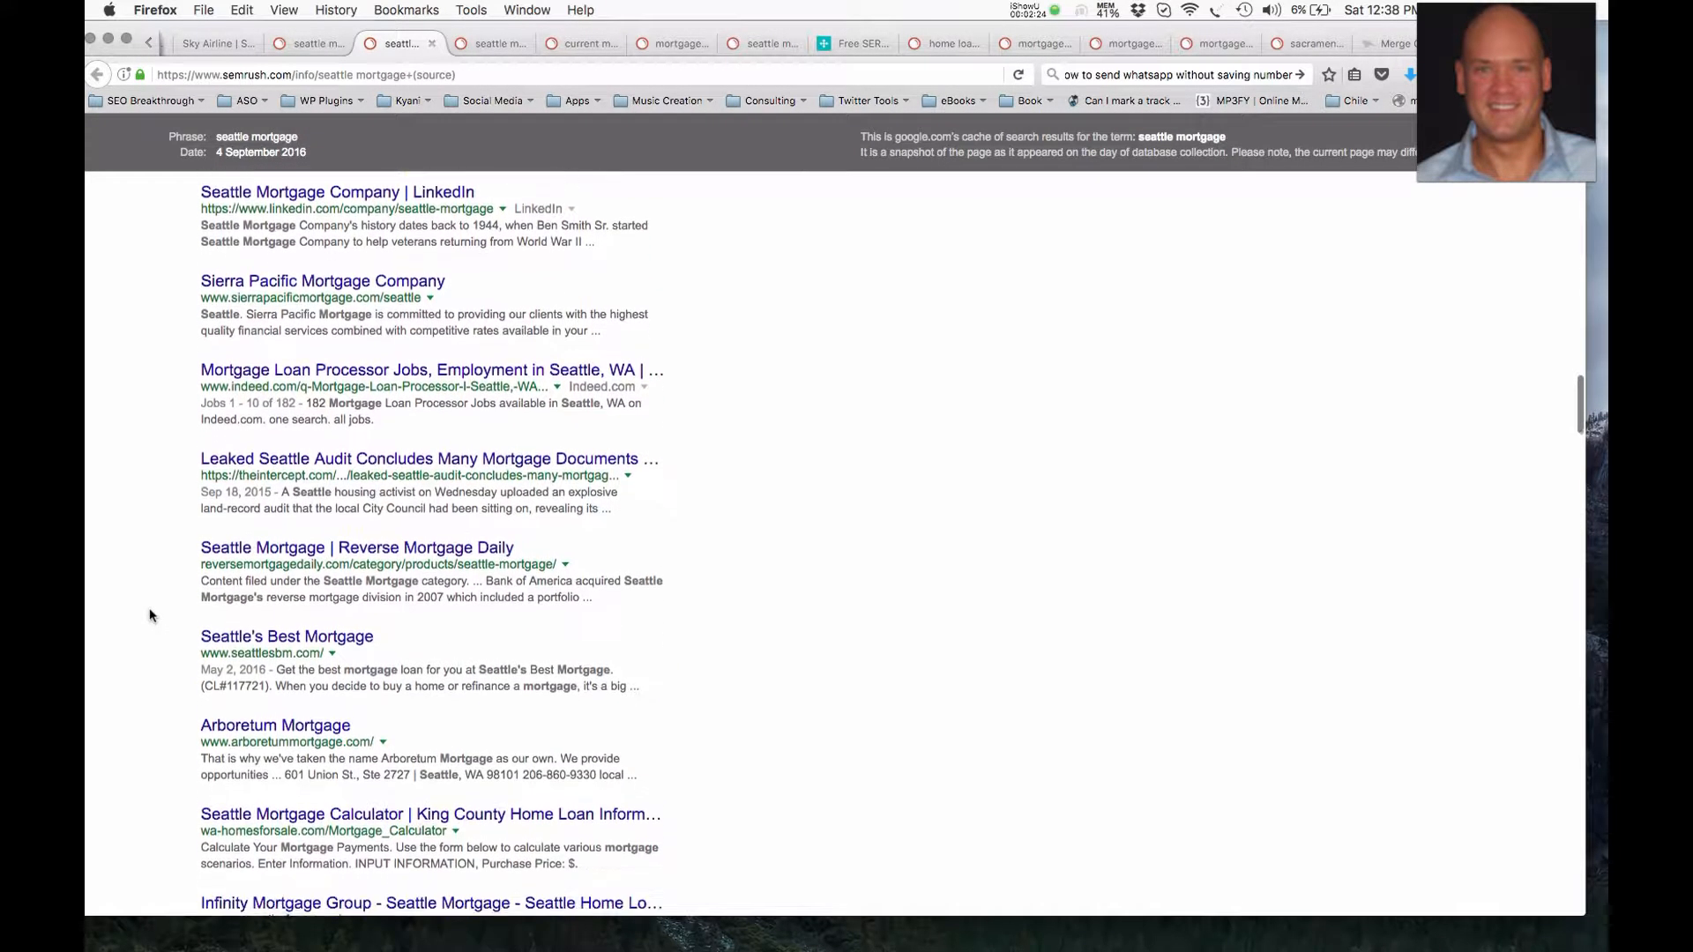
{"action": "scroll", "scroll_direction": "down", "scroll_amount": 3}
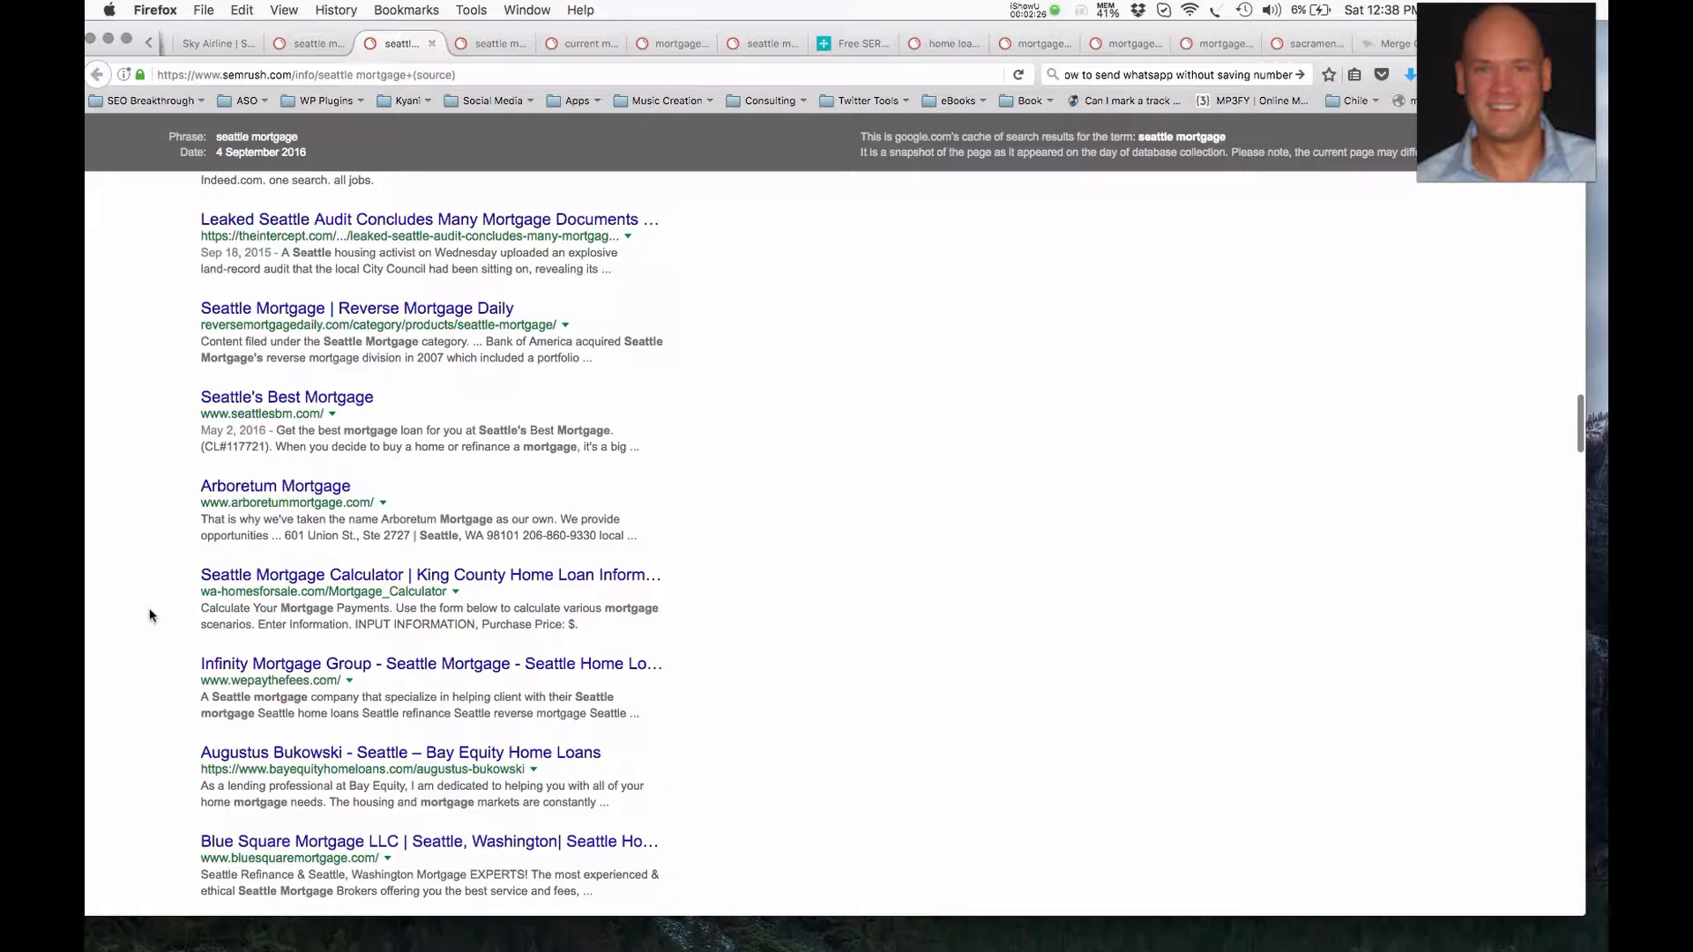
{"action": "scroll", "scroll_direction": "down", "scroll_amount": 3}
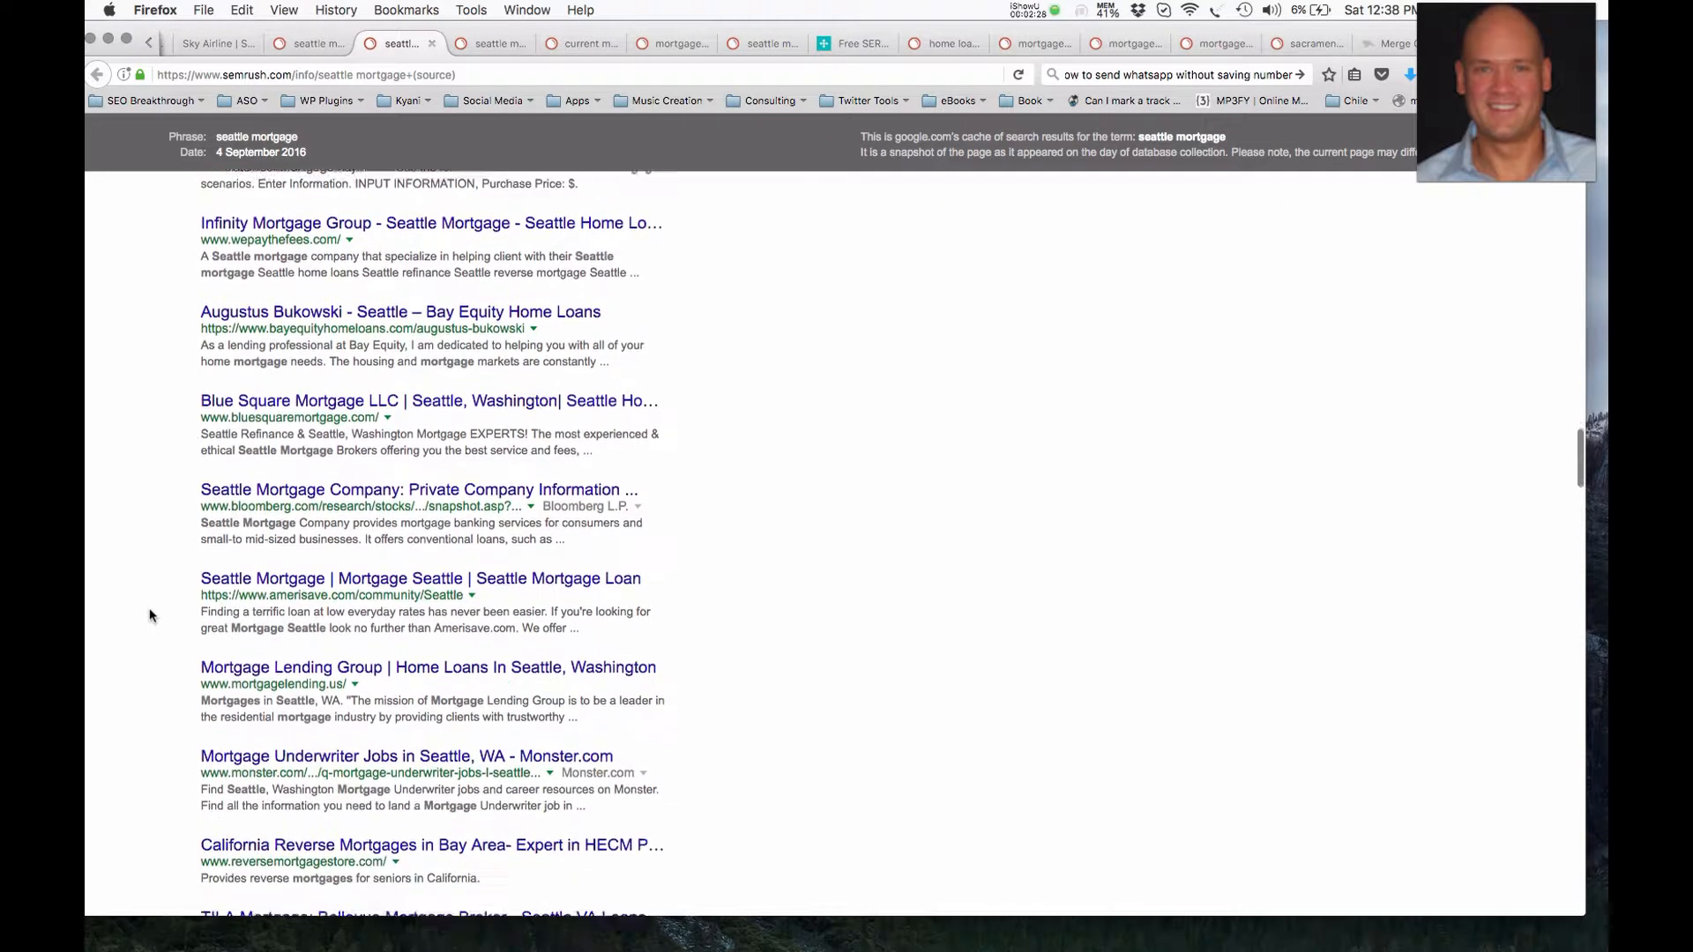
{"action": "scroll", "scroll_direction": "down", "scroll_amount": 3}
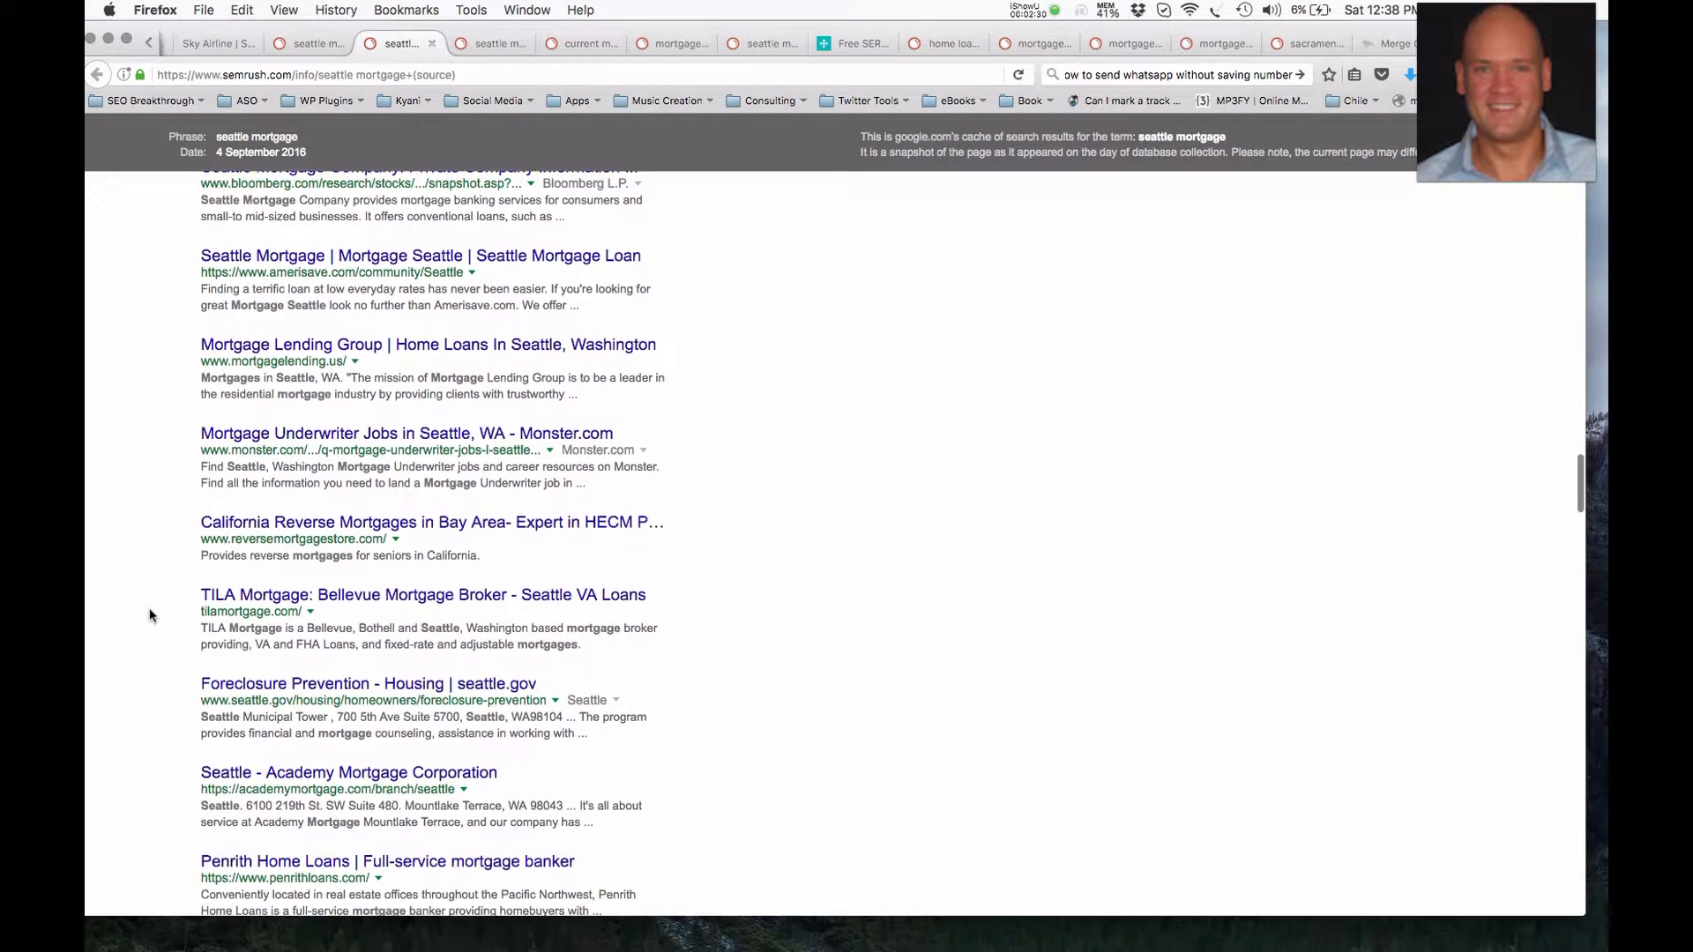
{"action": "scroll", "scroll_direction": "down", "scroll_amount": 3}
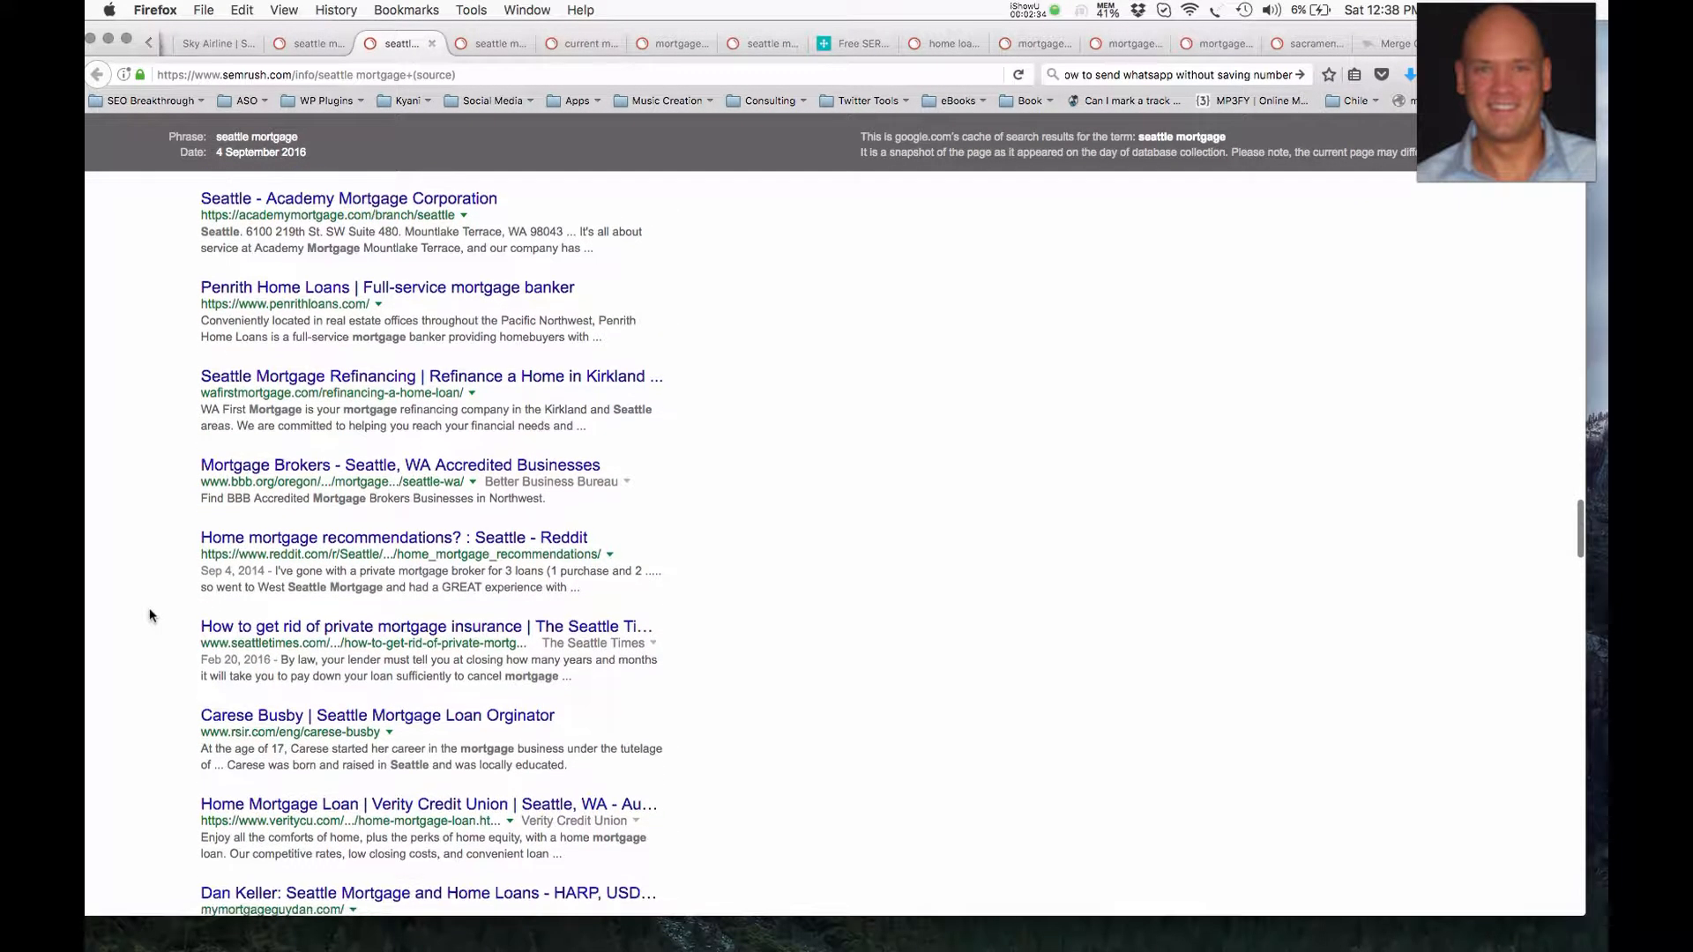
- Scroll through the Wells Fargo and Glassdoor listings to reach Arboretum Mortgage and Infinity Mortgage Group
{"action": "scroll", "scroll_direction": "down", "scroll_amount": 3}
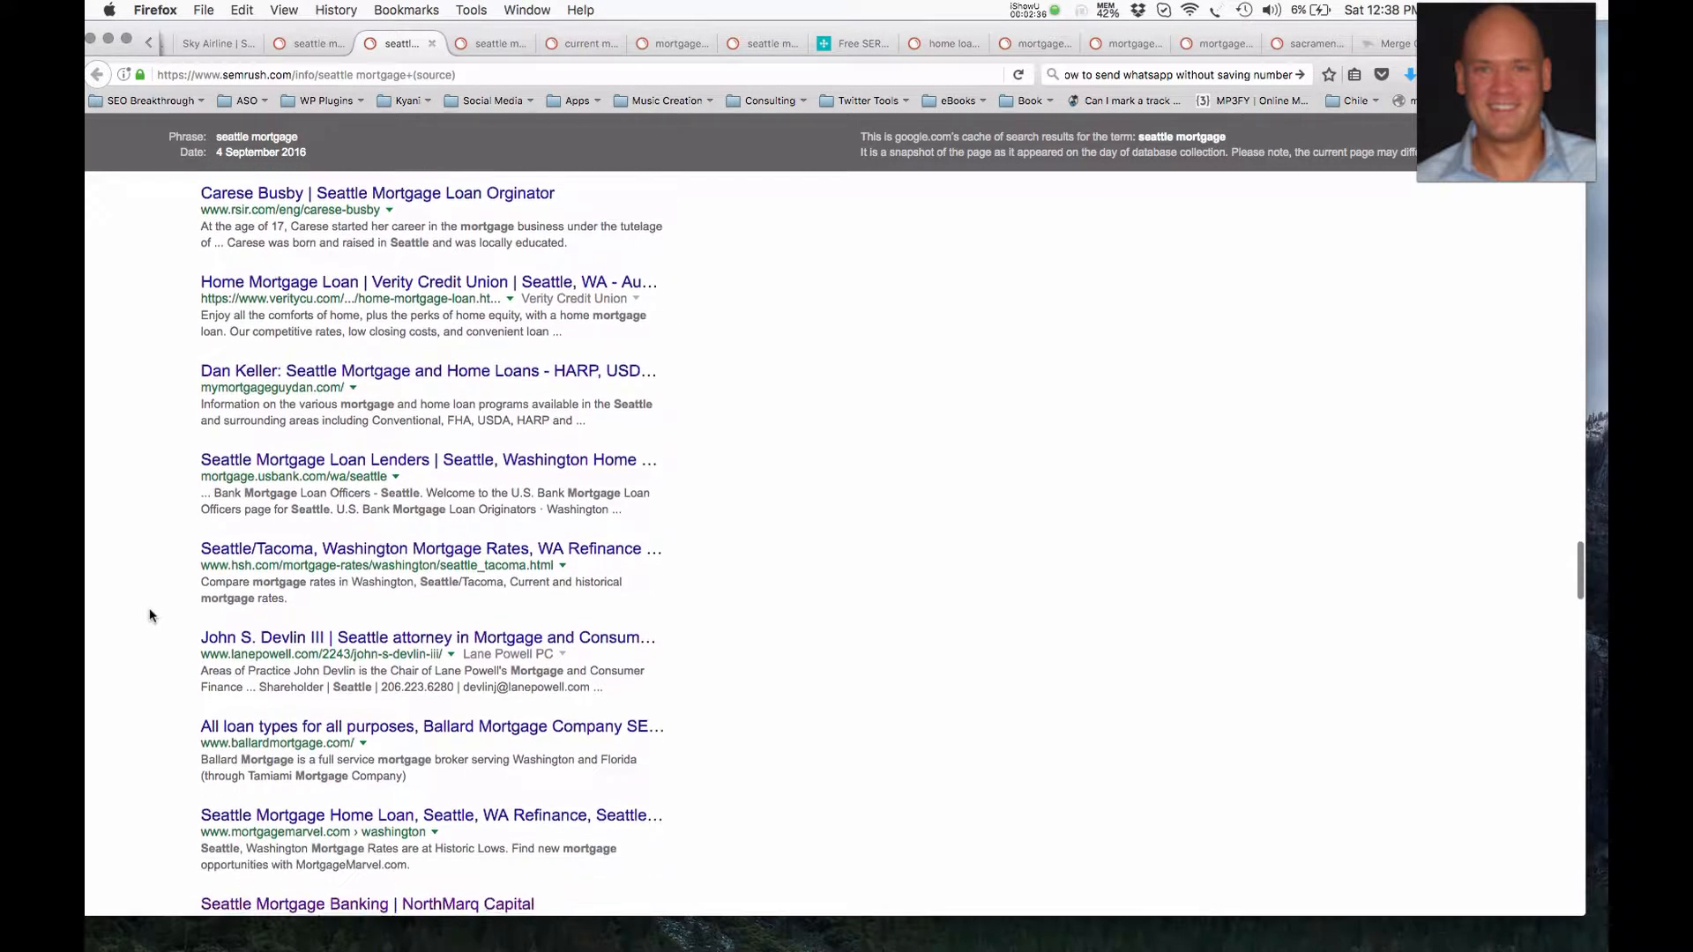
{"action": "scroll", "scroll_direction": "down", "scroll_amount": 3}
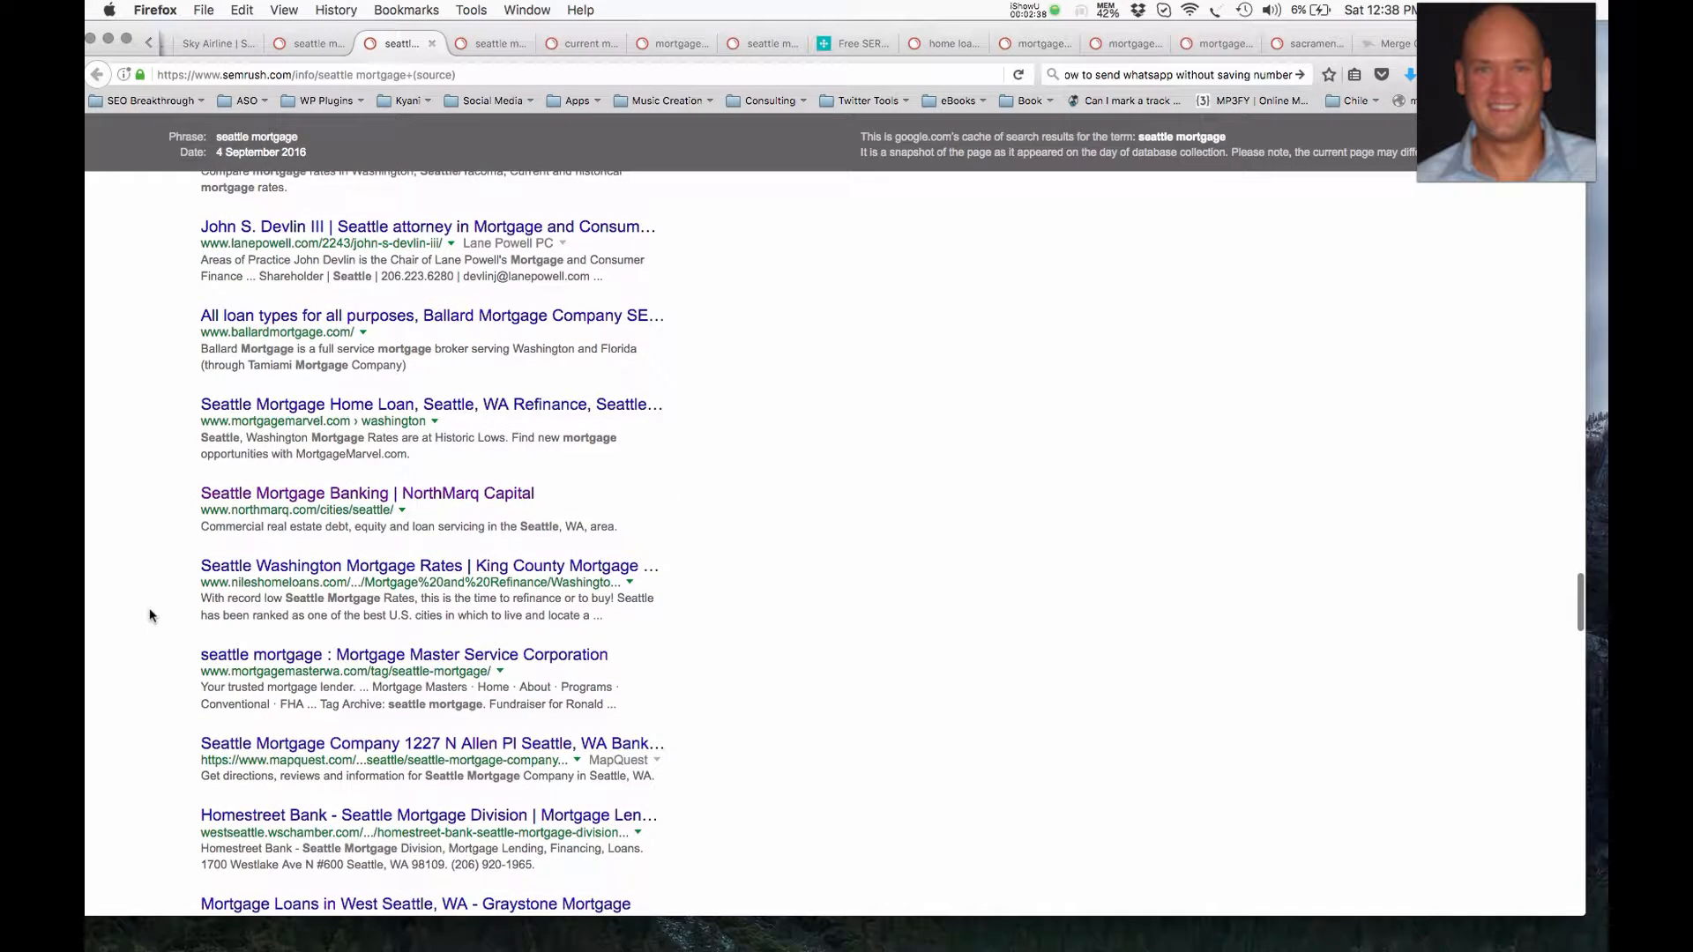
{"action": "scroll", "scroll_direction": "down", "scroll_amount": 3}
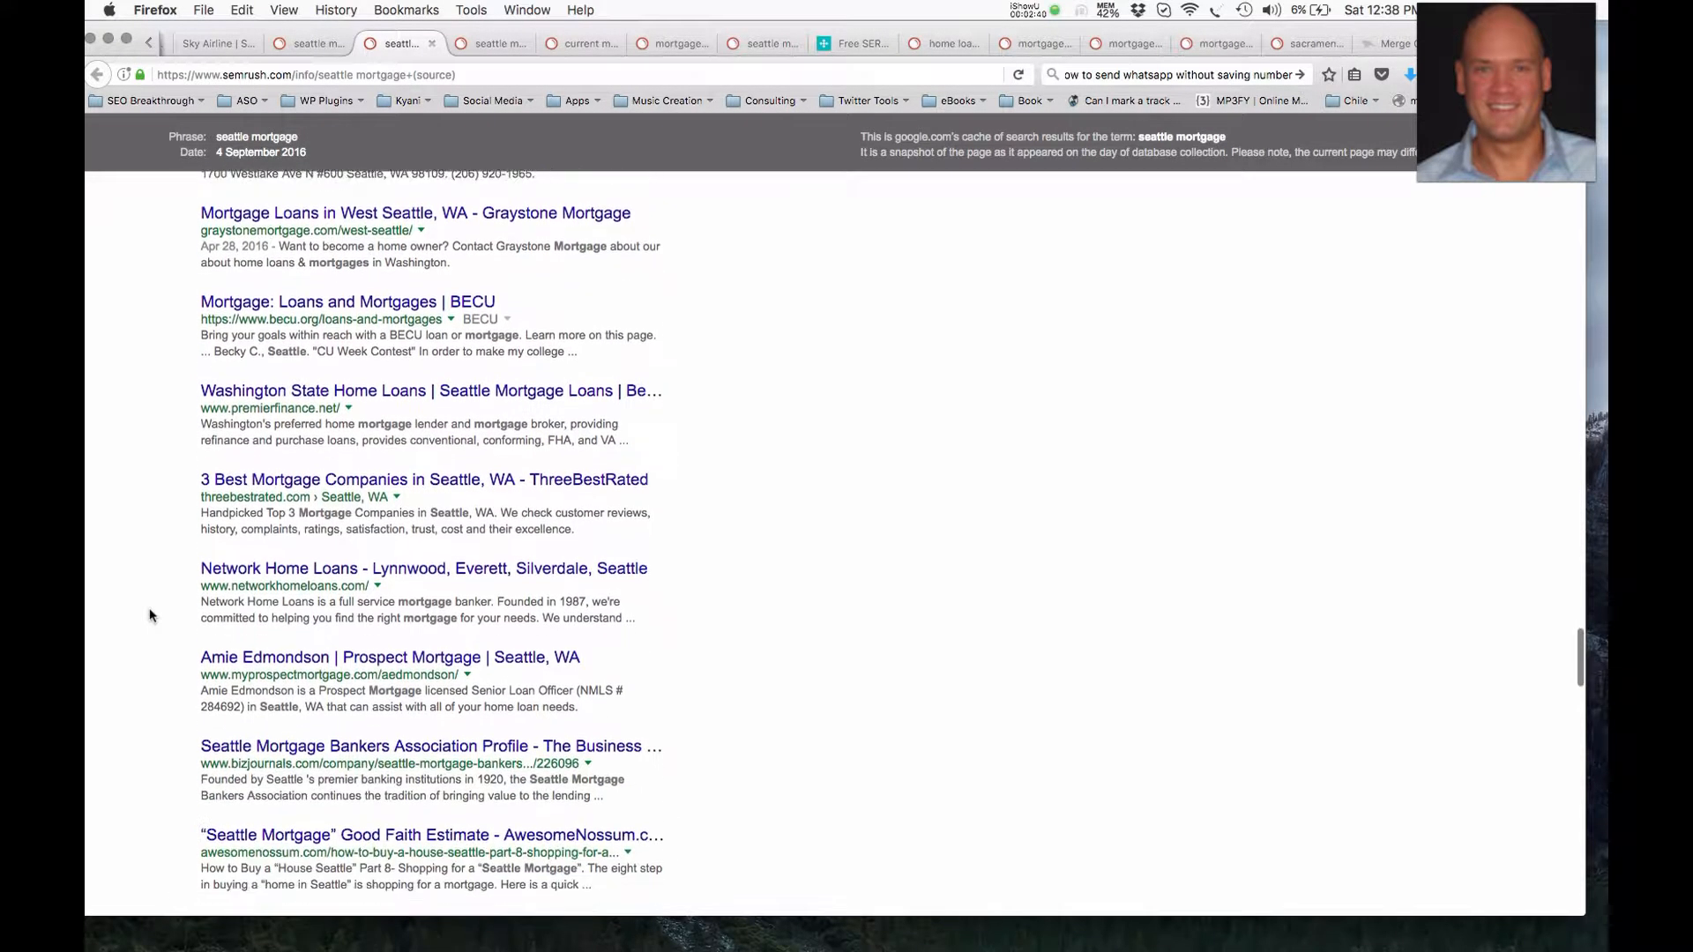
{"action": "scroll", "scroll_direction": "down", "scroll_amount": 3}
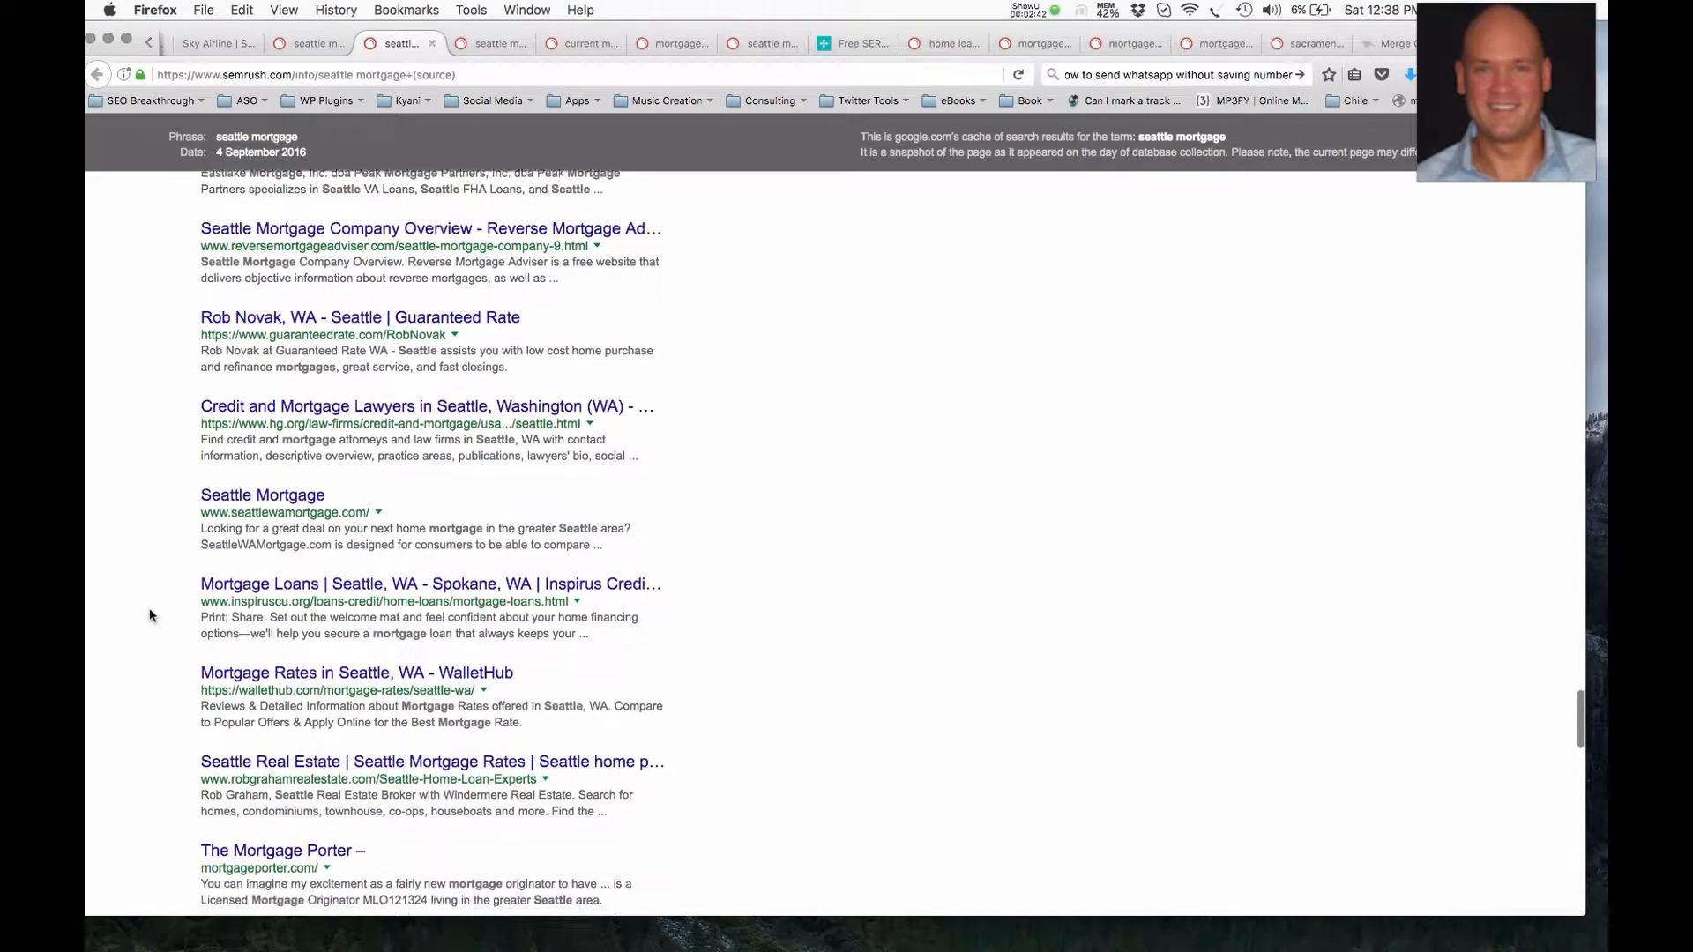
{"action": "scroll", "scroll_direction": "down", "scroll_amount": 3}
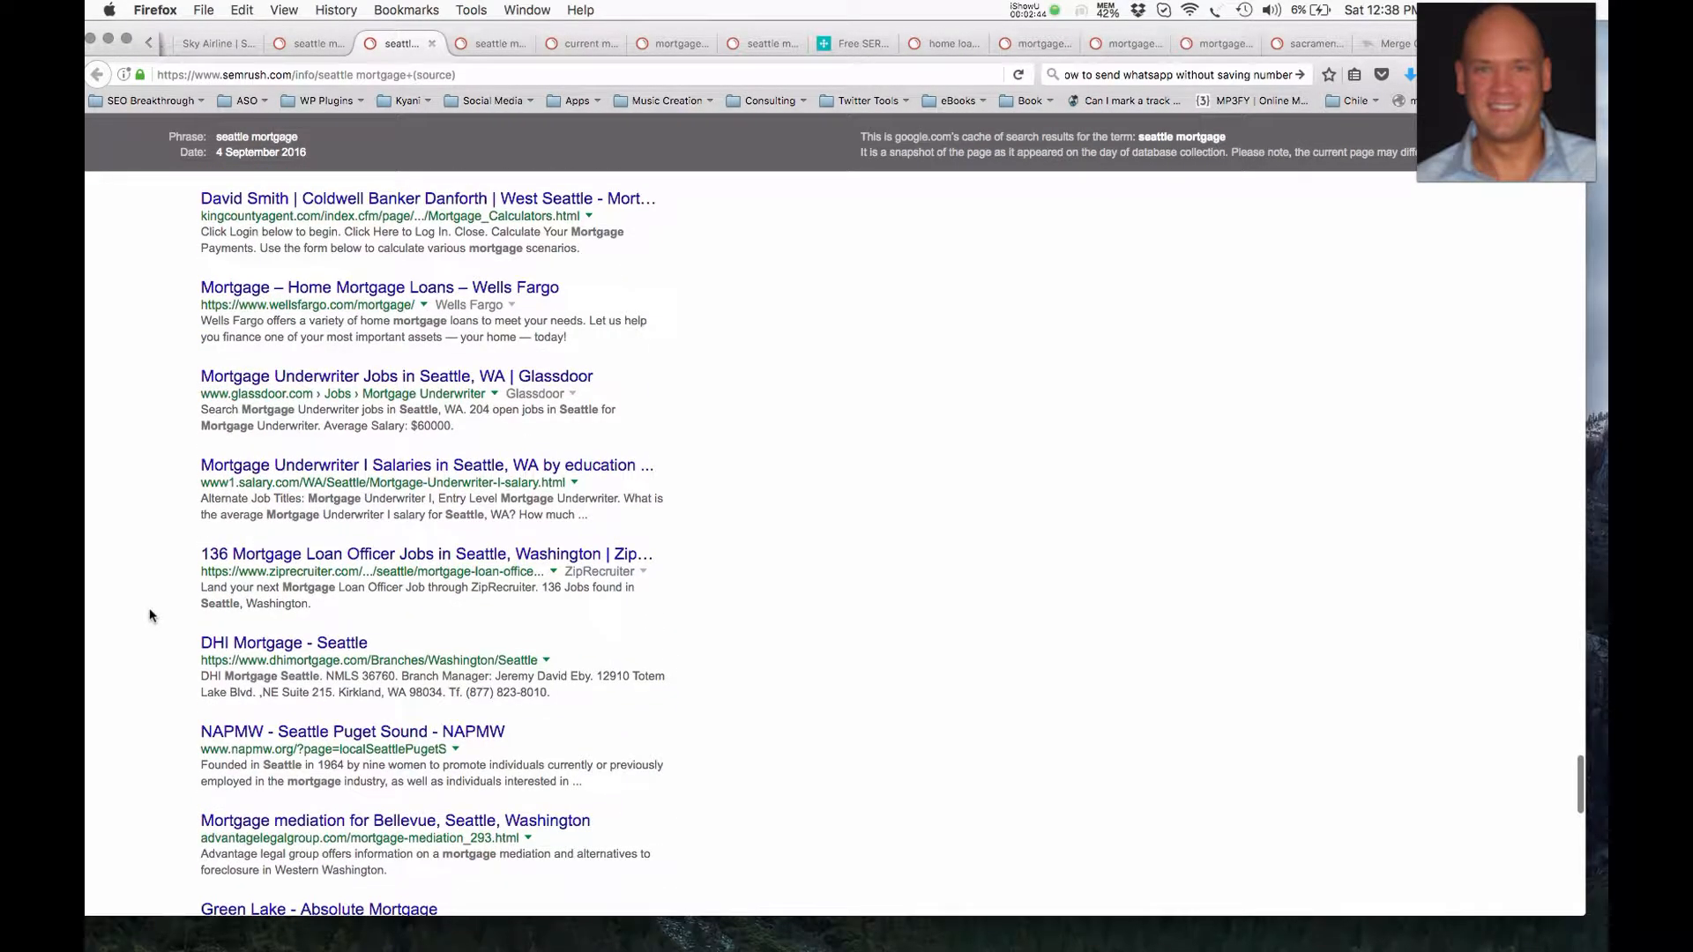
{"action": "scroll", "scroll_direction": "down", "scroll_amount": 3}
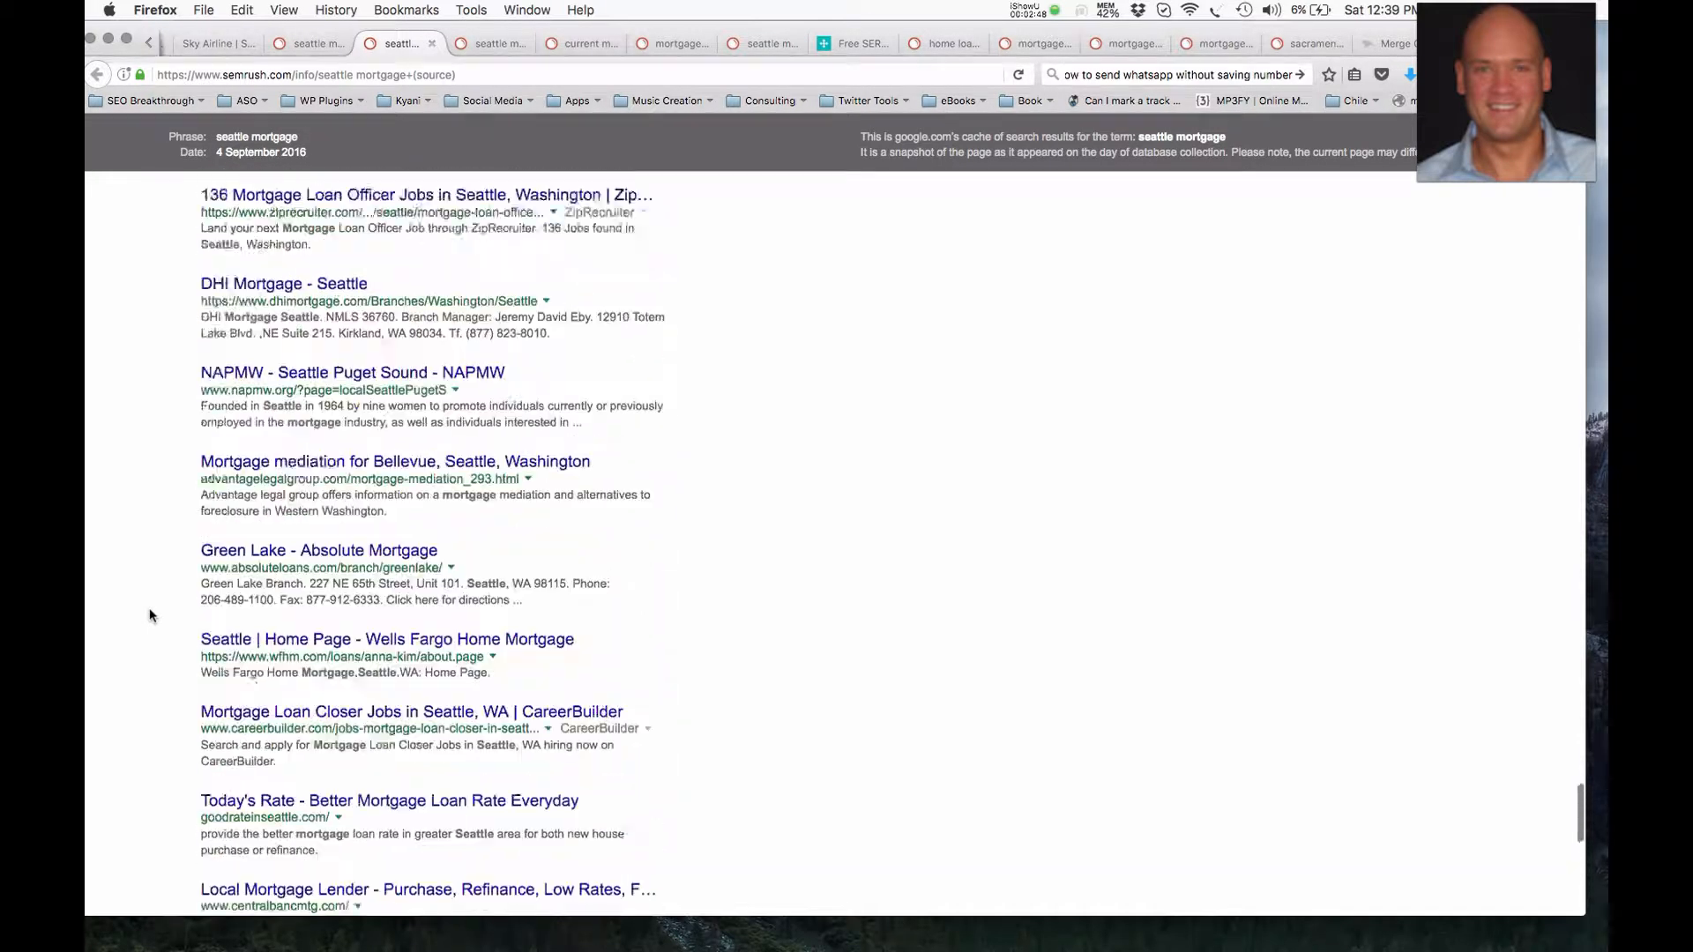
{"action": "scroll", "scroll_direction": "down", "scroll_amount": 3}
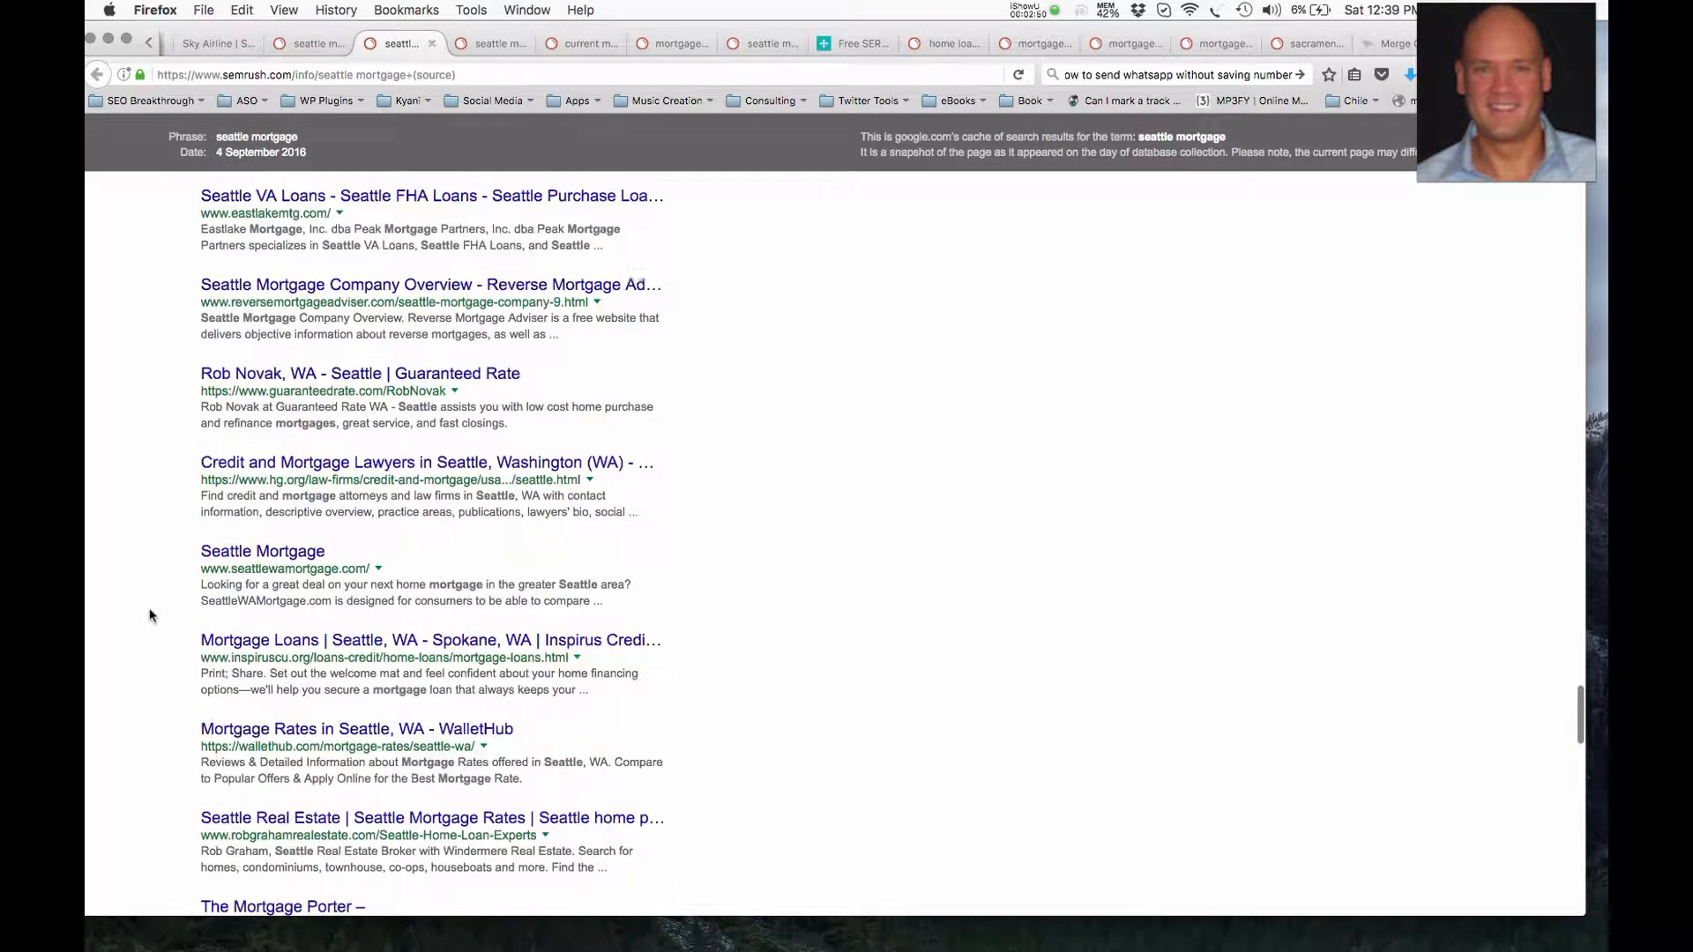
{"action": "scroll", "scroll_direction": "down", "scroll_amount": 3}
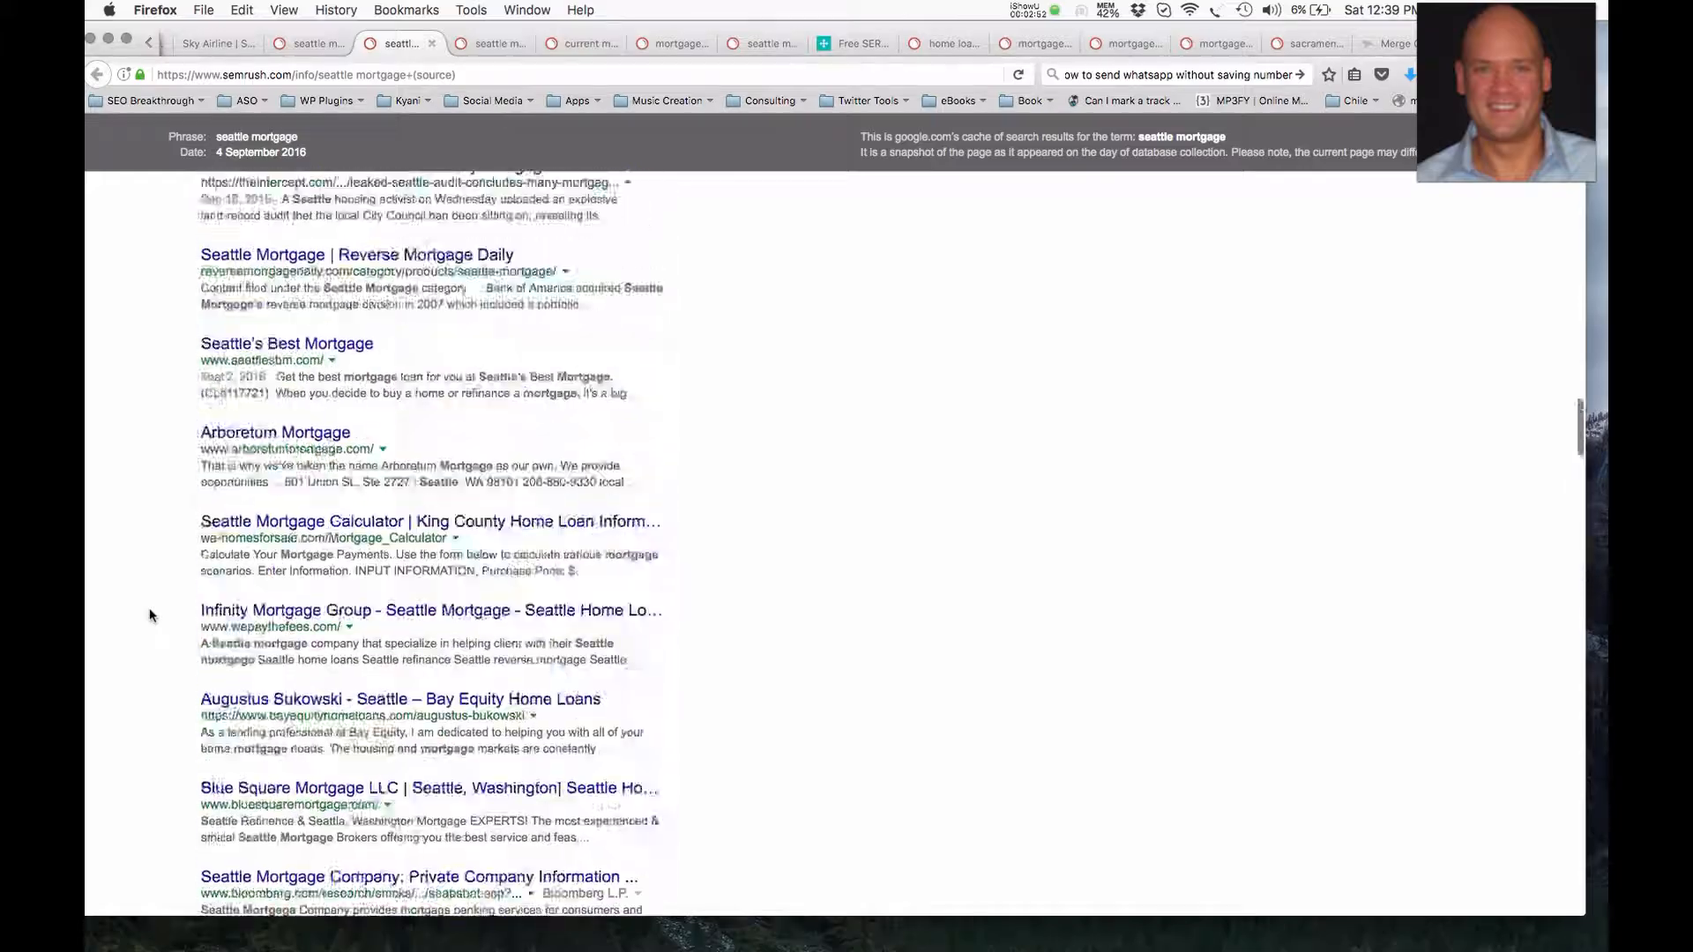